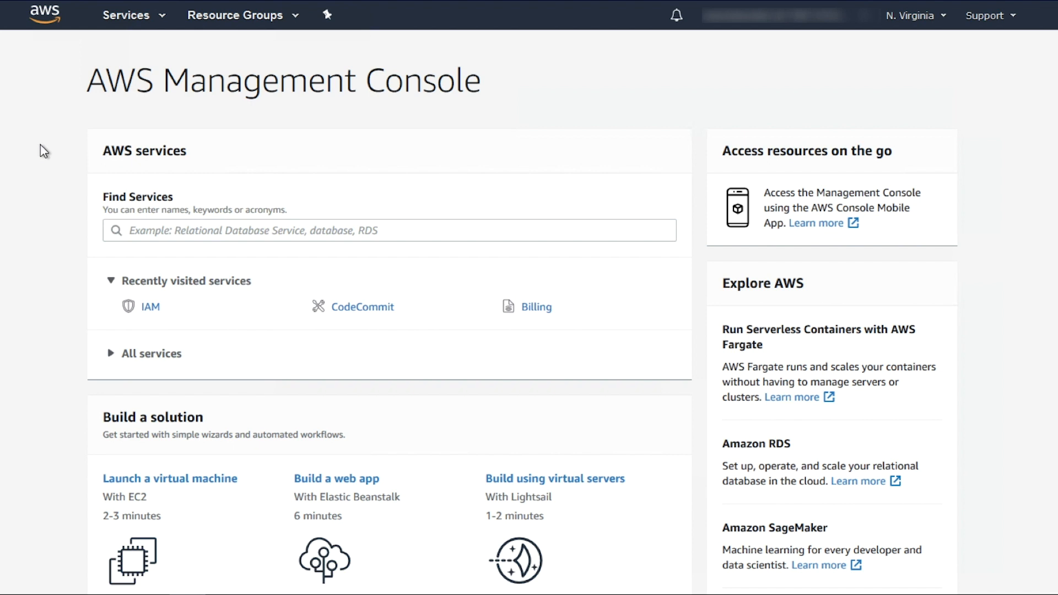
Find the IAM service, go to its Users list and start the Add user wizard.
{"action": "left_click", "coordinate": [389, 230]}
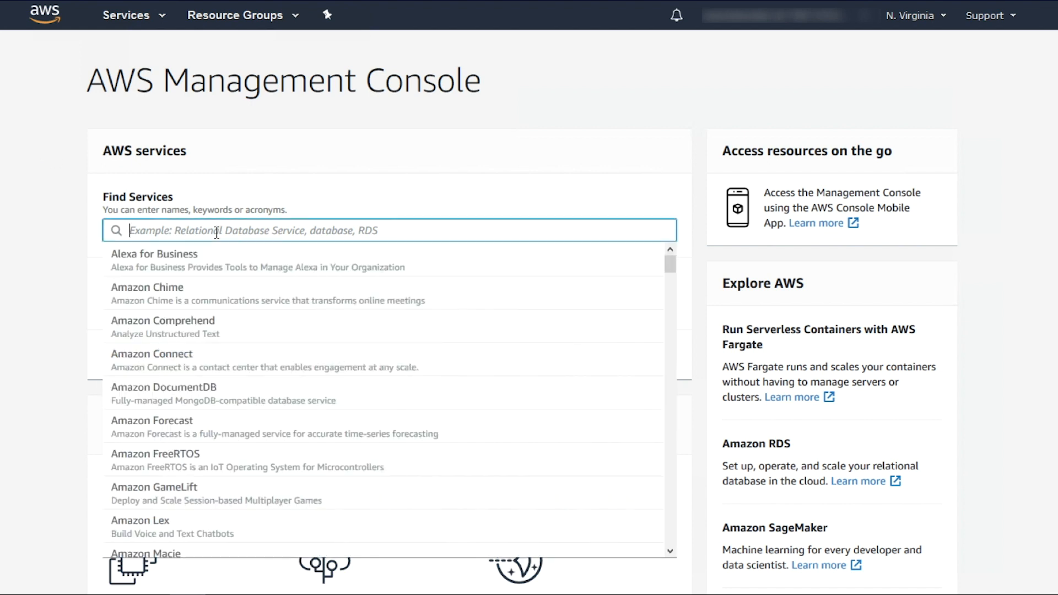
{"action": "type", "text": "IaM"}
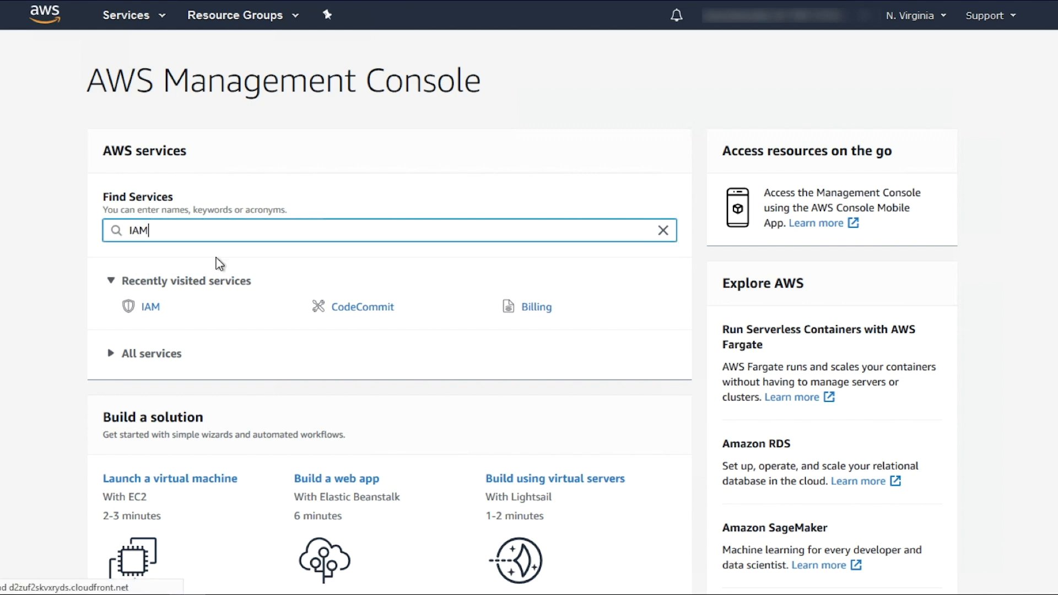
{"action": "left_click", "coordinate": [150, 306]}
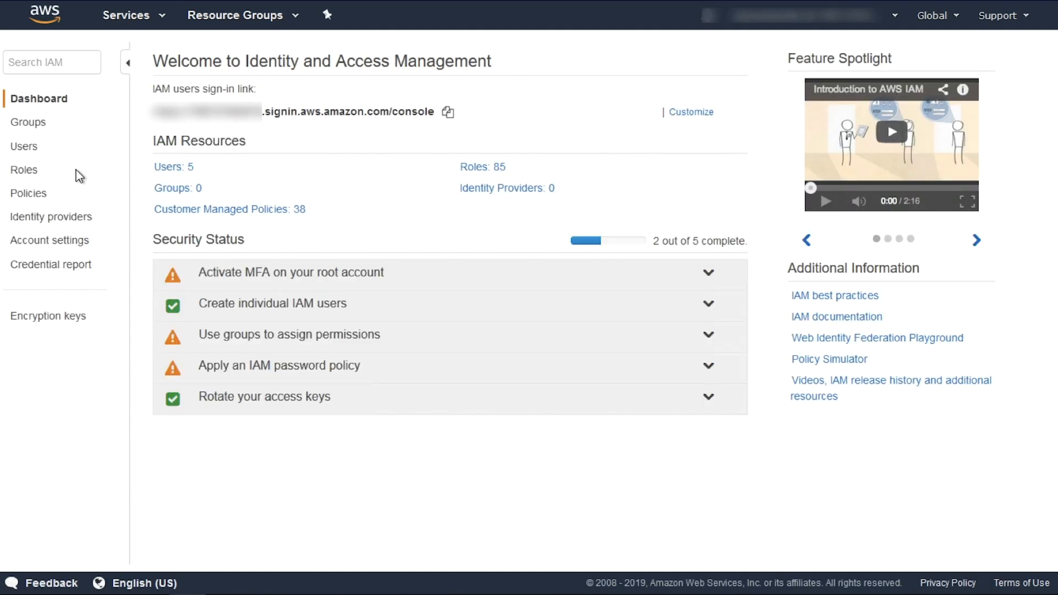
{"action": "left_click", "coordinate": [24, 147]}
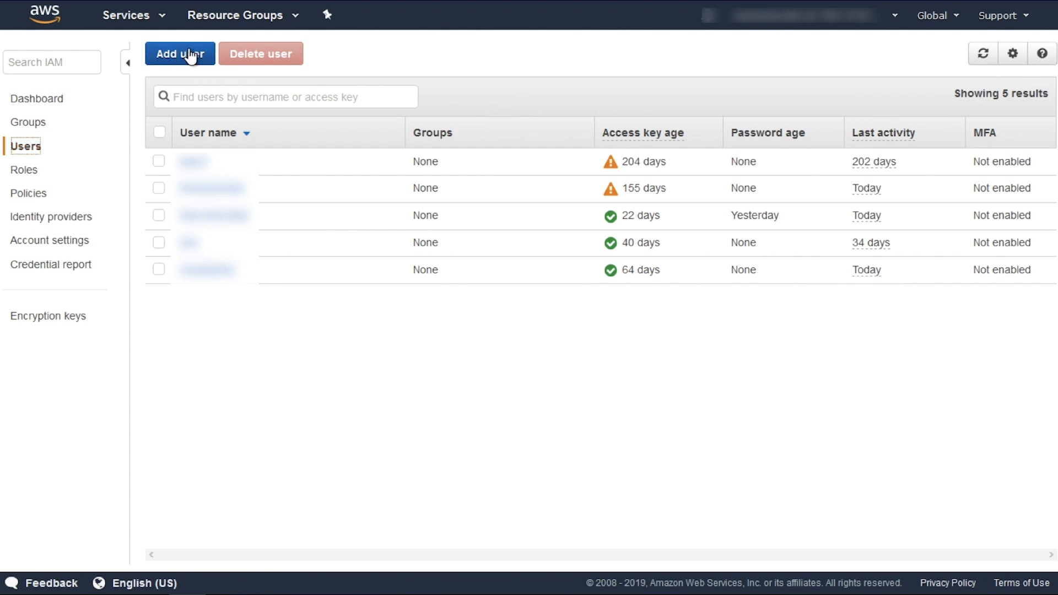
{"action": "left_click", "coordinate": [180, 53]}
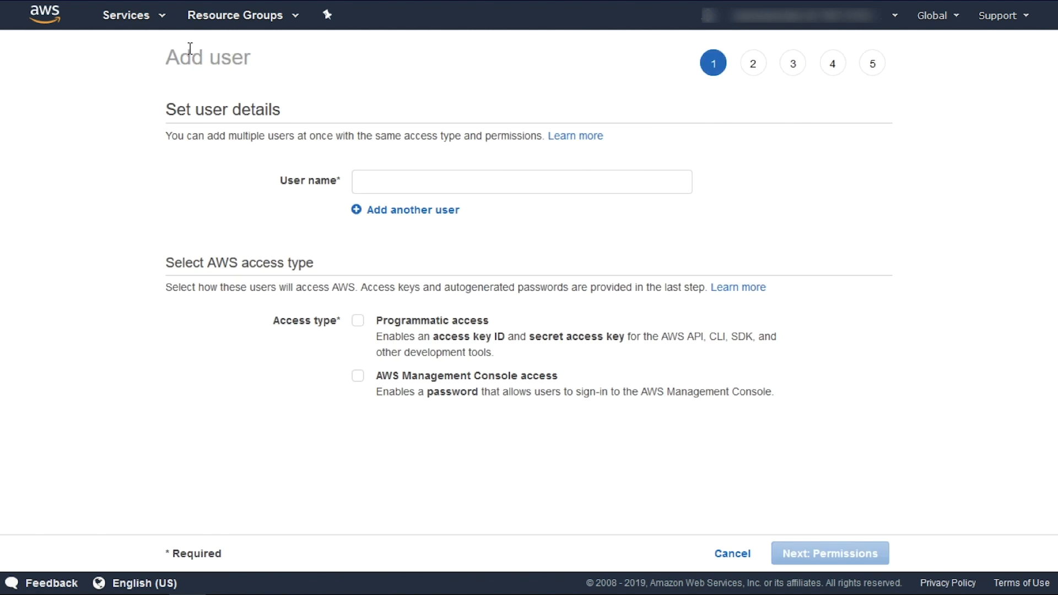
Name the new user vscodecommit and give it programmatic access only.
{"action": "left_click", "coordinate": [521, 181]}
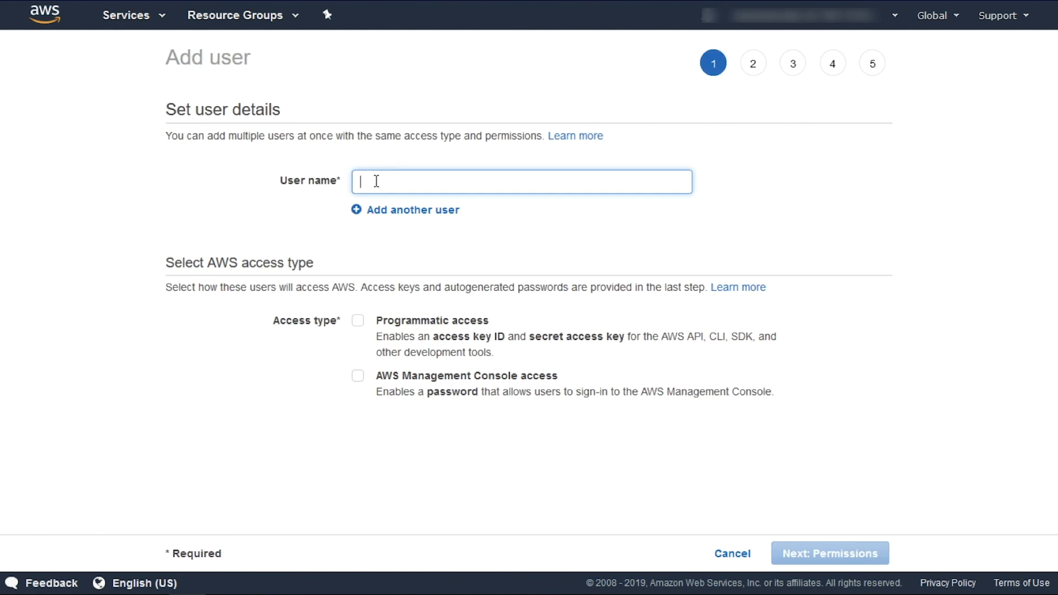
{"action": "type", "text": "v"}
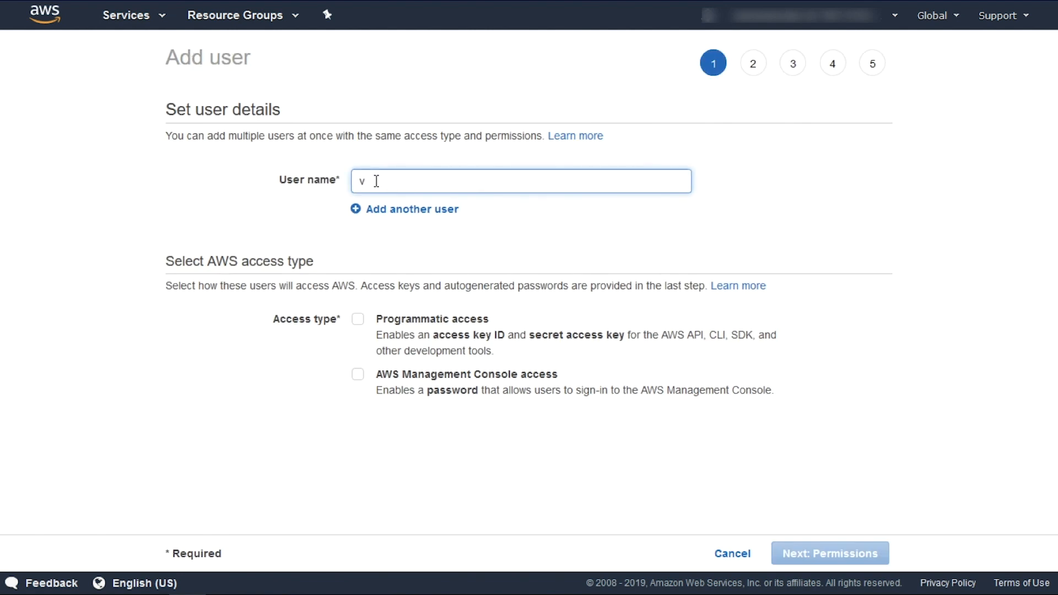
{"action": "type", "text": "scodecommit"}
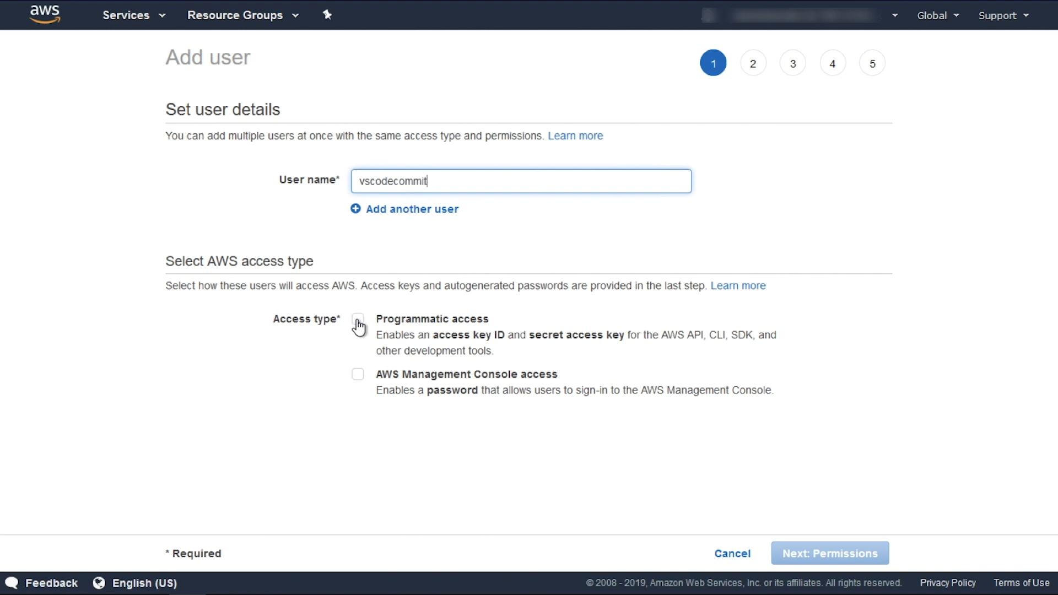
{"action": "left_click", "coordinate": [357, 319]}
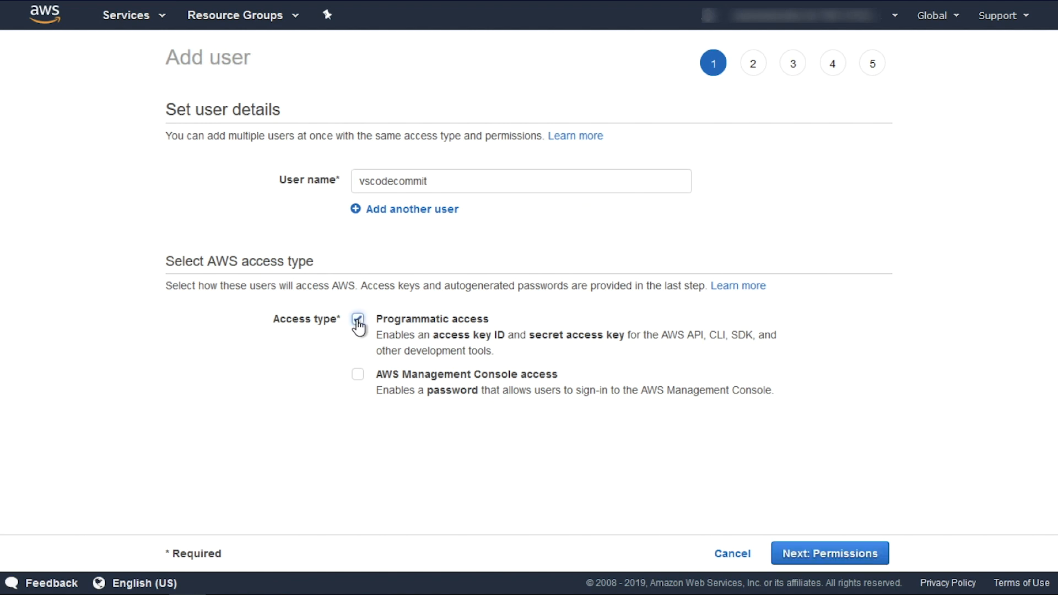
{"action": "left_click", "coordinate": [357, 318]}
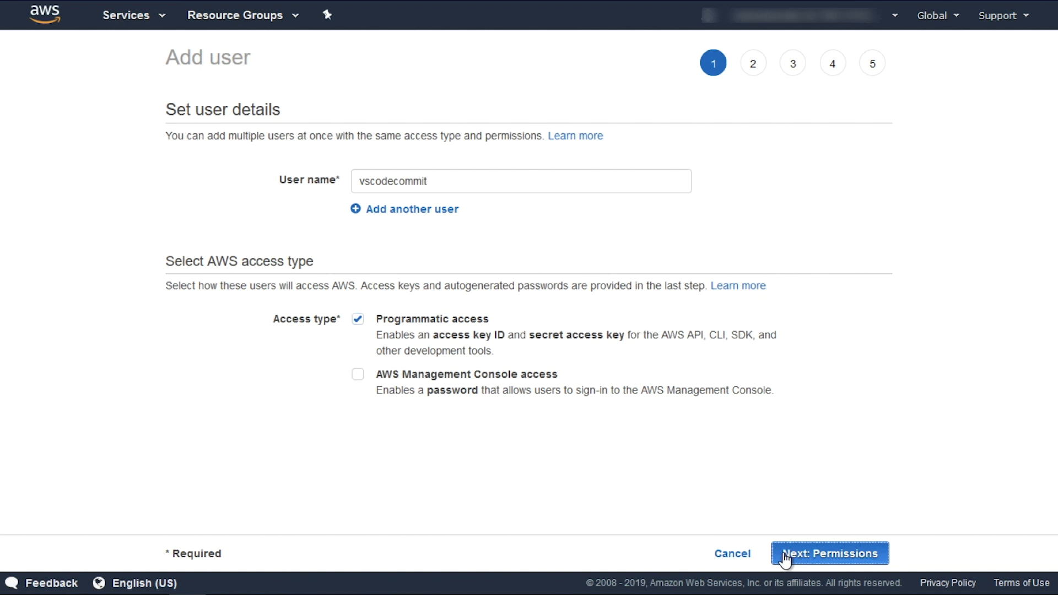
Attach the existing AWSCodeCommitPowerUser policy directly to the new user.
{"action": "left_click", "coordinate": [829, 553]}
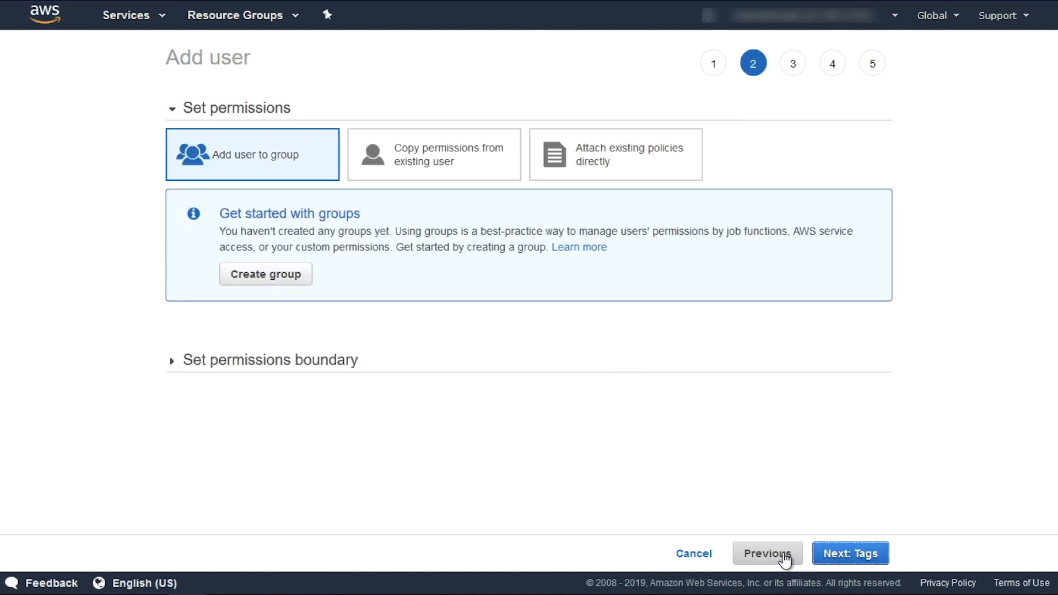
{"action": "mouse_move", "coordinate": [674, 181]}
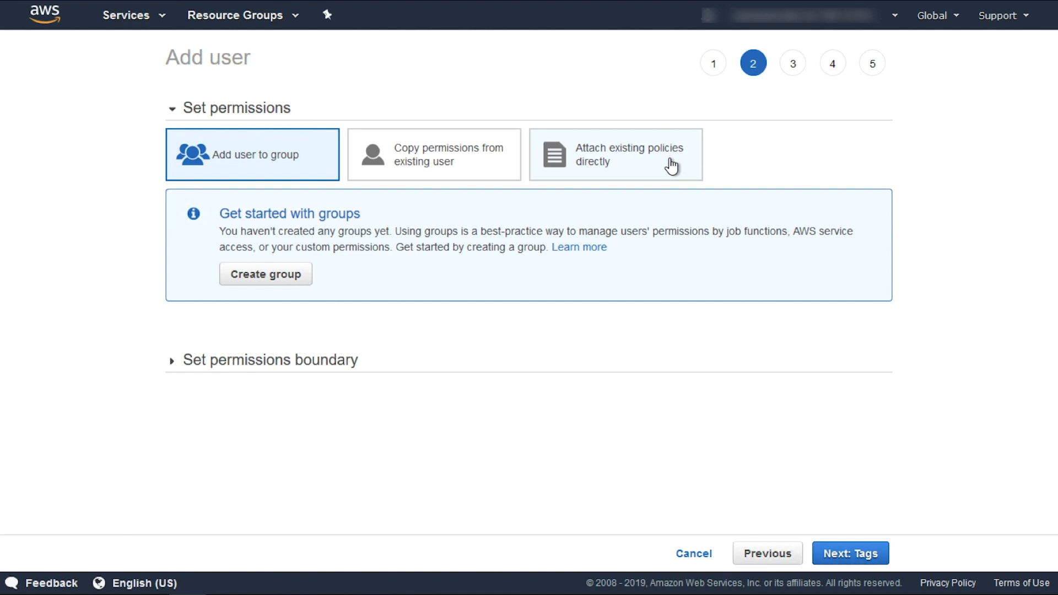
{"action": "left_click", "coordinate": [610, 154]}
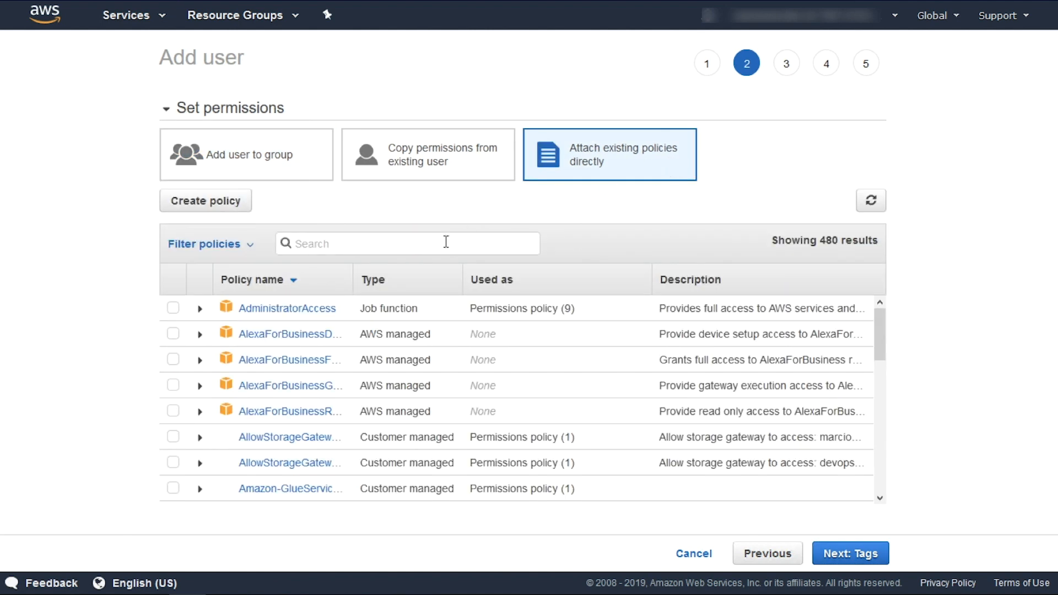
{"action": "type", "text": "codeCommit"}
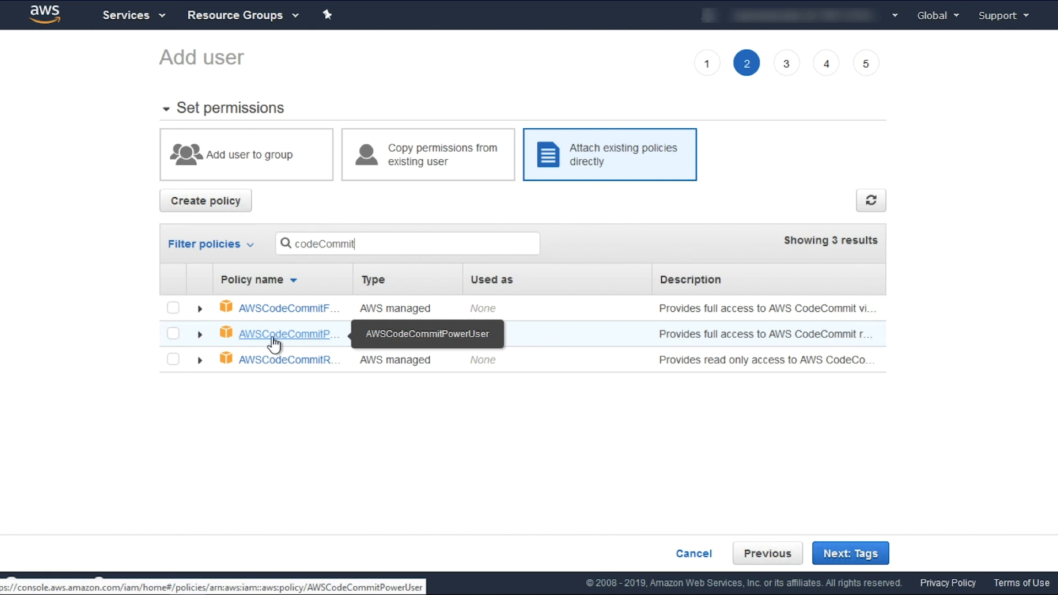
{"action": "left_click", "coordinate": [173, 334]}
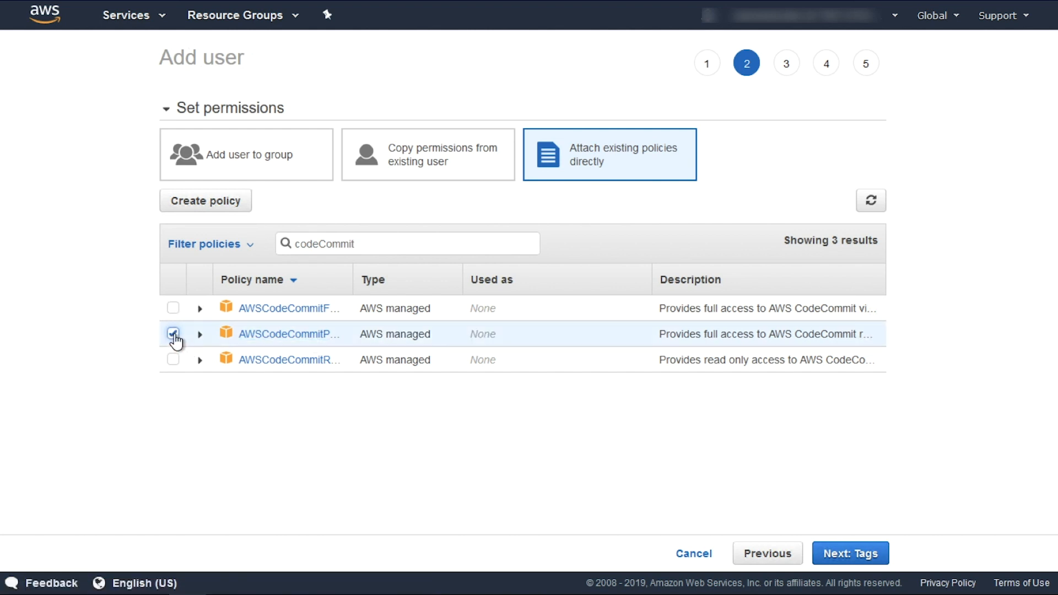
{"action": "left_click", "coordinate": [173, 332]}
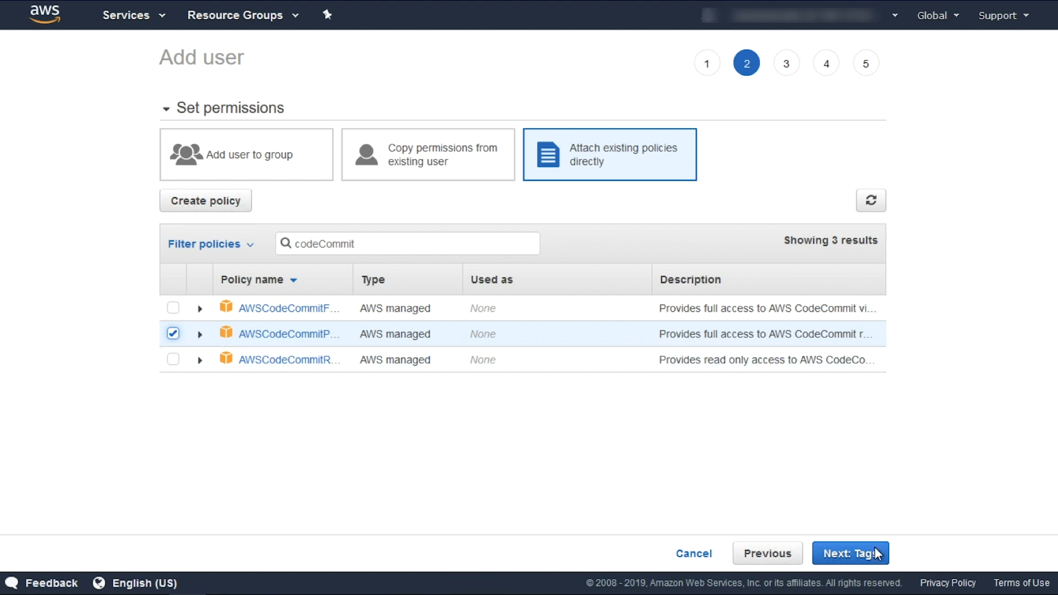
Skip tags, review and create the vscodecommit user.
{"action": "left_click", "coordinate": [850, 553]}
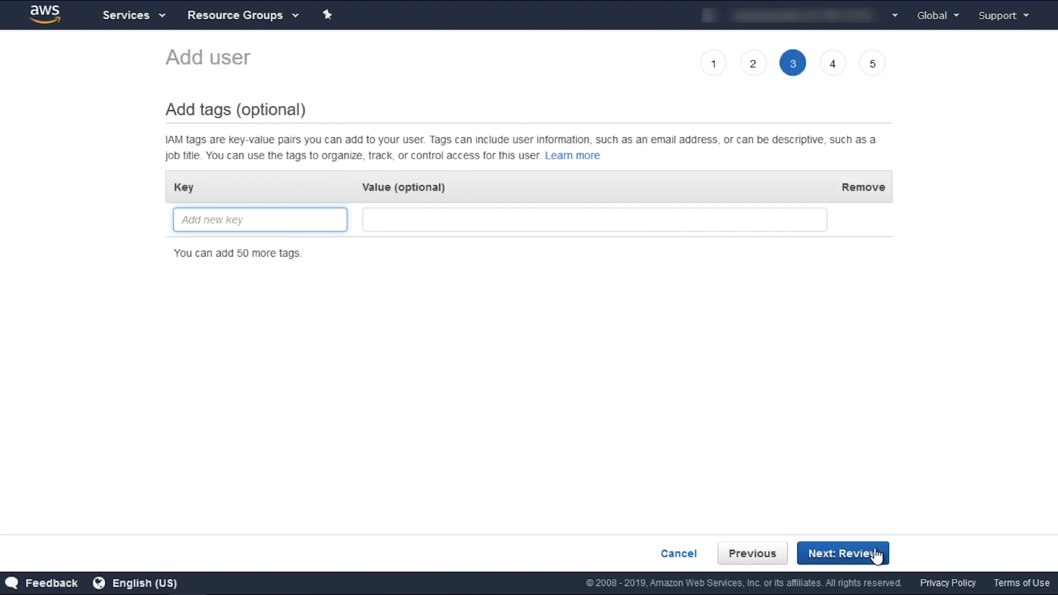
{"action": "left_click", "coordinate": [842, 553]}
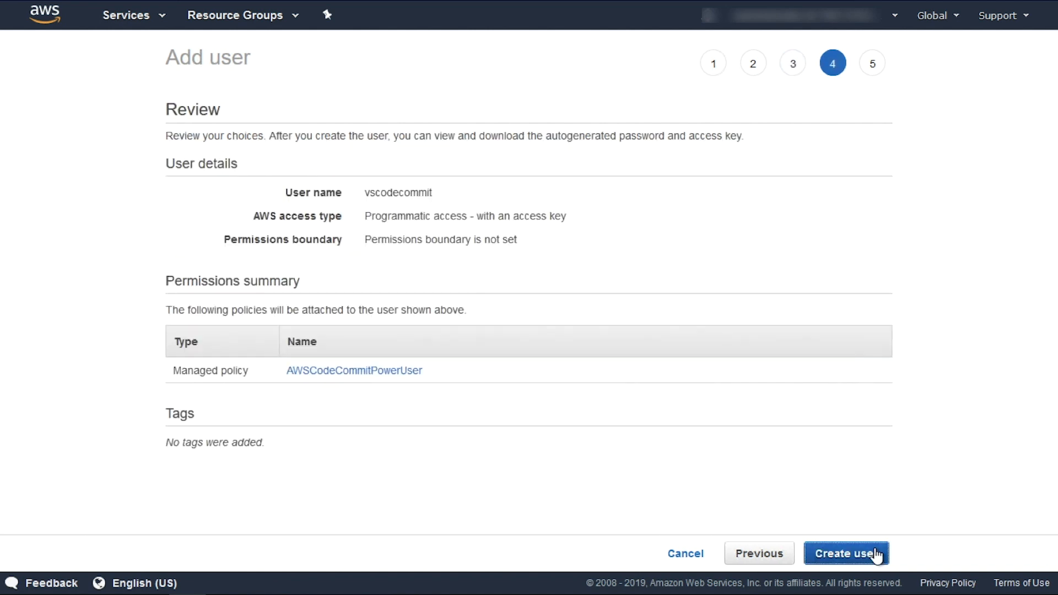
{"action": "left_click", "coordinate": [845, 553]}
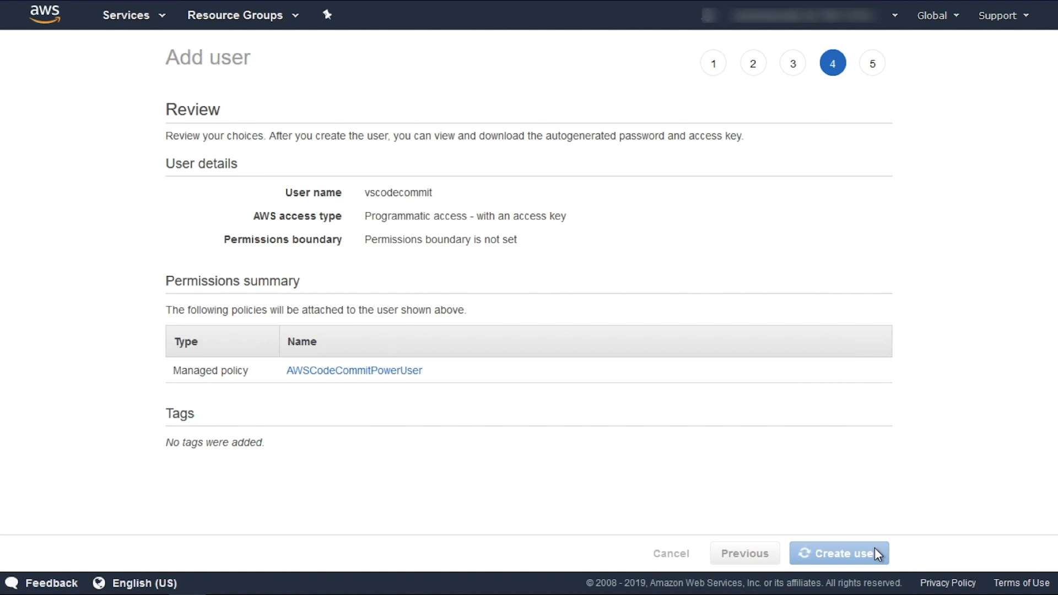
{"action": "left_click", "coordinate": [844, 553]}
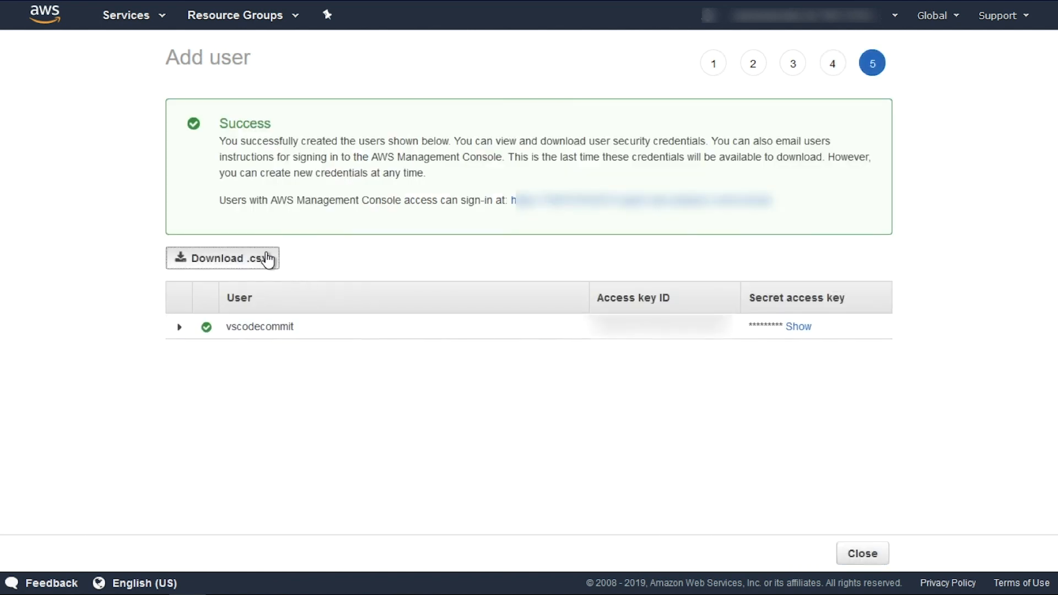
Download the user's credentials.csv and leave the add-user wizard.
{"action": "left_click", "coordinate": [223, 258]}
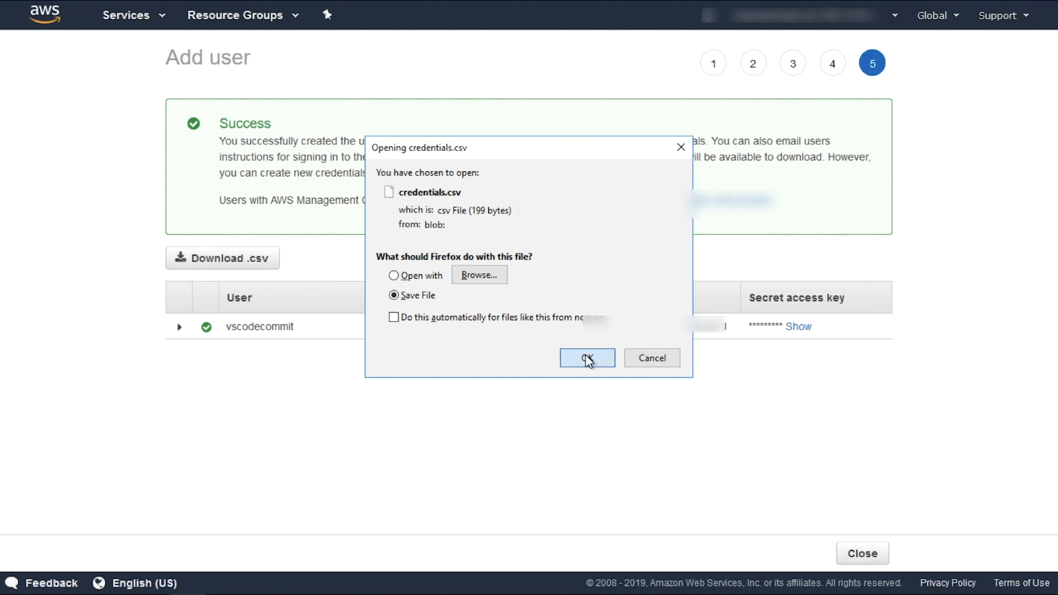
{"action": "left_click", "coordinate": [586, 357]}
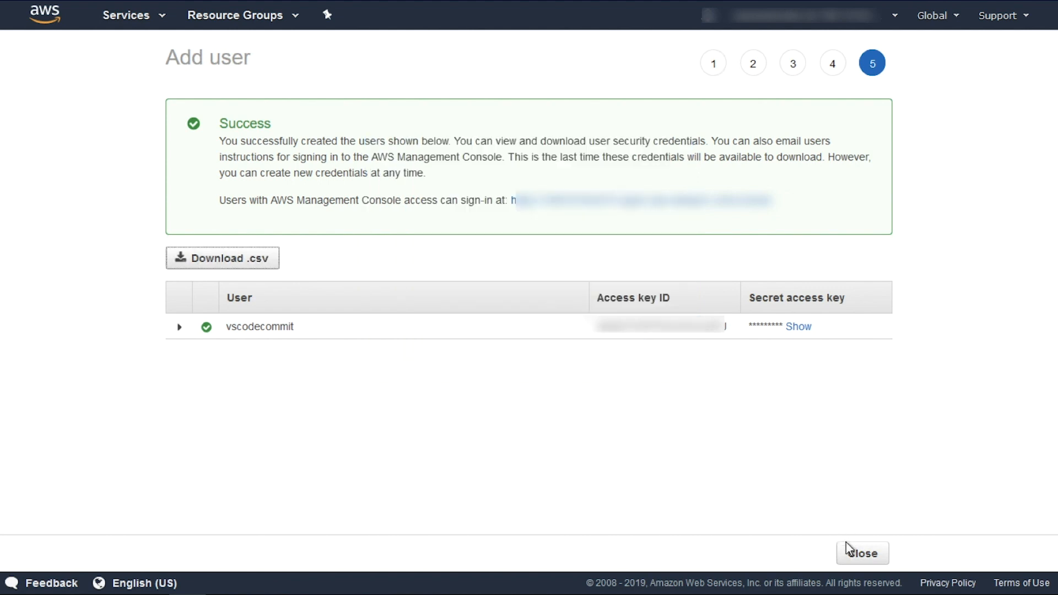
{"action": "left_click", "coordinate": [862, 552]}
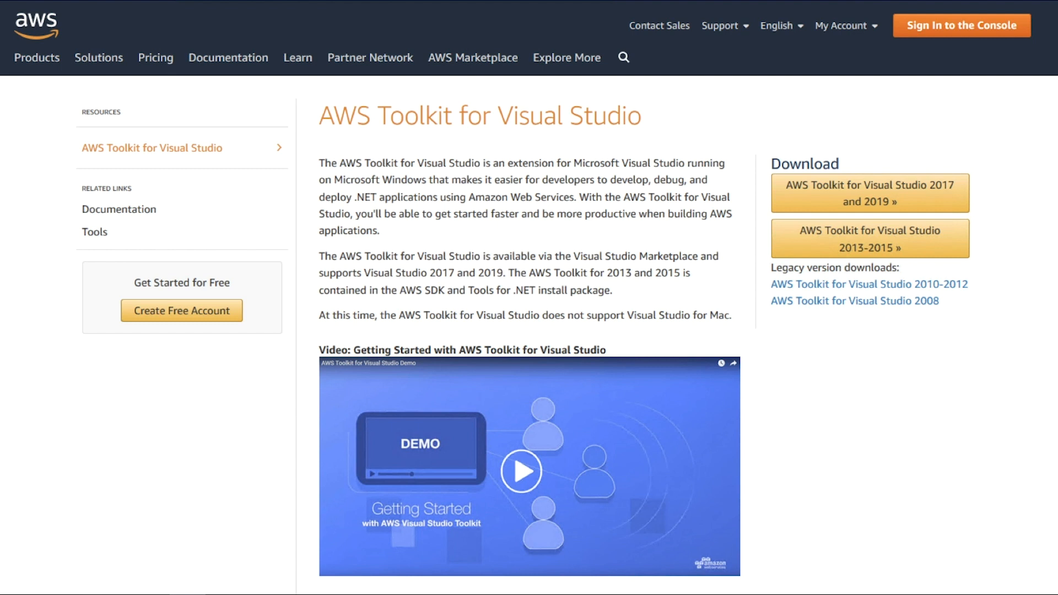
{"action": "mouse_move", "coordinate": [463, 221]}
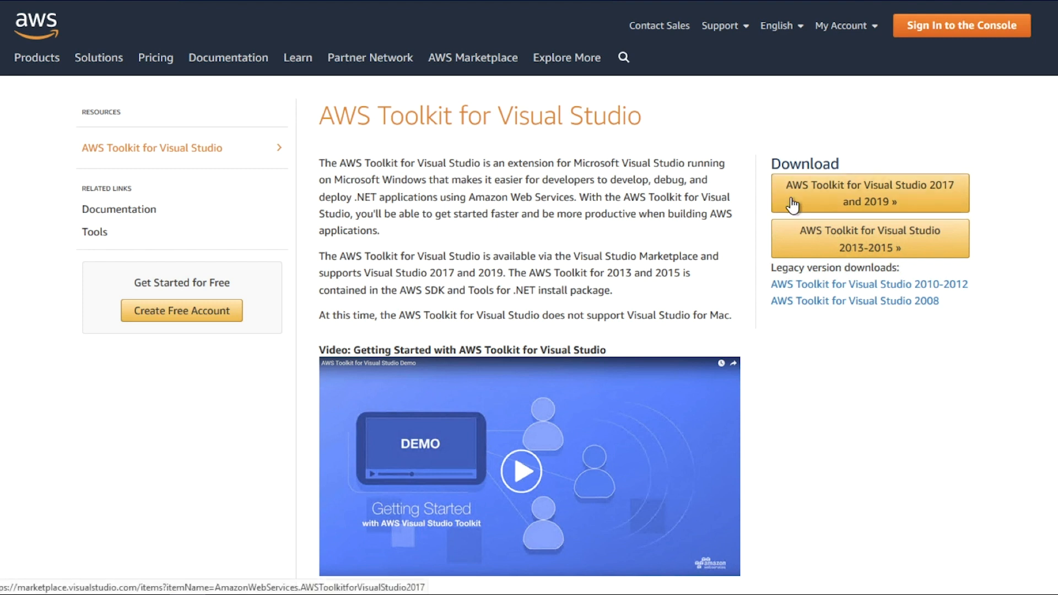
Download AWSToolkitPackage.vsix for Visual Studio 2017 and 2019 from the Marketplace, saving it to disk.
{"action": "left_click", "coordinate": [869, 191]}
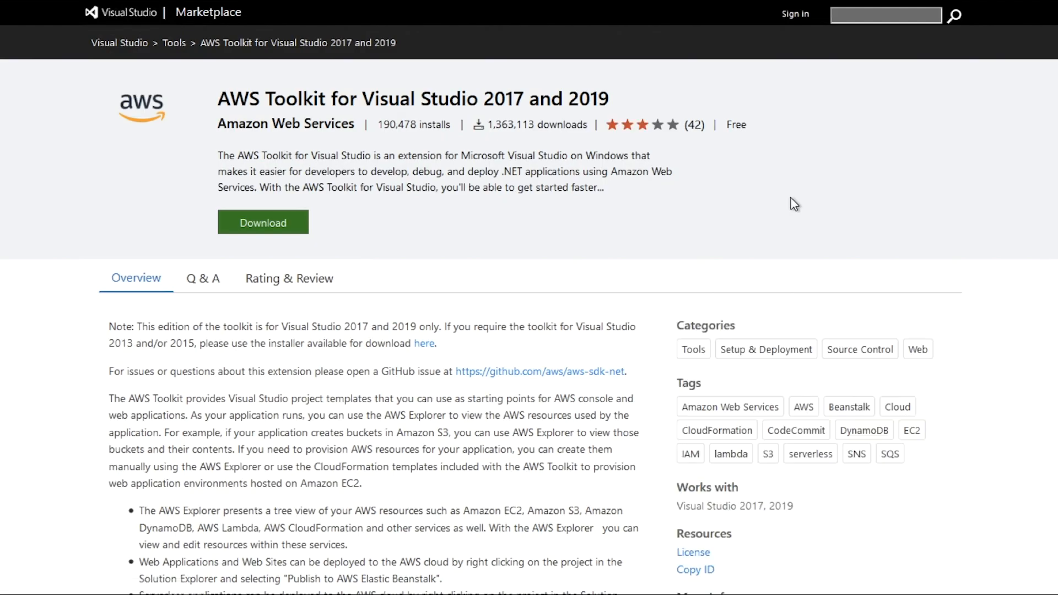
{"action": "mouse_move", "coordinate": [635, 199]}
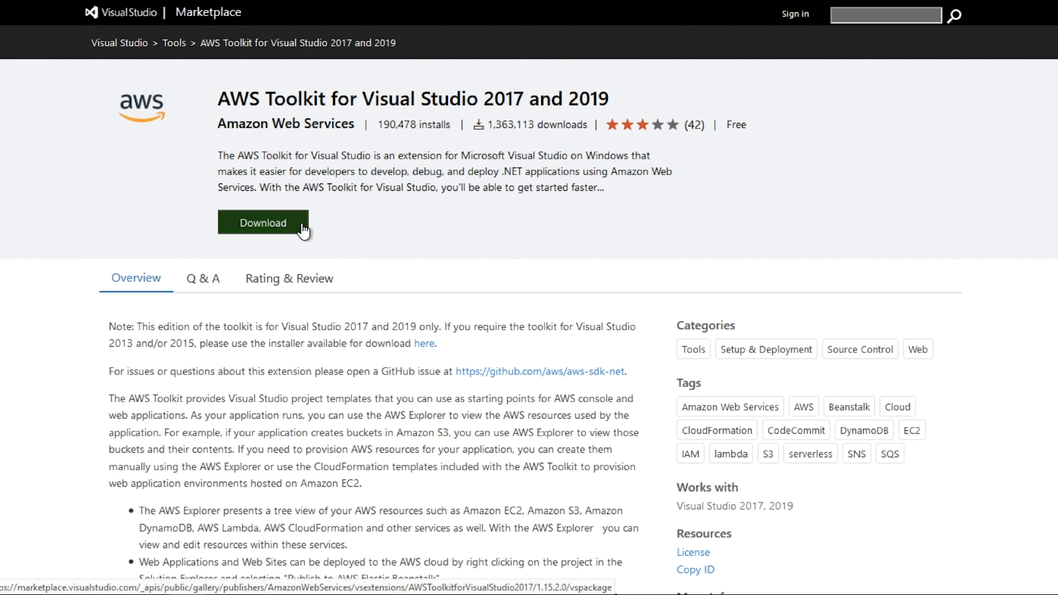
{"action": "left_click", "coordinate": [262, 221]}
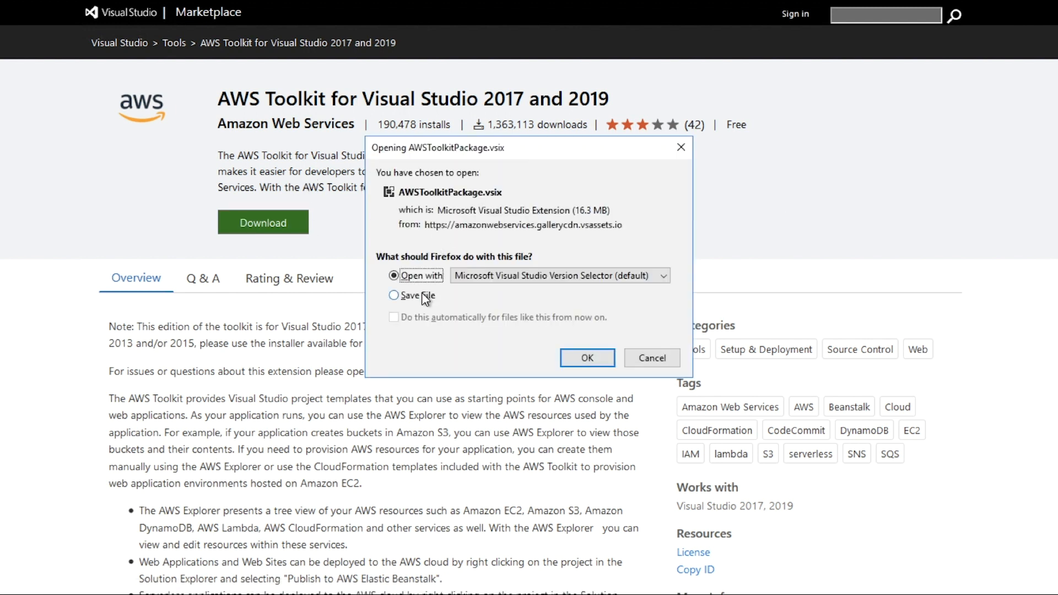
{"action": "left_click", "coordinate": [394, 295]}
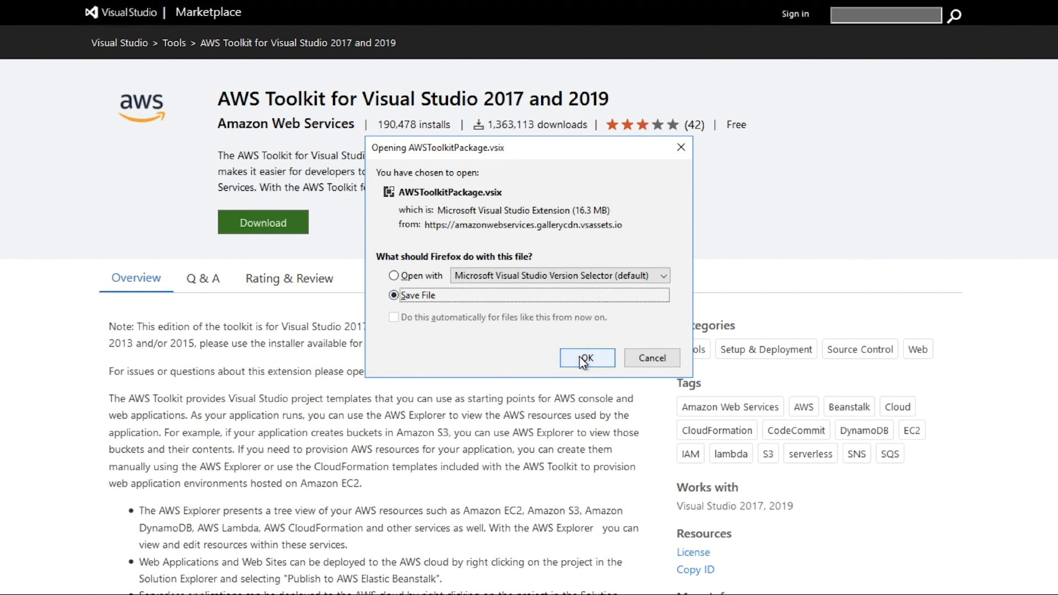
{"action": "left_click", "coordinate": [585, 357]}
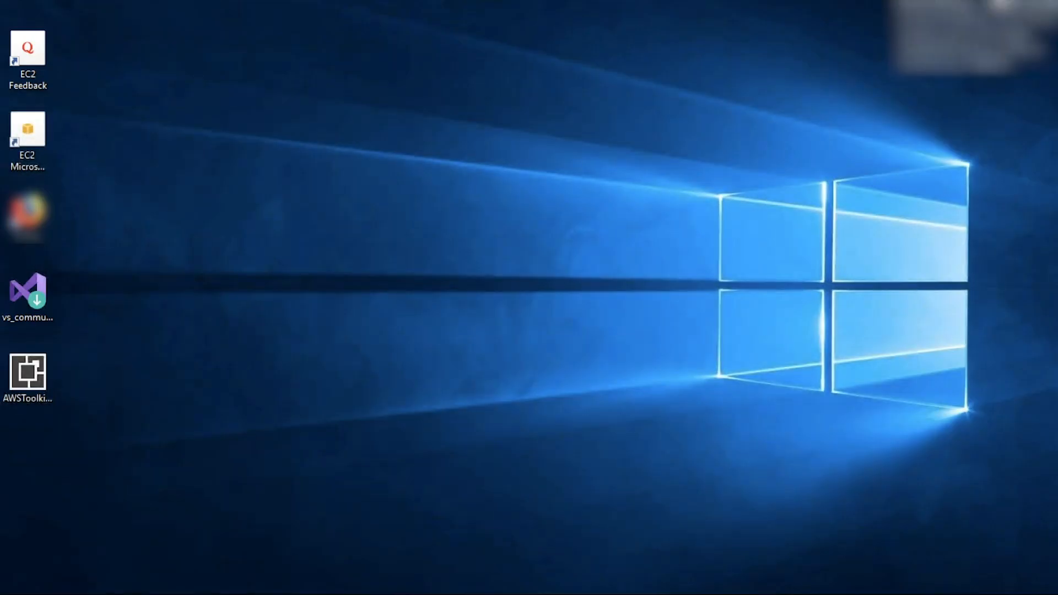
Run the downloaded AWSToolkitPackage and install AWS Toolkit into Visual Studio Community 2019.
{"action": "left_click", "coordinate": [28, 374]}
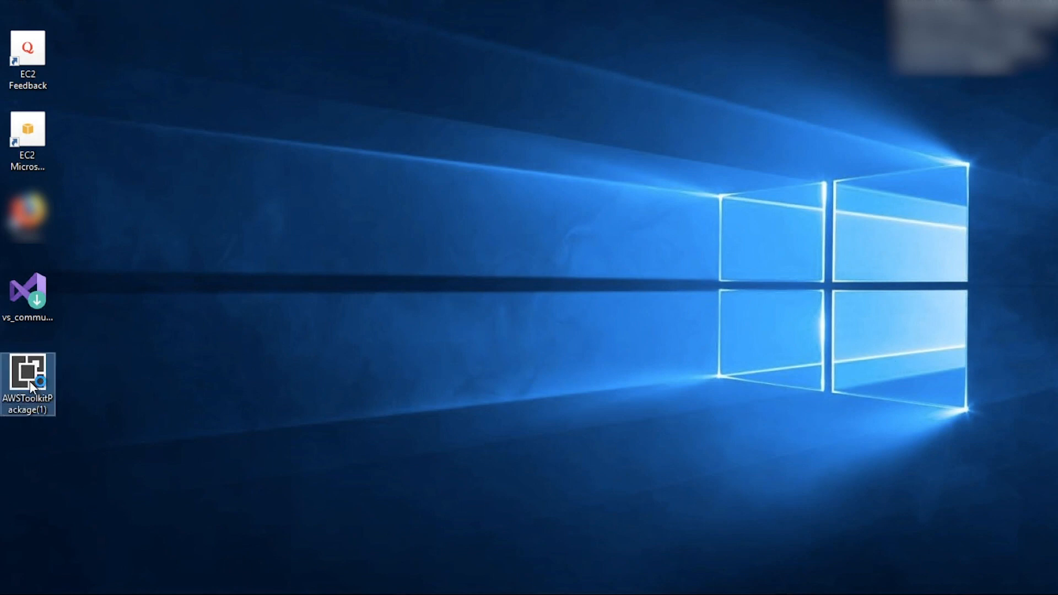
{"action": "double_click", "coordinate": [27, 379]}
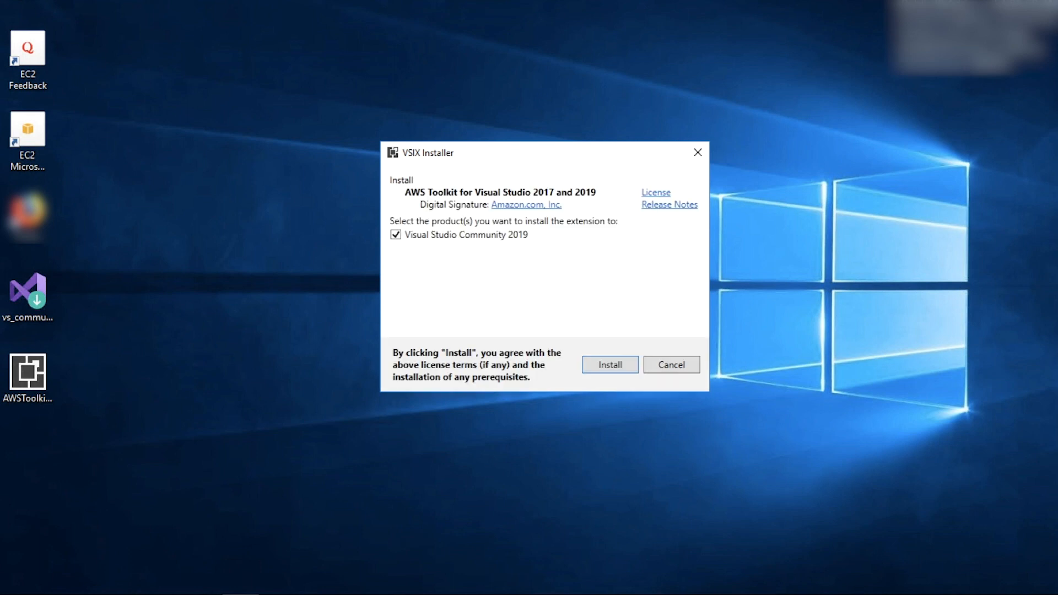
{"action": "left_click", "coordinate": [608, 365]}
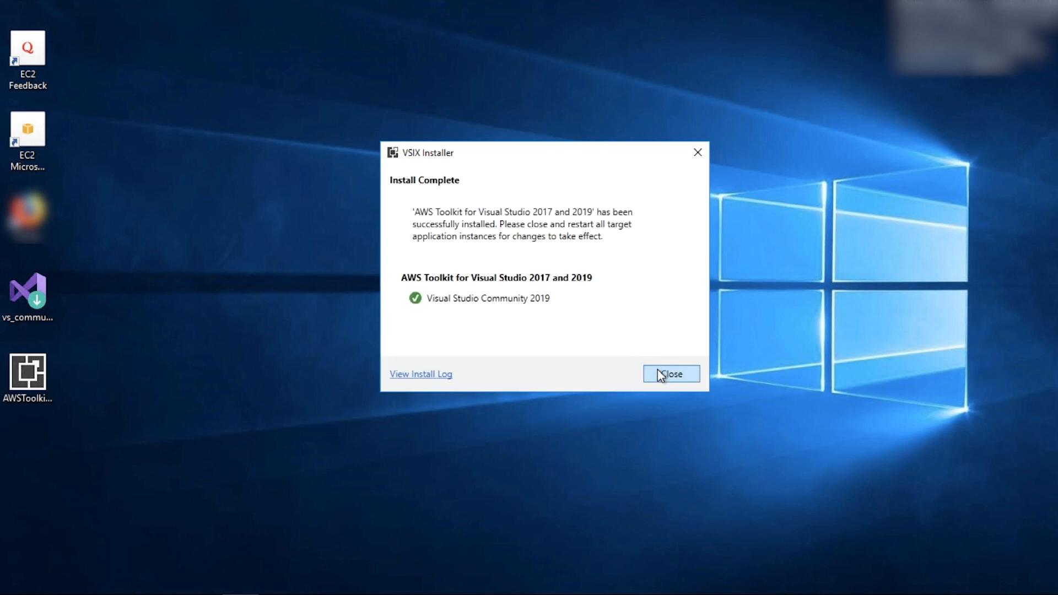
{"action": "left_click", "coordinate": [671, 374]}
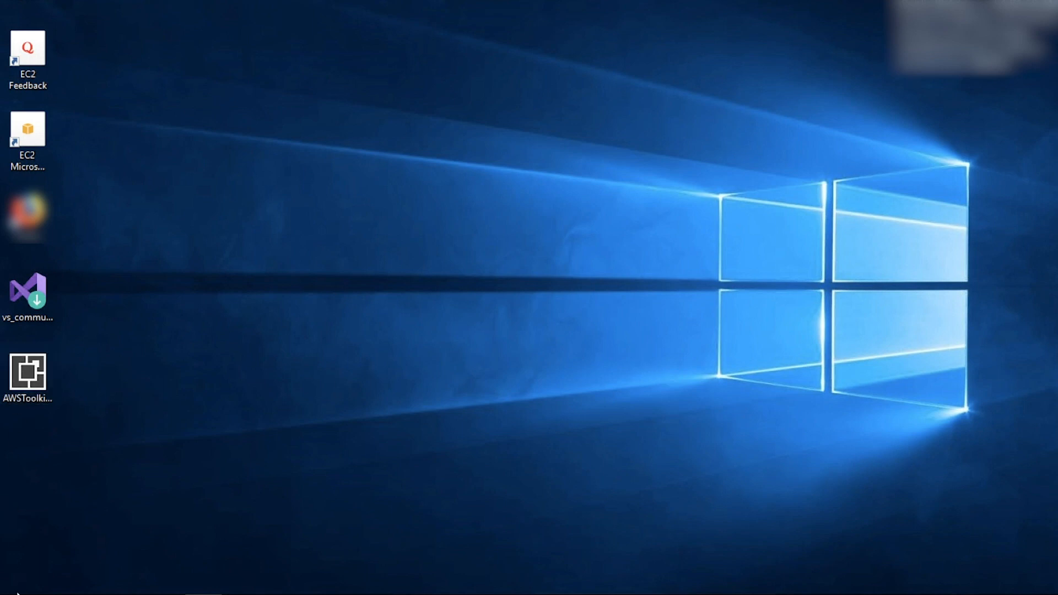
Launch Visual Studio 2019 from Start and continue without code.
{"action": "left_click", "coordinate": [10, 587]}
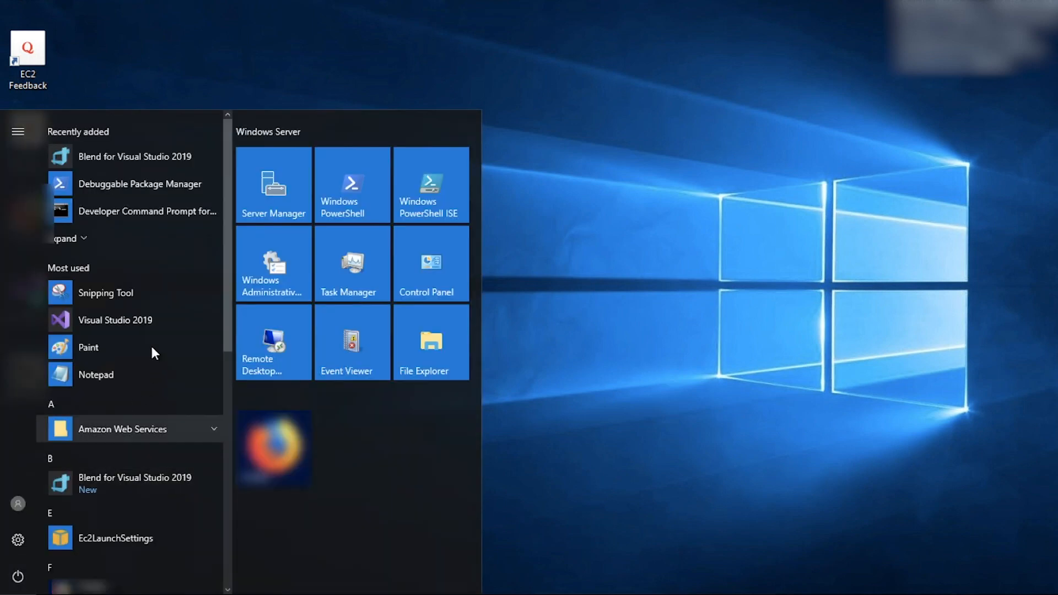
{"action": "left_click", "coordinate": [115, 320]}
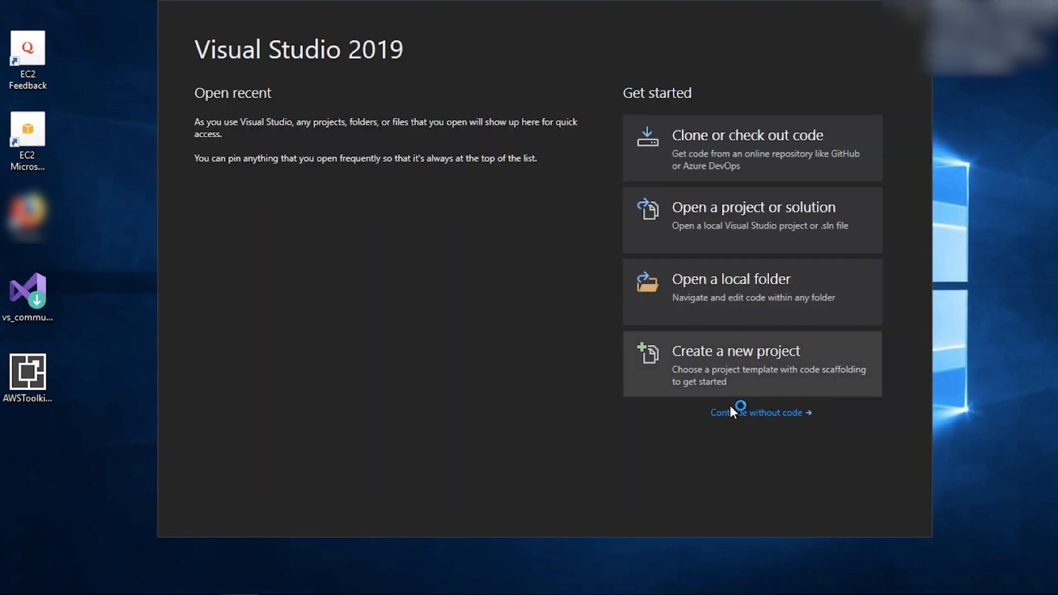
{"action": "left_click", "coordinate": [756, 412]}
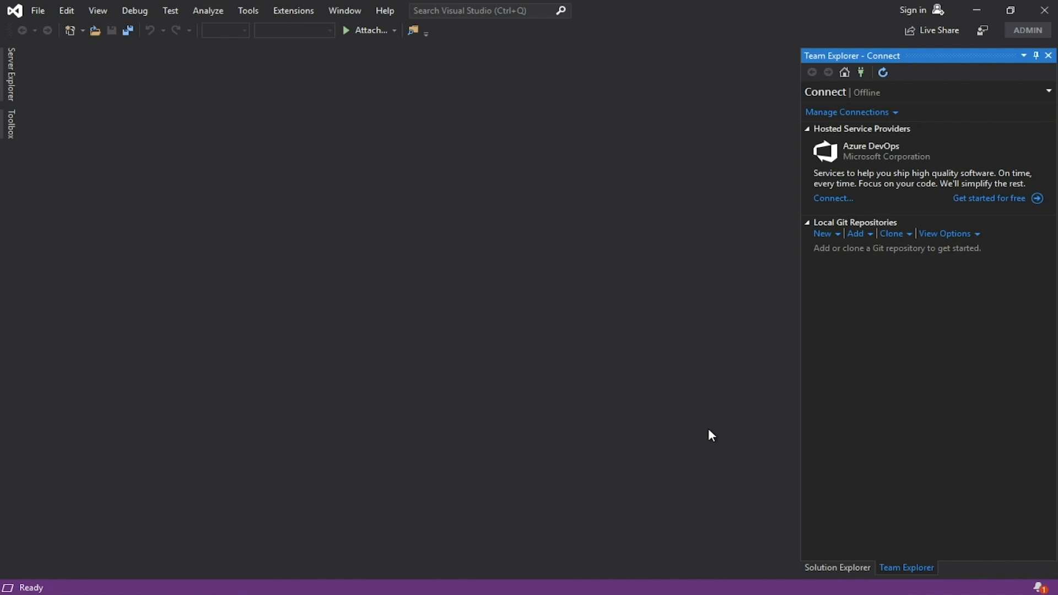
{"action": "mouse_move", "coordinate": [283, 10]}
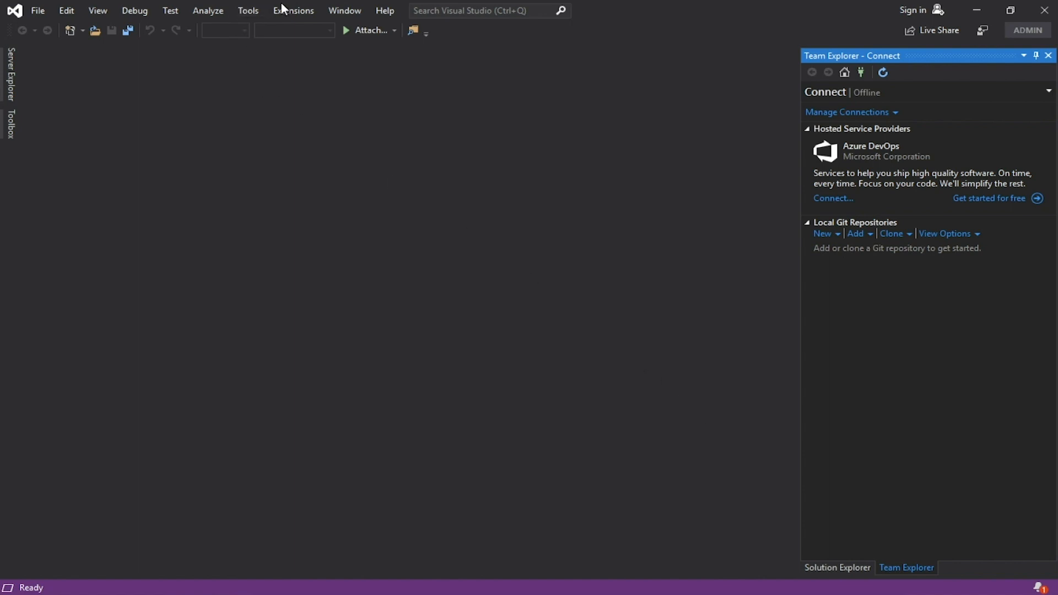
Enable the AWS Toolkit extension in Manage Extensions so it applies on next launch.
{"action": "left_click", "coordinate": [293, 10]}
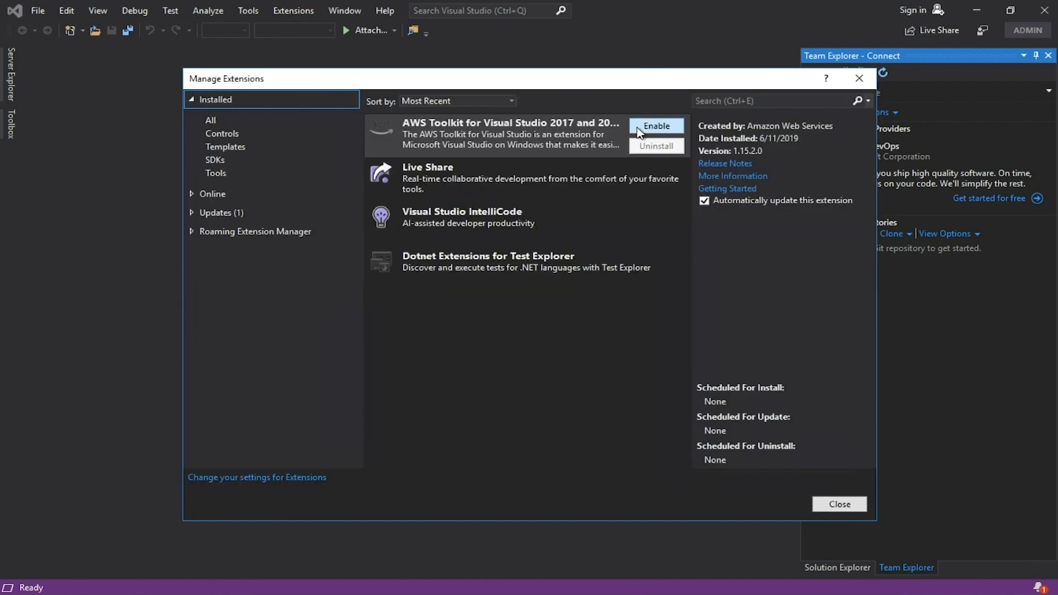
{"action": "left_click", "coordinate": [655, 125]}
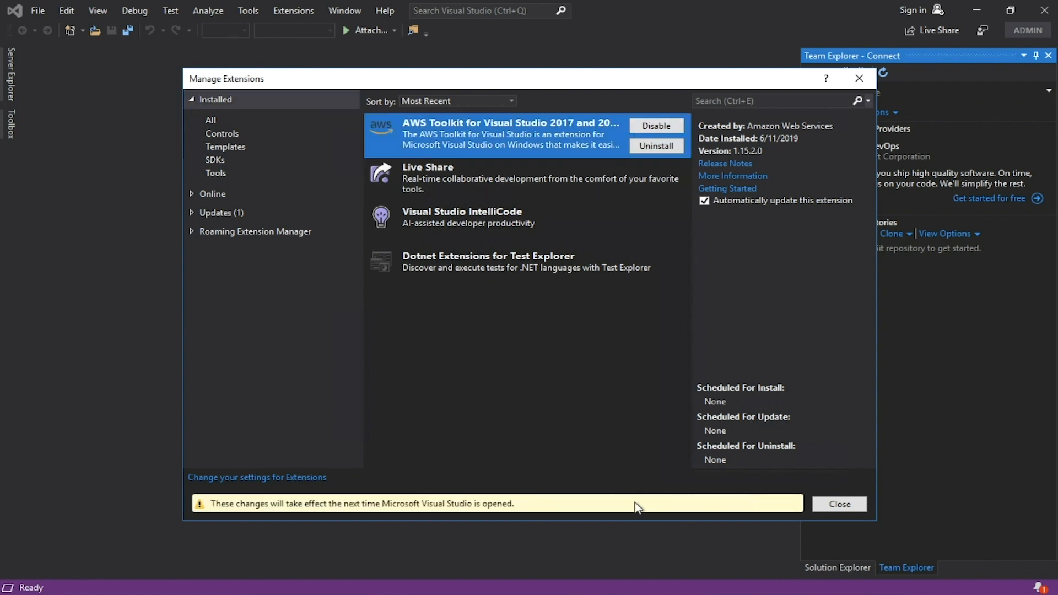
{"action": "left_click", "coordinate": [837, 503]}
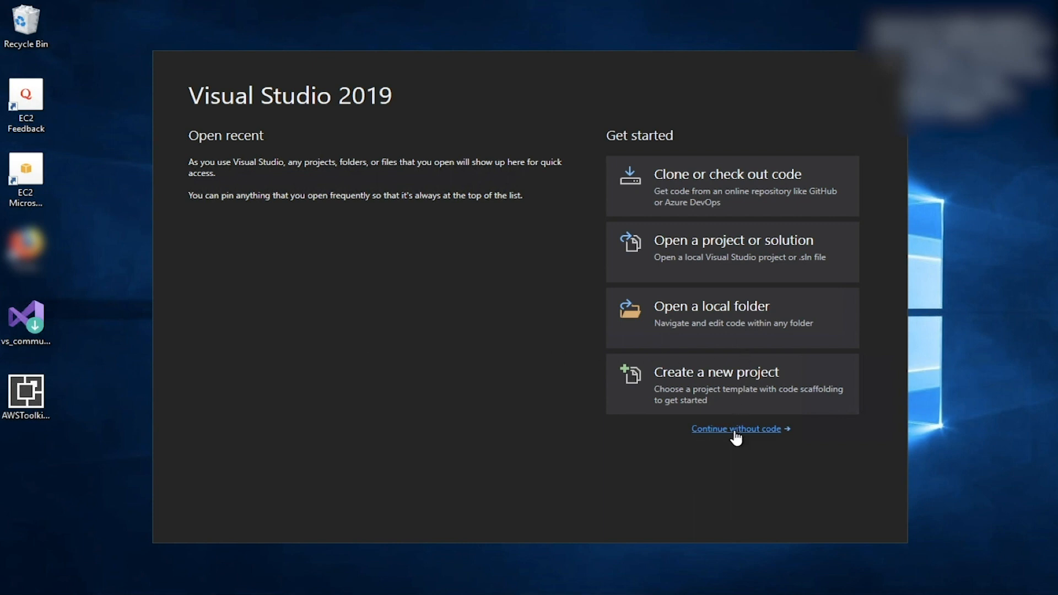
Re-enter the IDE without a project and start an AWS CodeCommit connection profile named vscodecommit.
{"action": "left_click", "coordinate": [735, 428]}
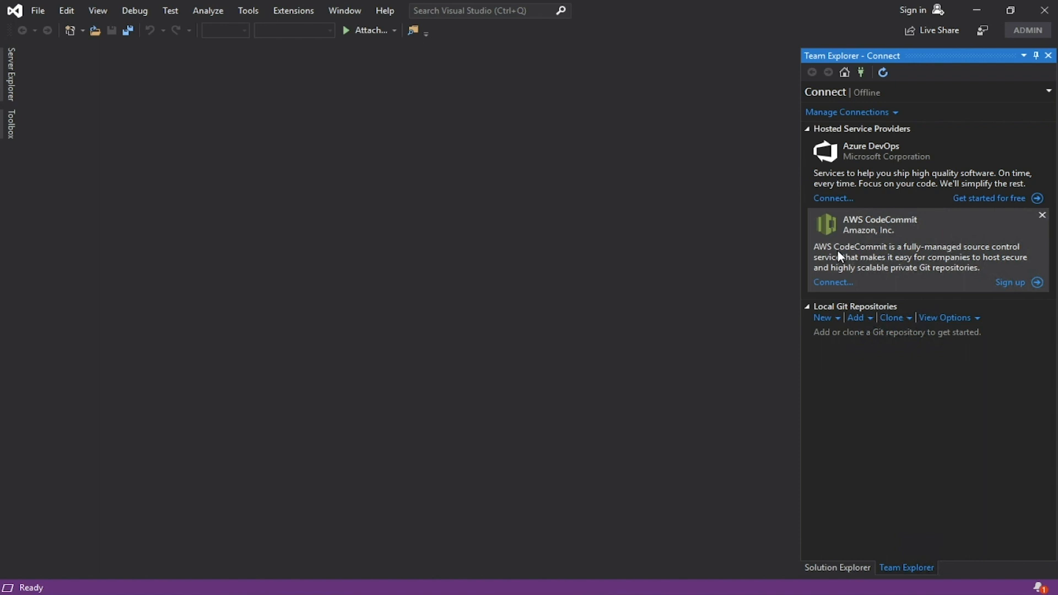
{"action": "left_click", "coordinate": [833, 282]}
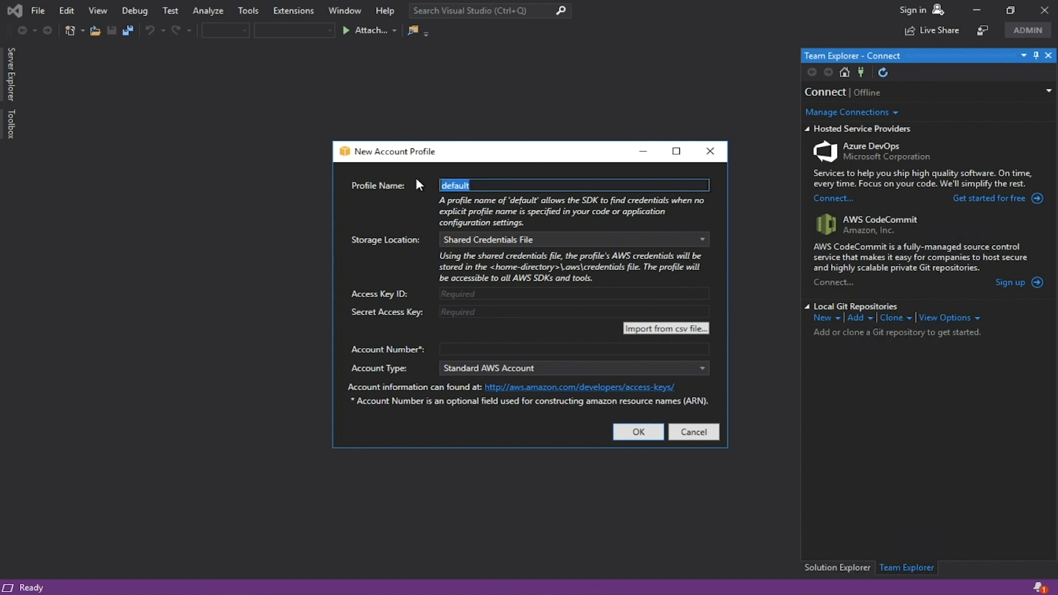
{"action": "type", "text": "vscodecommit"}
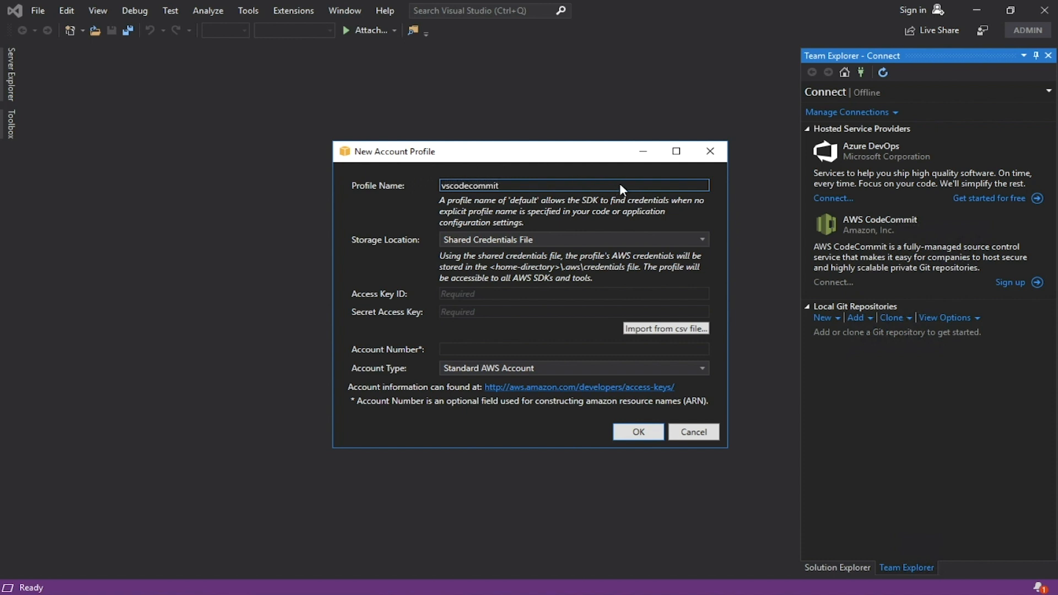
{"action": "mouse_move", "coordinate": [665, 328]}
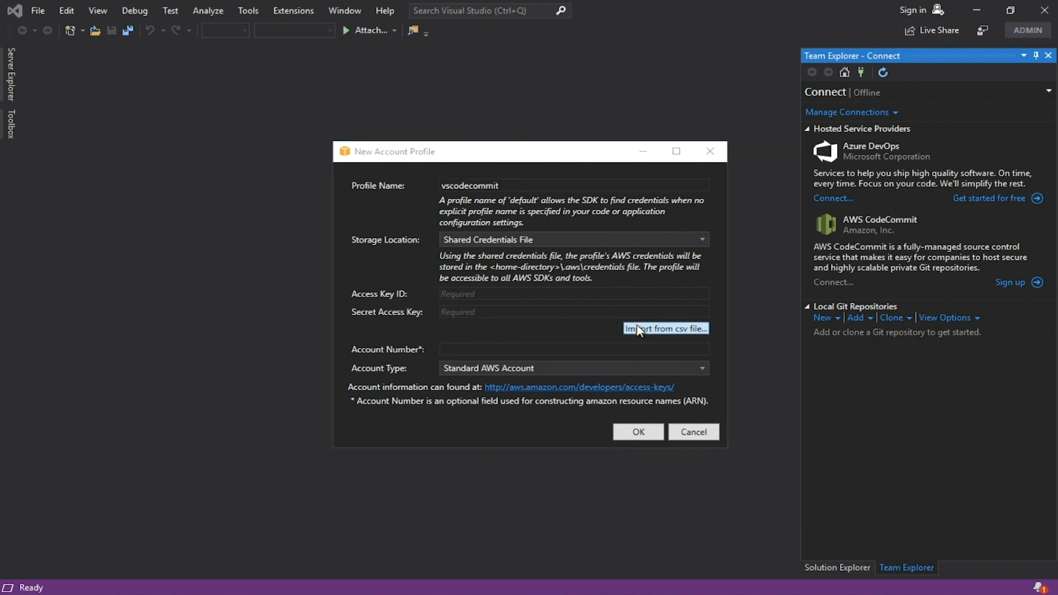
{"action": "left_click", "coordinate": [665, 328]}
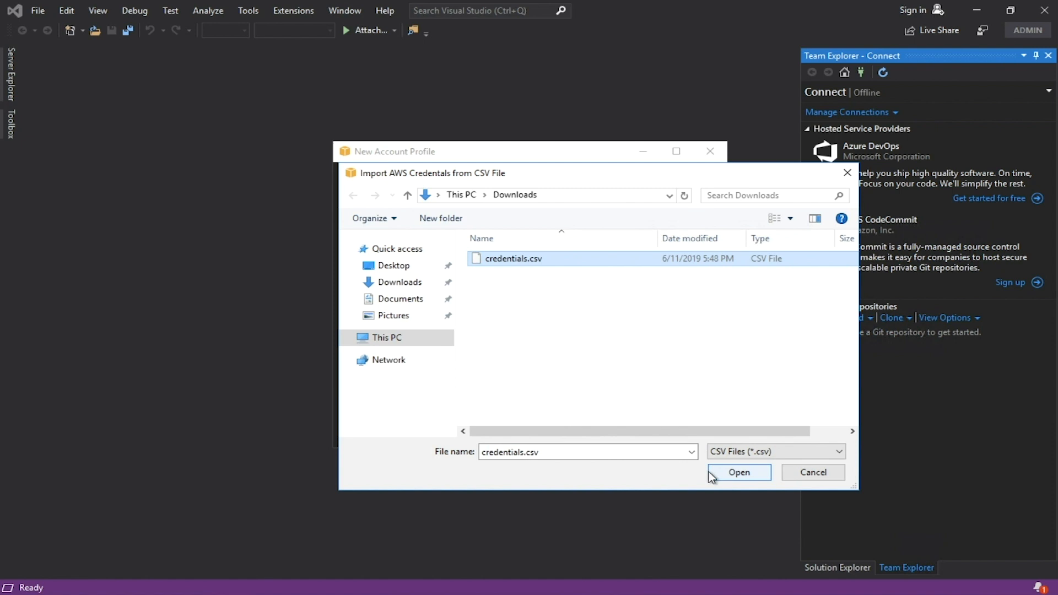
{"action": "left_click", "coordinate": [738, 471]}
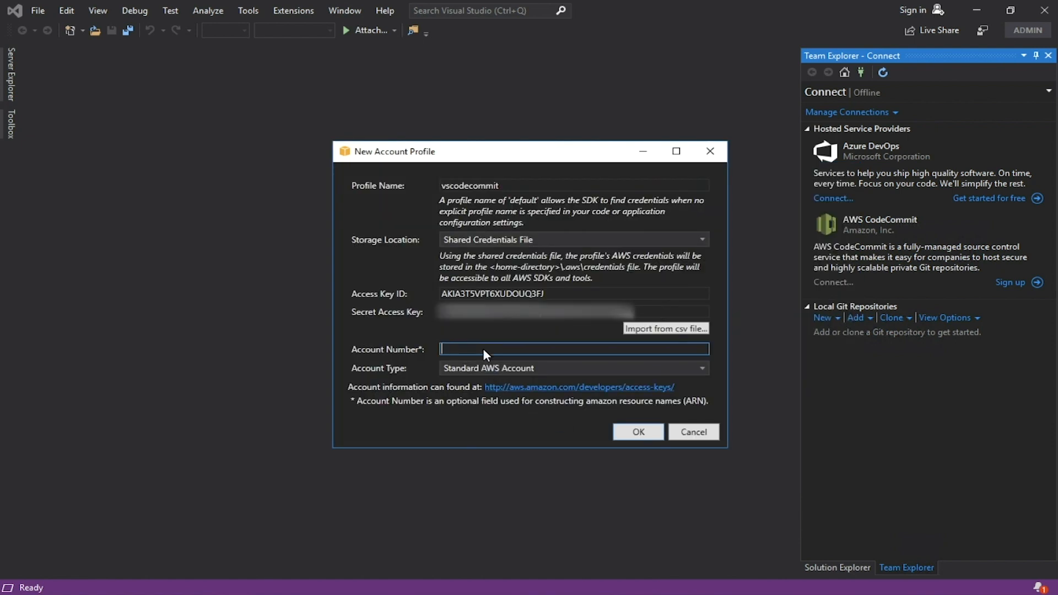
{"action": "type", "text": "798707654575"}
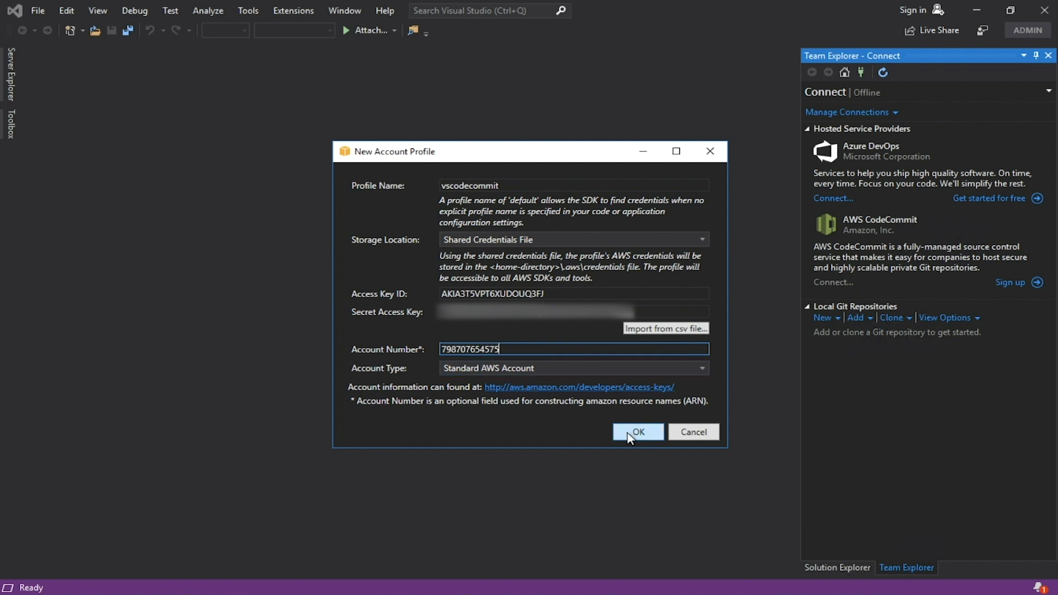
{"action": "left_click", "coordinate": [637, 431]}
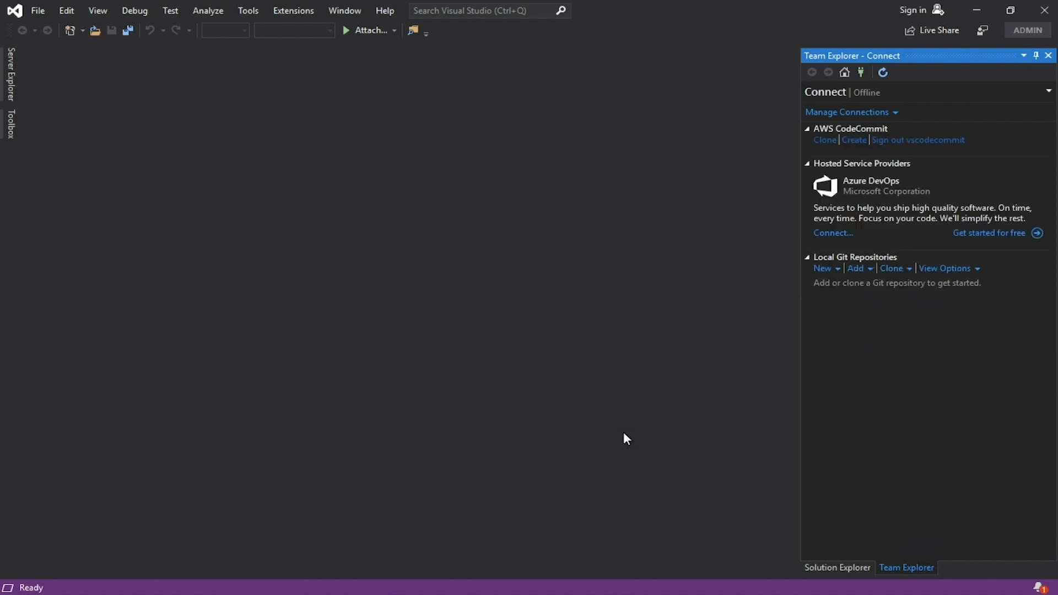
{"action": "mouse_move", "coordinate": [762, 293]}
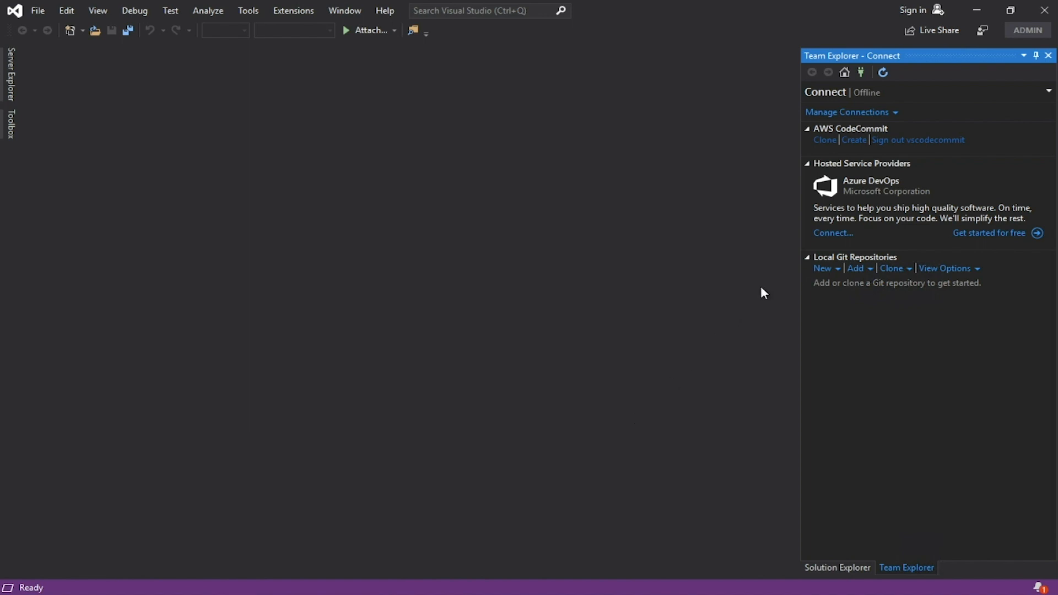
{"action": "mouse_move", "coordinate": [854, 140]}
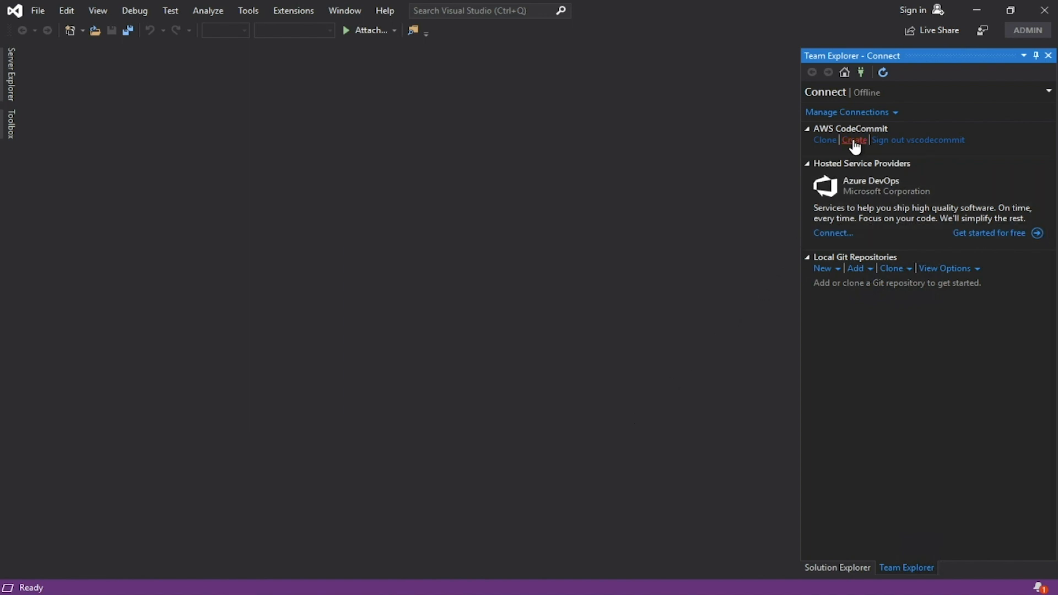
Start a new CodeCommit repository named myfirstrepo.
{"action": "left_click", "coordinate": [852, 140]}
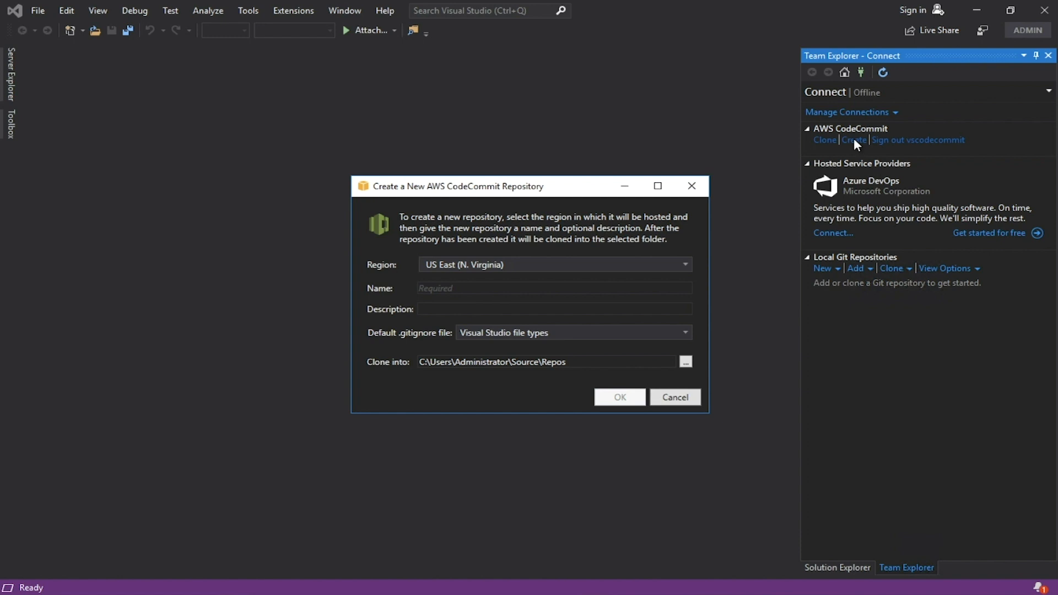
{"action": "left_click", "coordinate": [553, 287]}
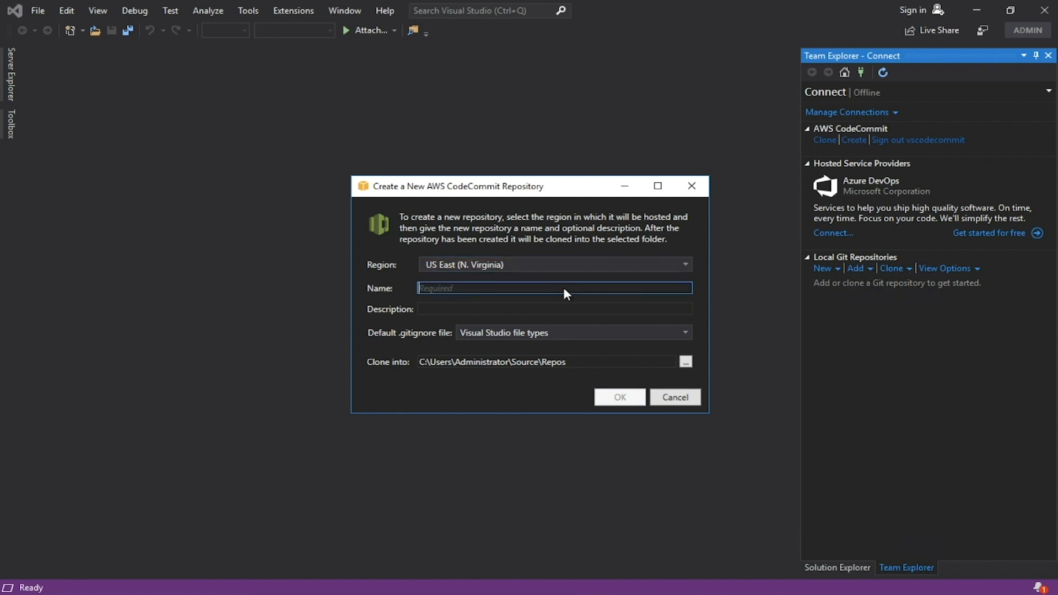
{"action": "type", "text": "myfirstrepo"}
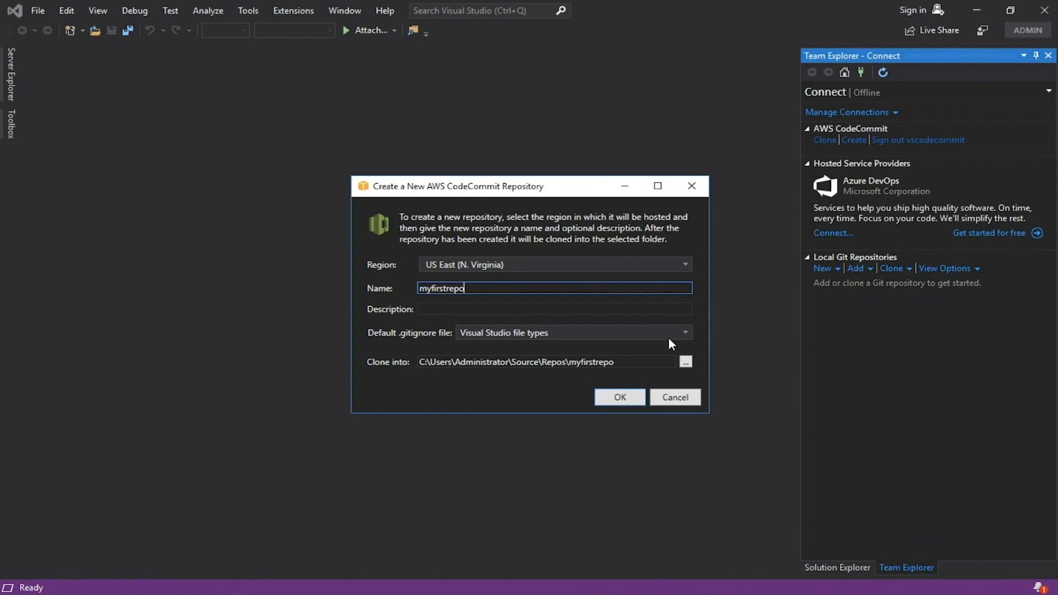
Set the clone location to a new desktop folder myfirstrepo and create the repository.
{"action": "left_click", "coordinate": [685, 362]}
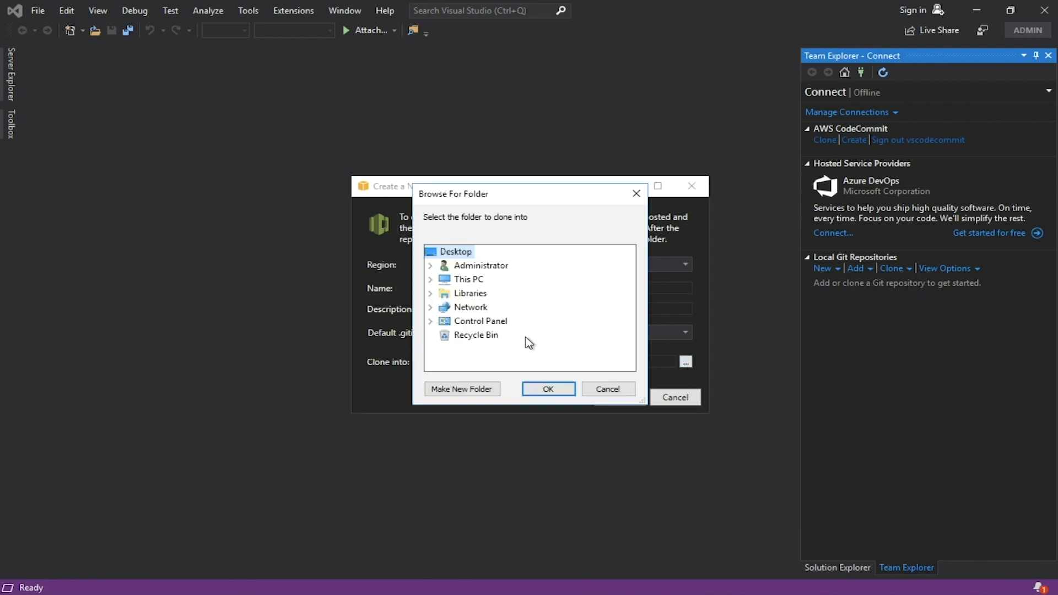
{"action": "left_click", "coordinate": [461, 389]}
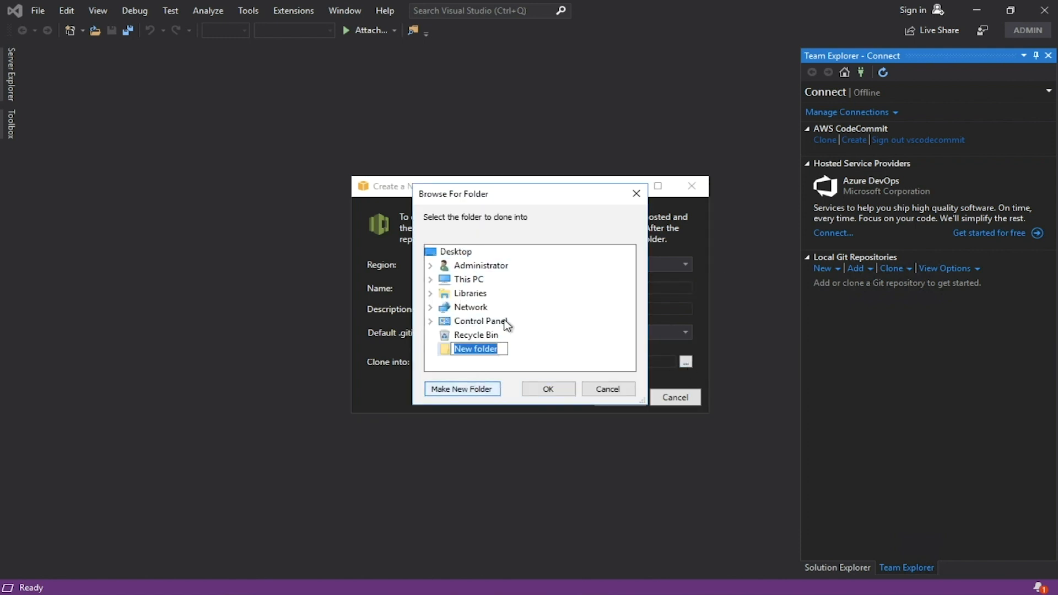
{"action": "type", "text": "myfirstrepo"}
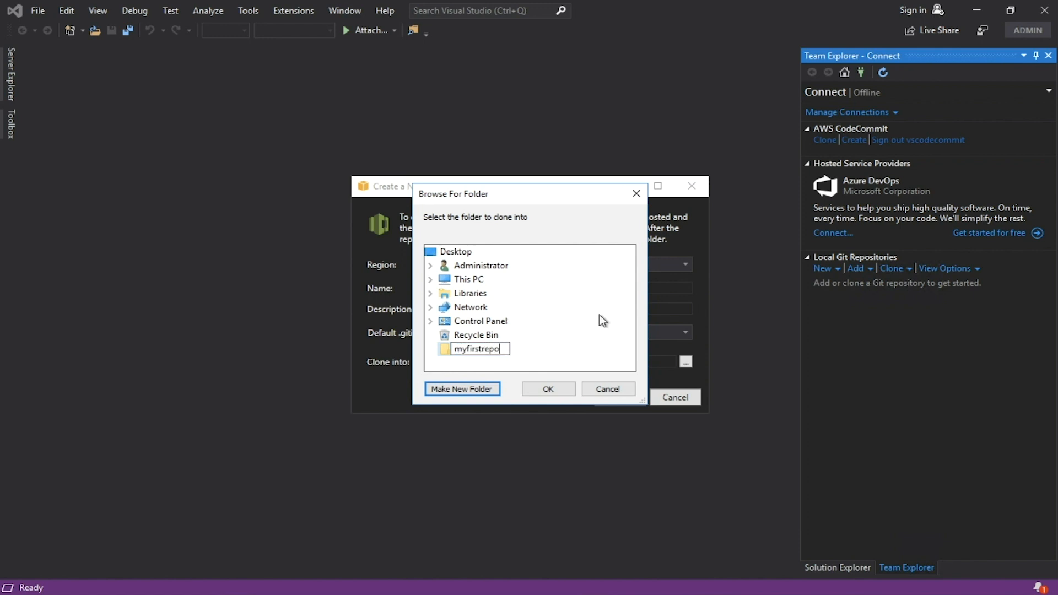
{"action": "left_click", "coordinate": [548, 389]}
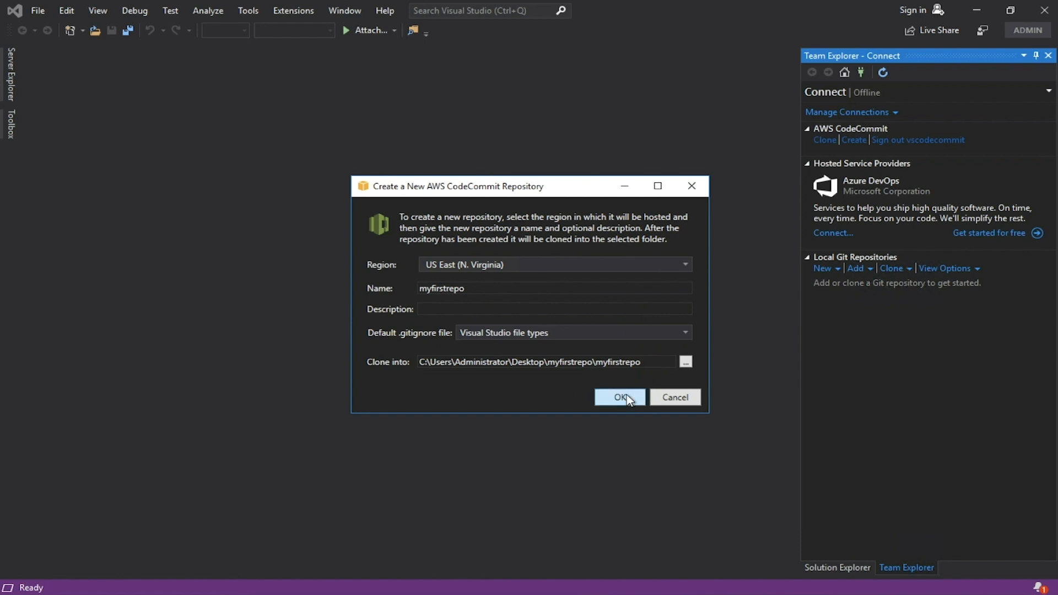
{"action": "left_click", "coordinate": [618, 398]}
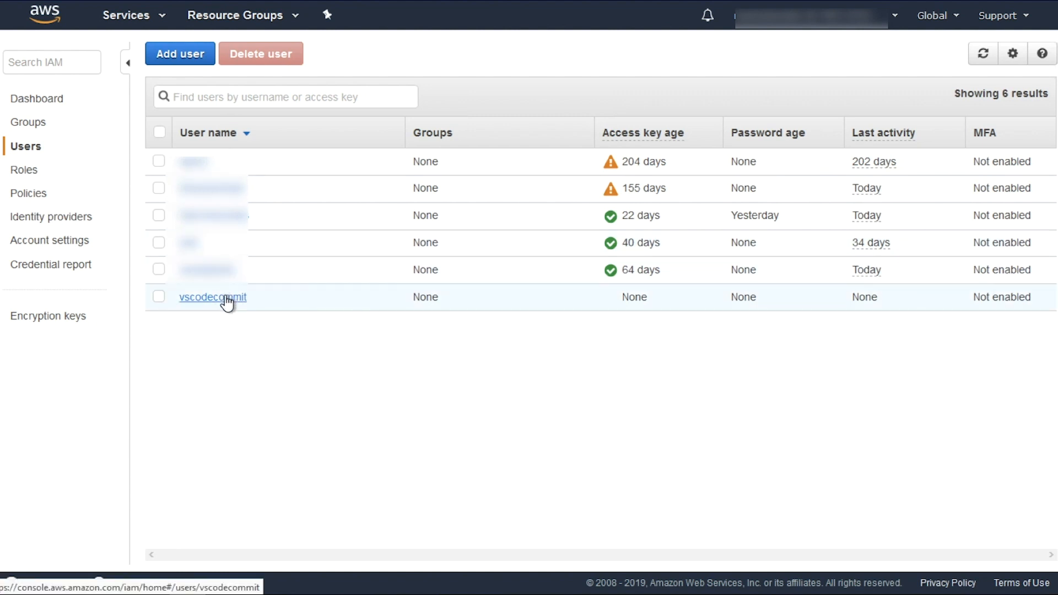
Generate HTTPS Git credentials for CodeCommit on vscodecommit's Security credentials tab.
{"action": "left_click", "coordinate": [213, 297]}
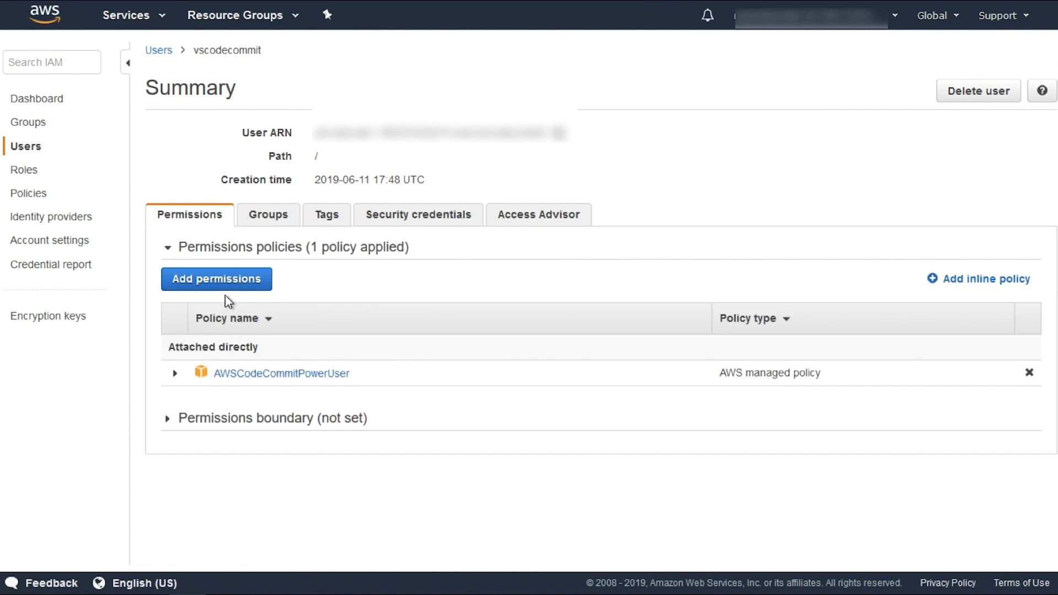
{"action": "mouse_move", "coordinate": [241, 303]}
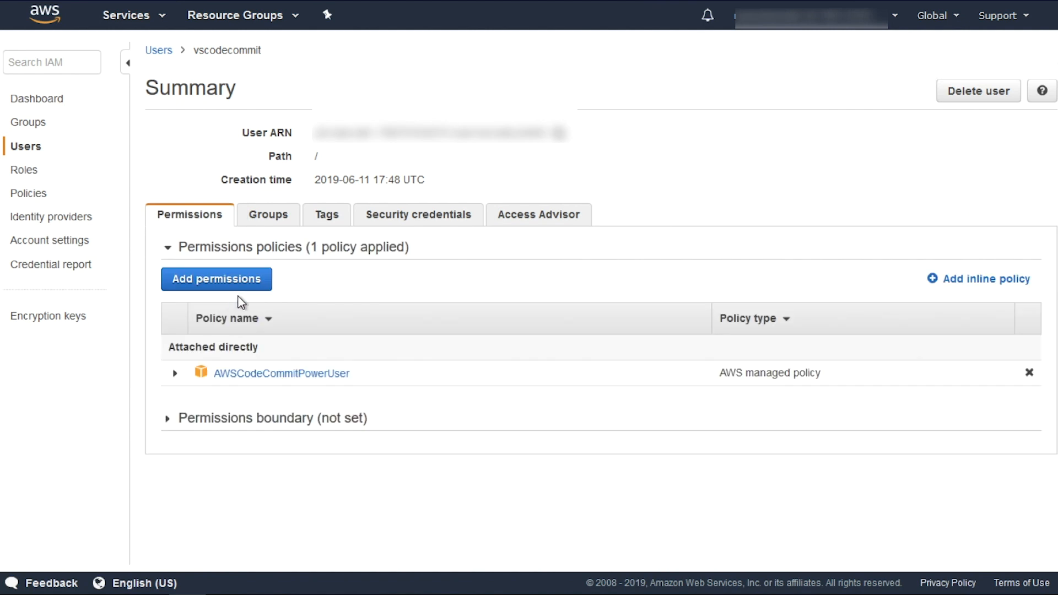
{"action": "left_click", "coordinate": [417, 215]}
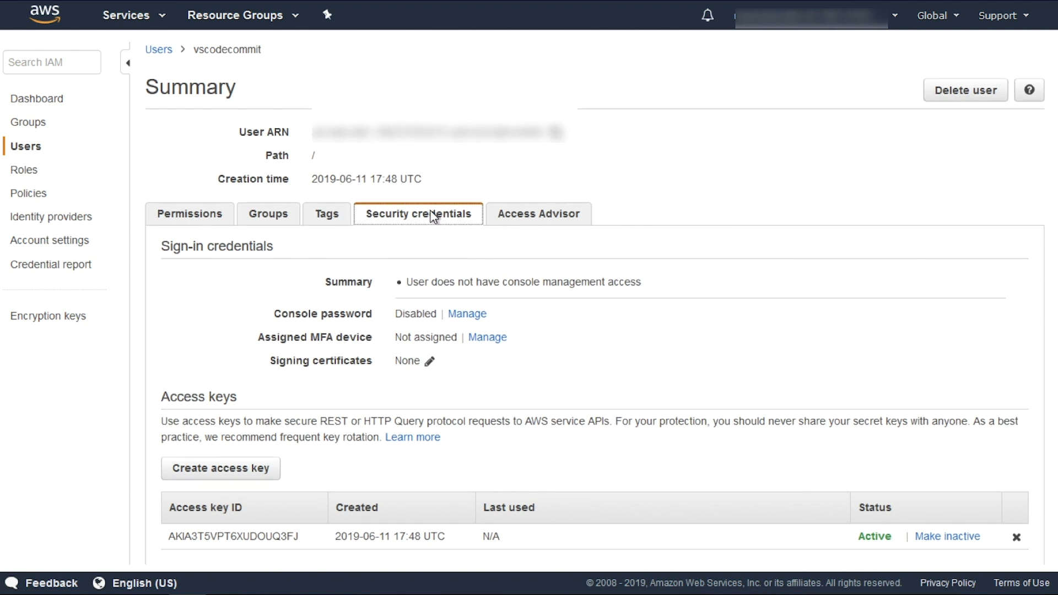
{"action": "scroll", "scroll_direction": "down", "scroll_amount": 3}
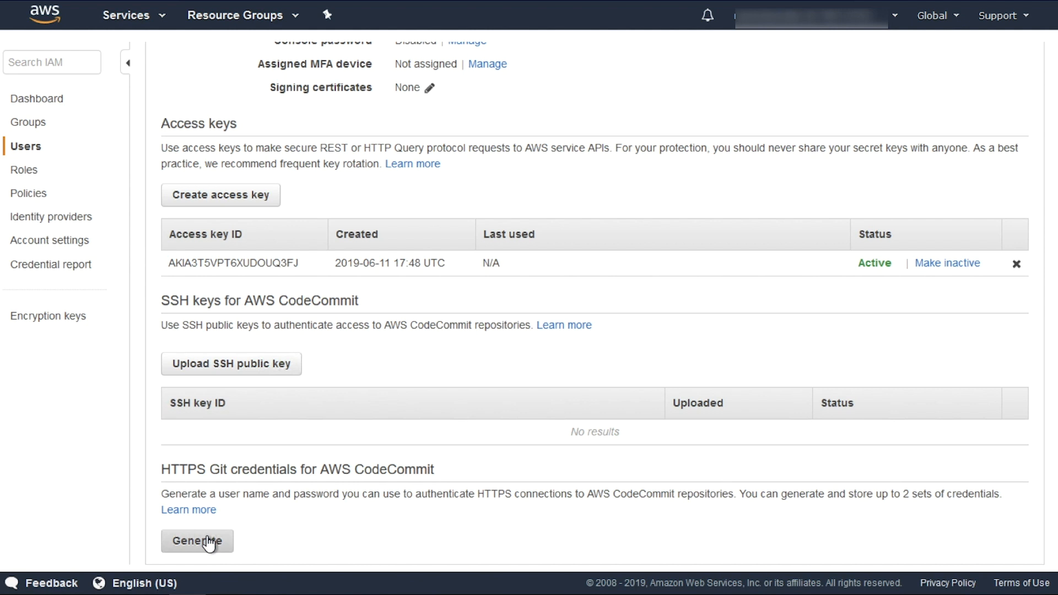
{"action": "left_click", "coordinate": [198, 541]}
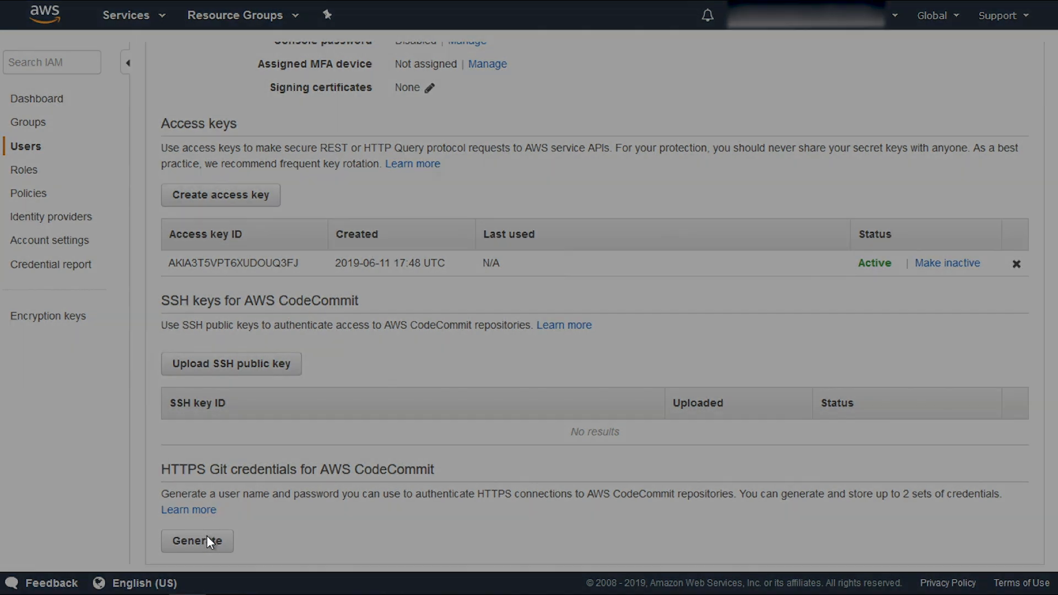
{"action": "left_click", "coordinate": [197, 540]}
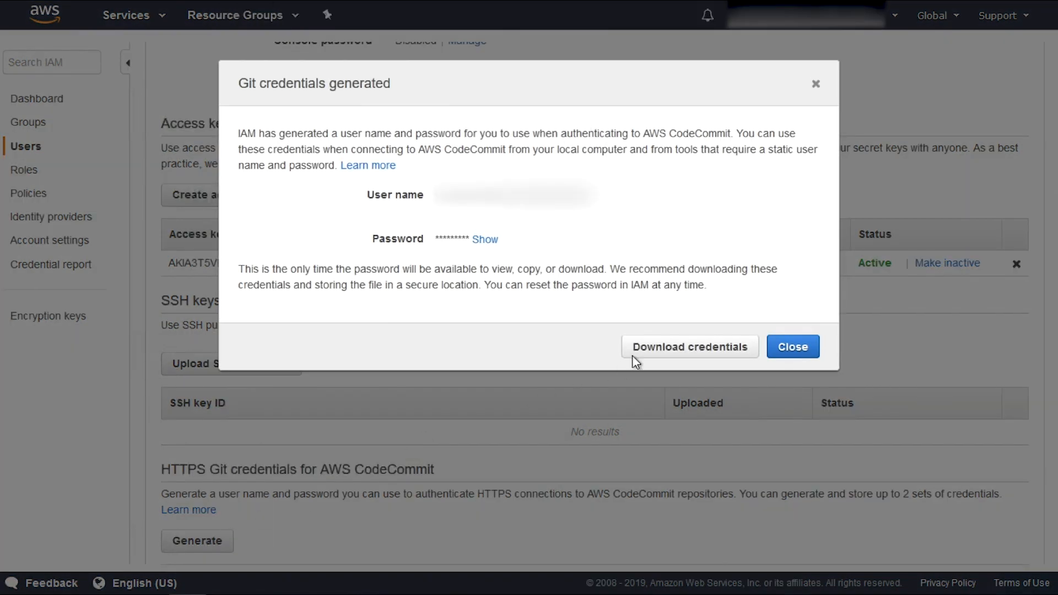
Download the generated Git credentials file and dismiss the notice.
{"action": "left_click", "coordinate": [689, 346]}
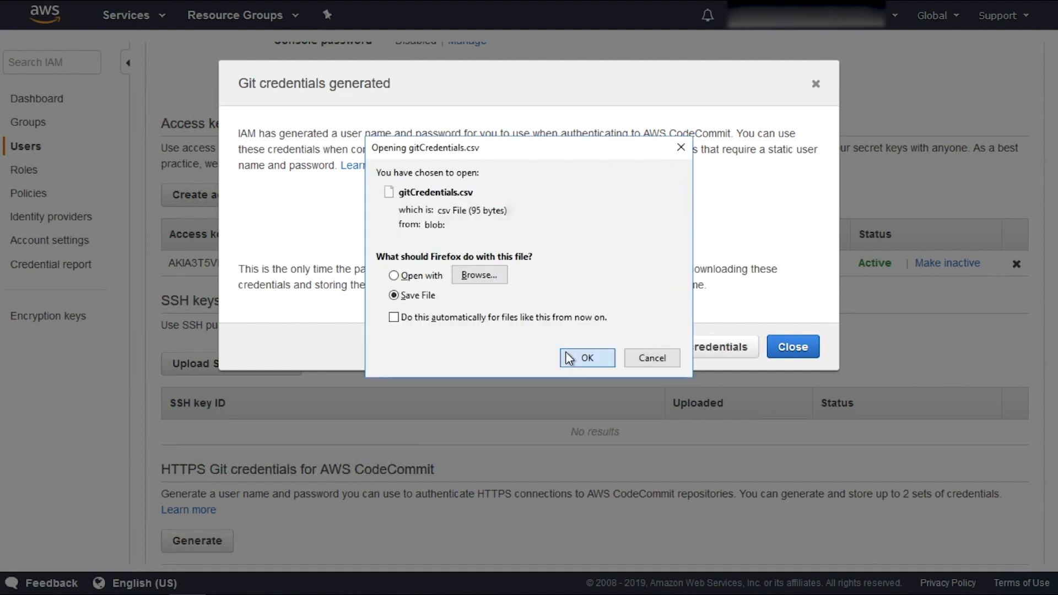
{"action": "left_click", "coordinate": [585, 357]}
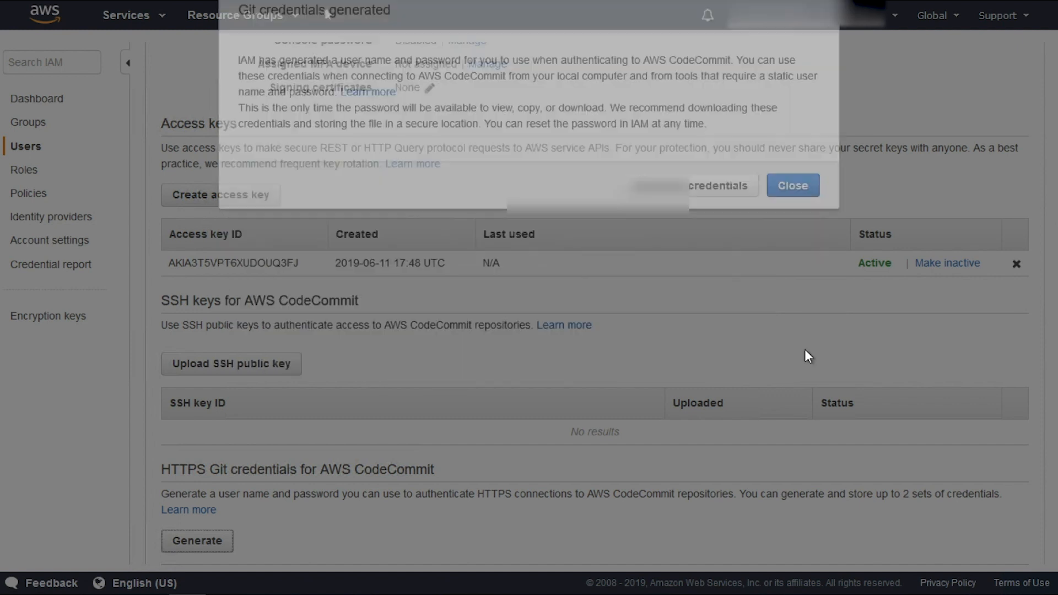
{"action": "left_click", "coordinate": [792, 185]}
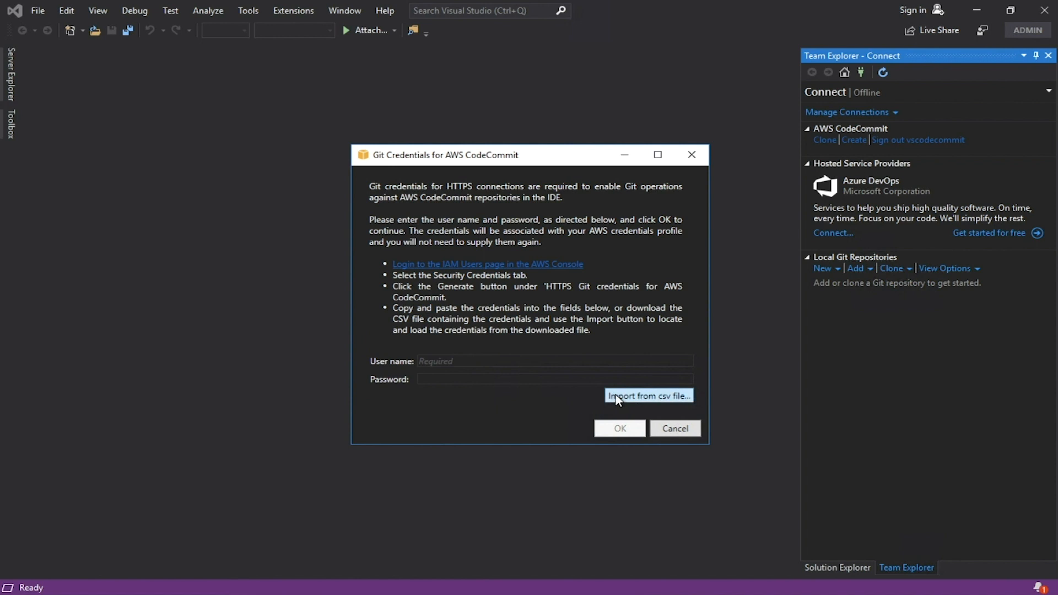
Import gitCredentials.csv to finish cloning, then view the local myfirstrepo repository in Team Explorer.
{"action": "left_click", "coordinate": [648, 395]}
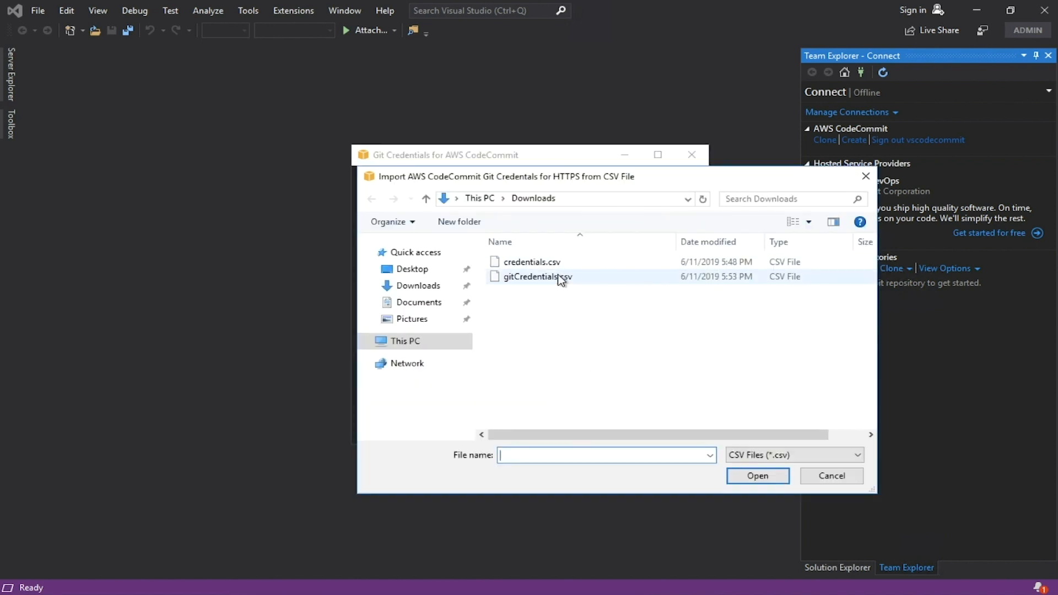
{"action": "left_click", "coordinate": [757, 476]}
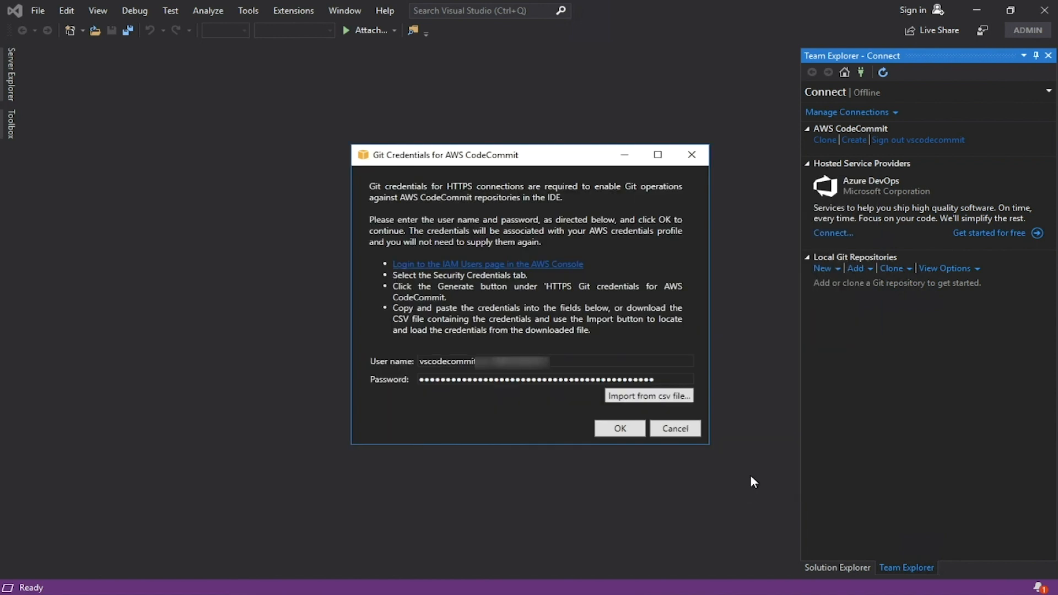
{"action": "left_click", "coordinate": [618, 428]}
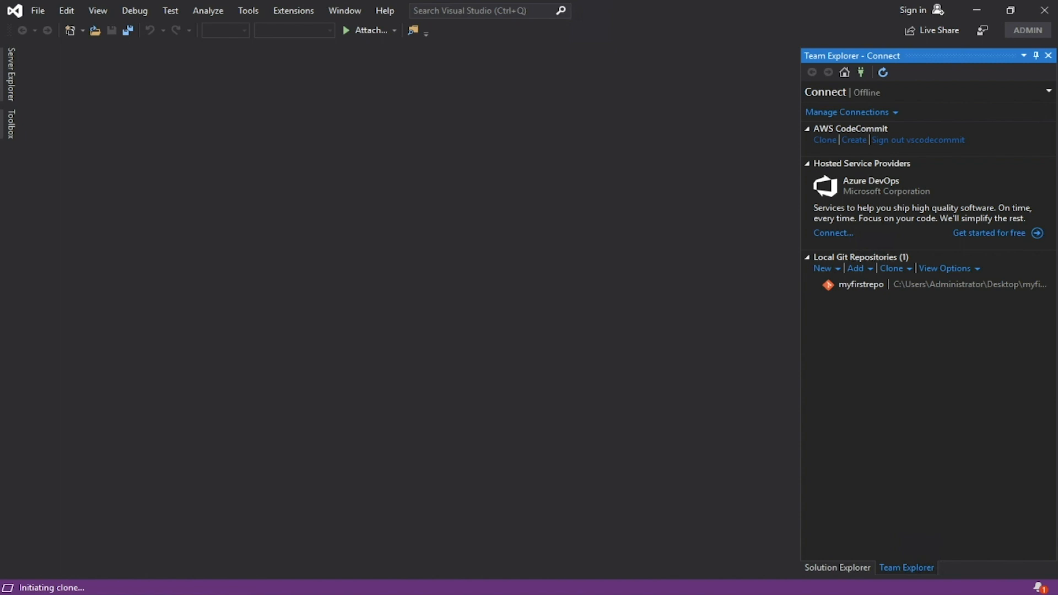
{"action": "double_click", "coordinate": [860, 284]}
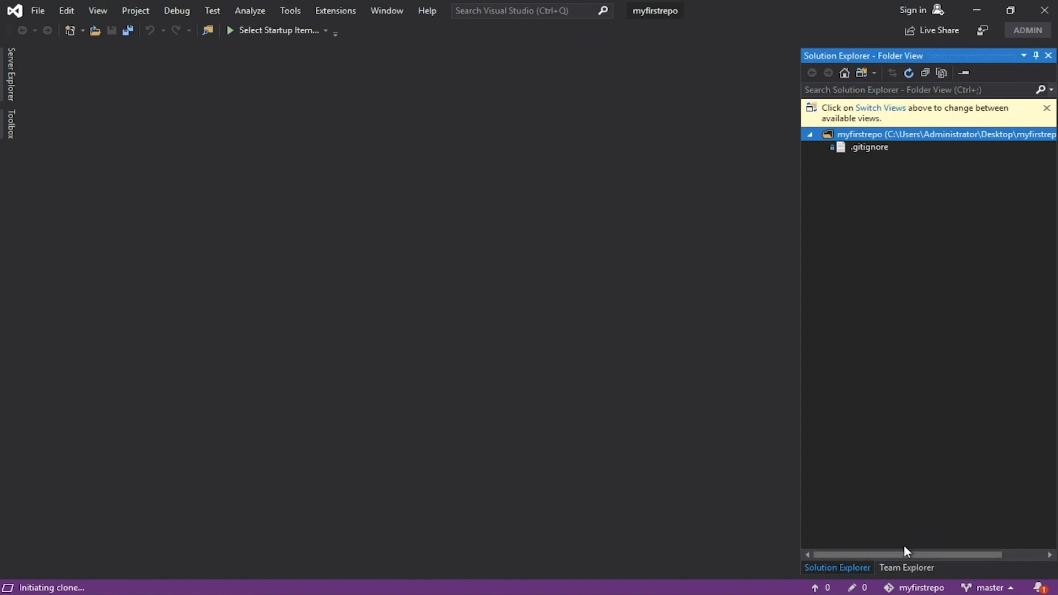
{"action": "left_click", "coordinate": [907, 568]}
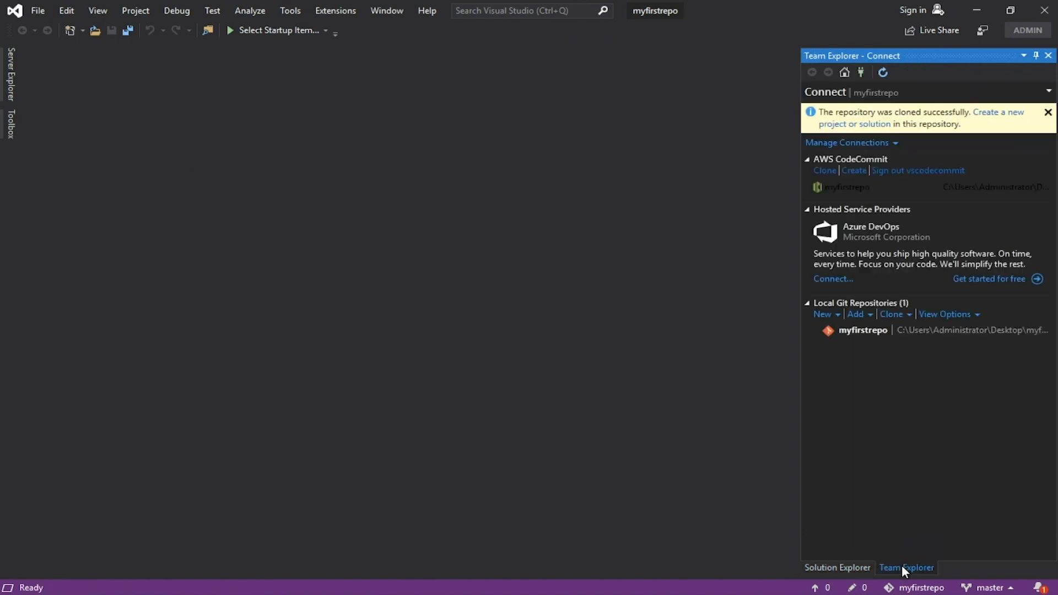
Create a new text document named myfirstfile.txt in the myfirstrepo folder.
{"action": "right_click", "coordinate": [861, 330]}
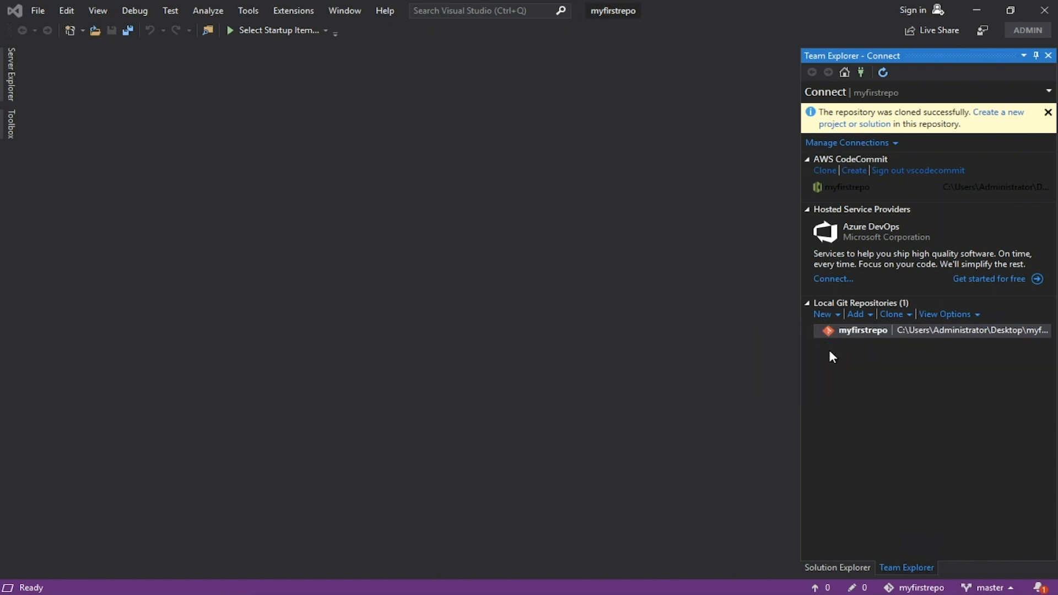
{"action": "right_click", "coordinate": [378, 432]}
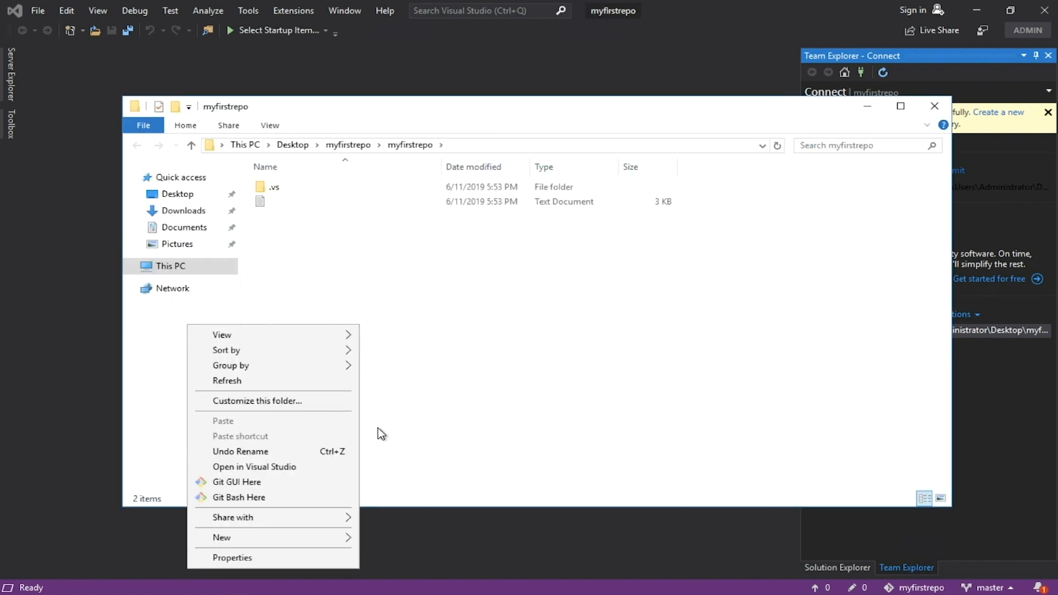
{"action": "left_click", "coordinate": [222, 537]}
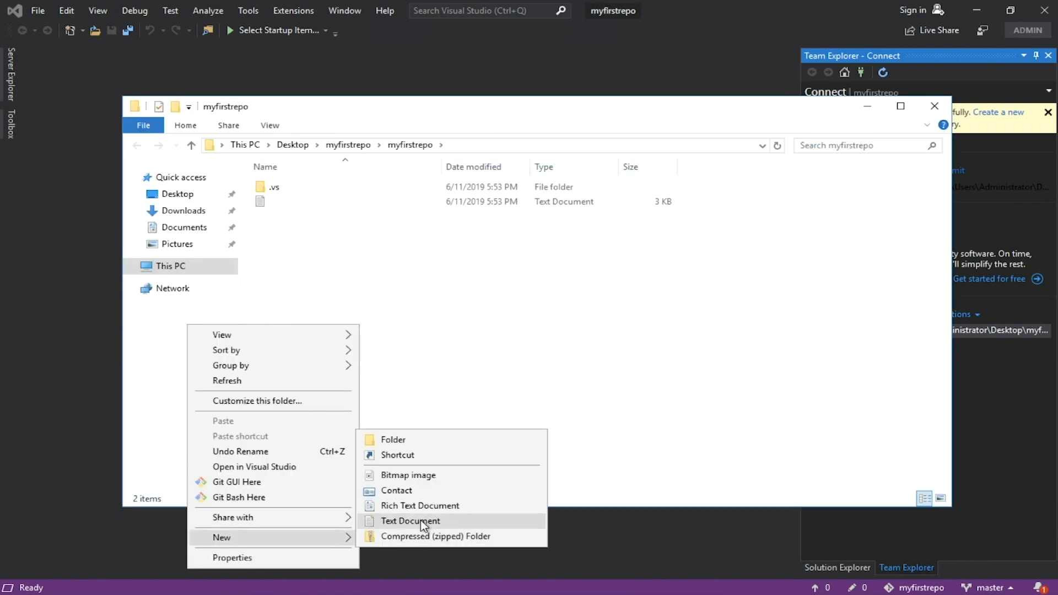
{"action": "left_click", "coordinate": [410, 520]}
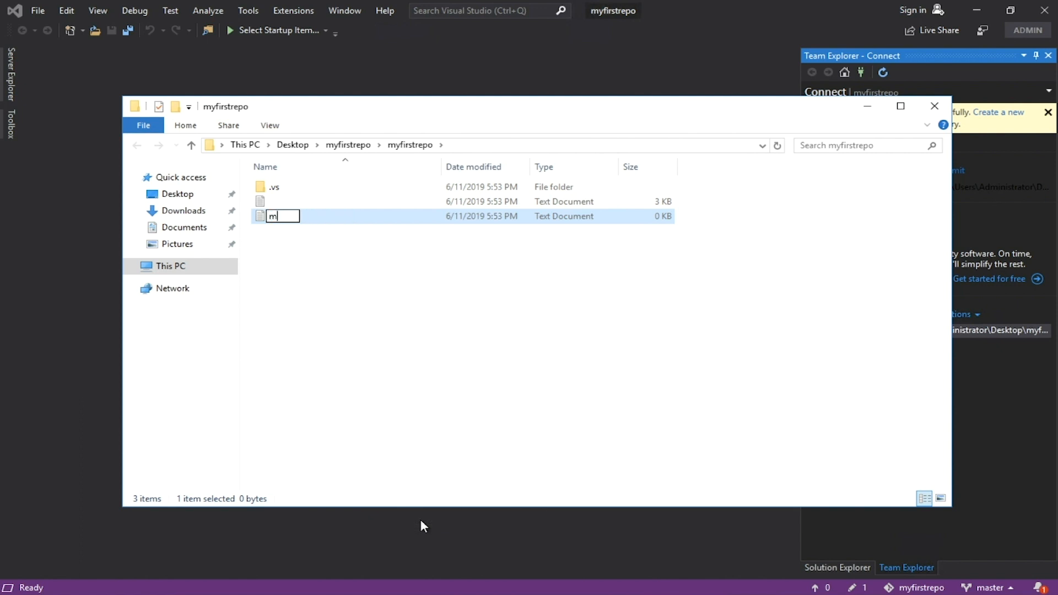
{"action": "type", "text": "yfirst"}
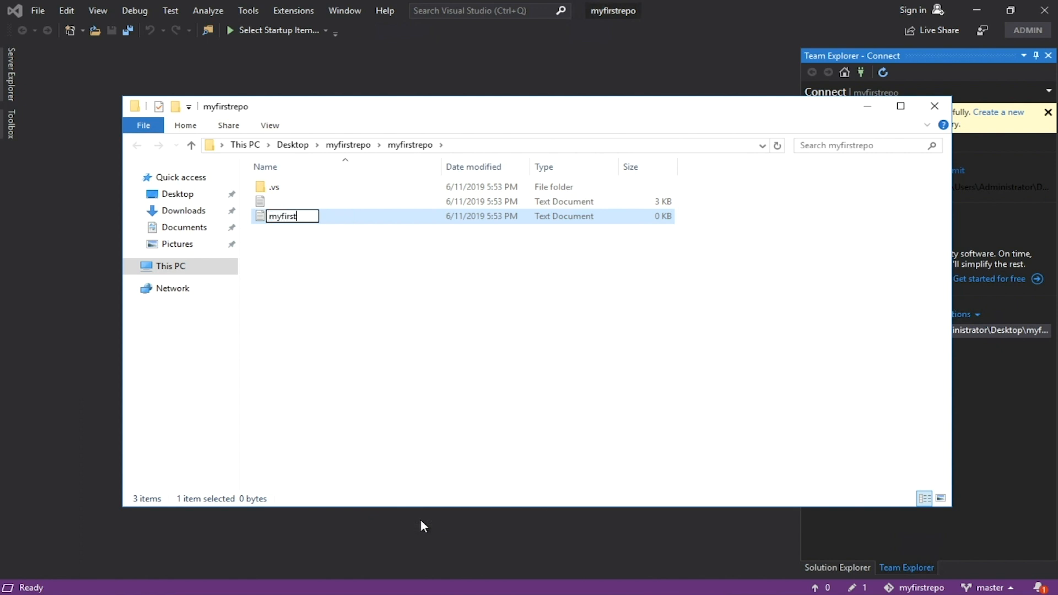
{"action": "type", "text": "file"}
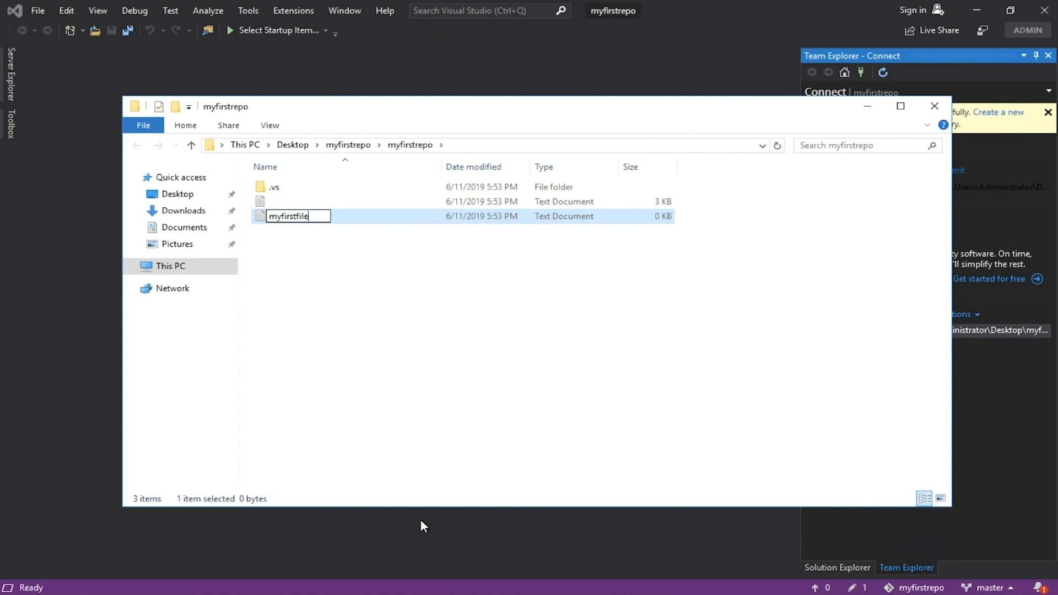
{"action": "type", "text": ".txt"}
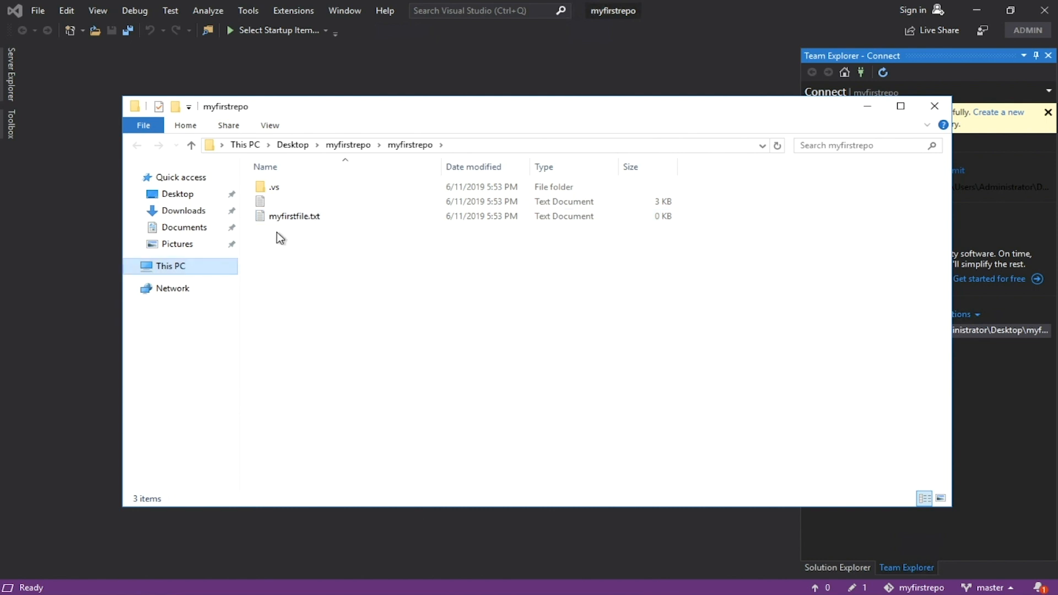
Write hello into myfirstfile.txt, save it, and bring up a command prompt in the repo folder.
{"action": "double_click", "coordinate": [295, 216]}
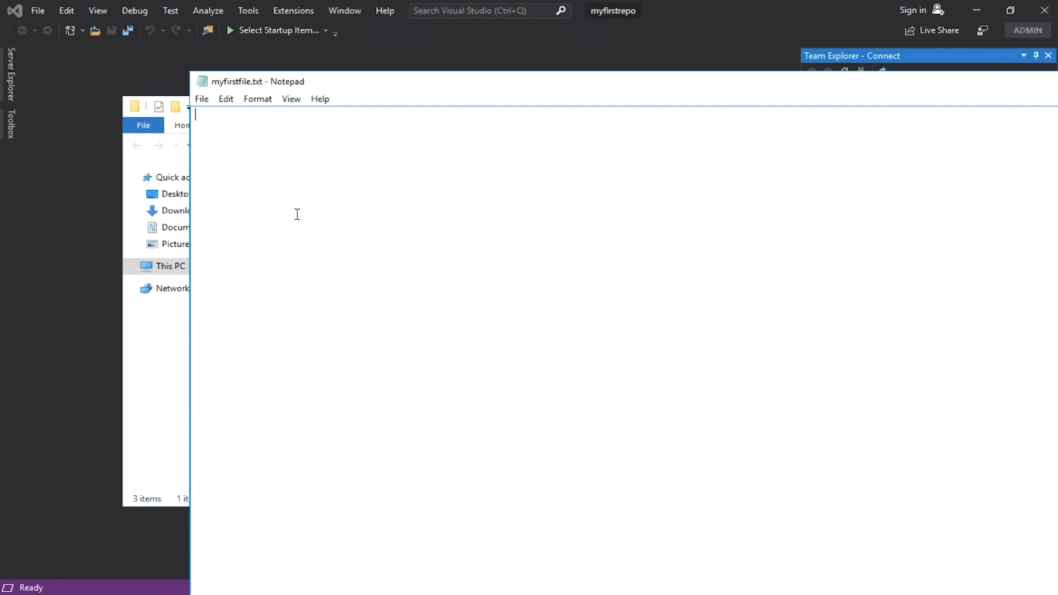
{"action": "type", "text": "hello"}
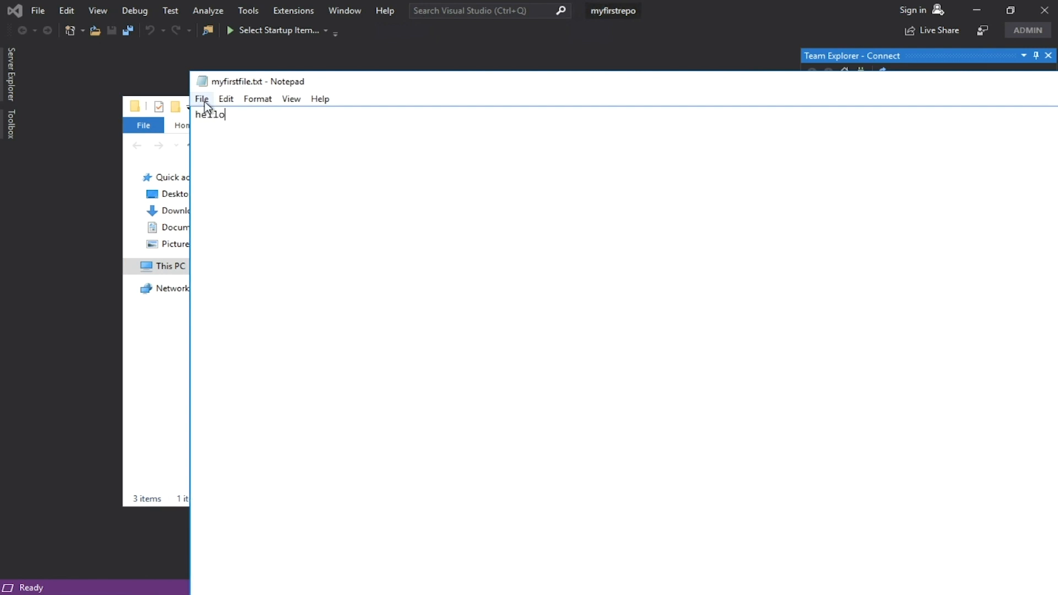
{"action": "left_click", "coordinate": [103, 216]}
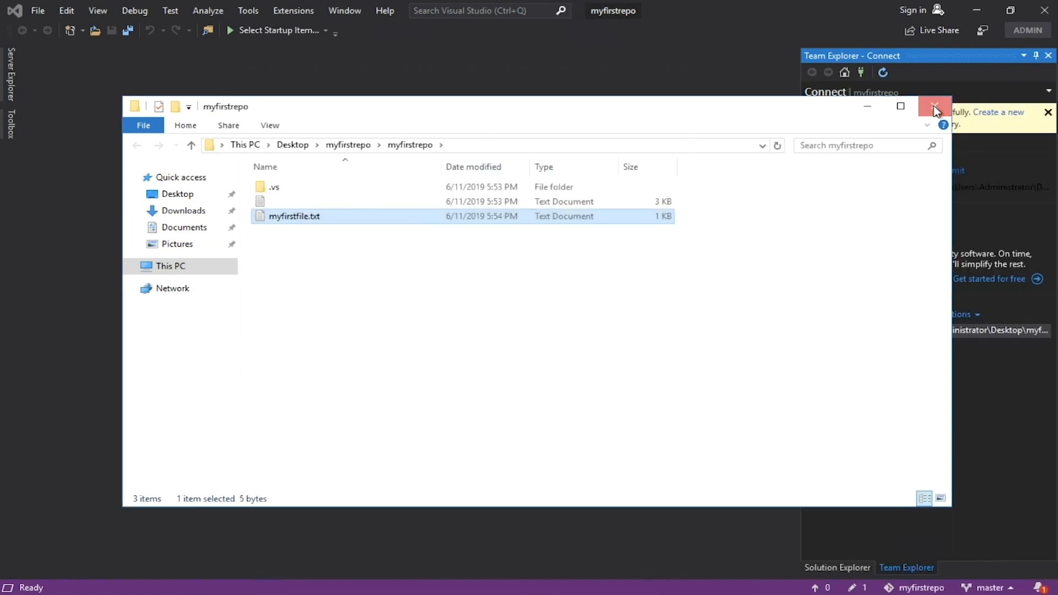
{"action": "left_click", "coordinate": [935, 108]}
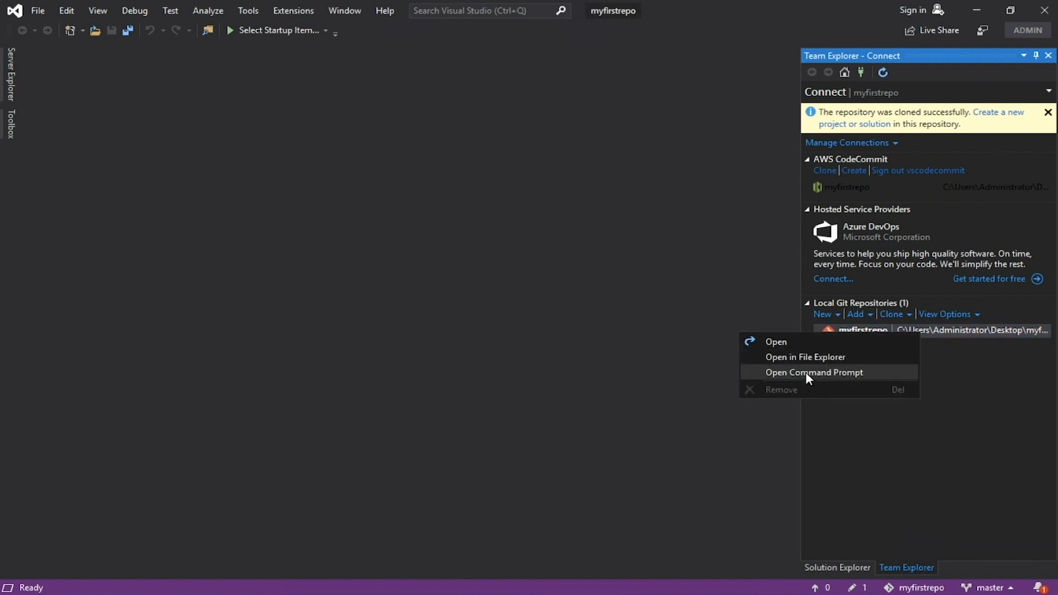
{"action": "left_click", "coordinate": [813, 371]}
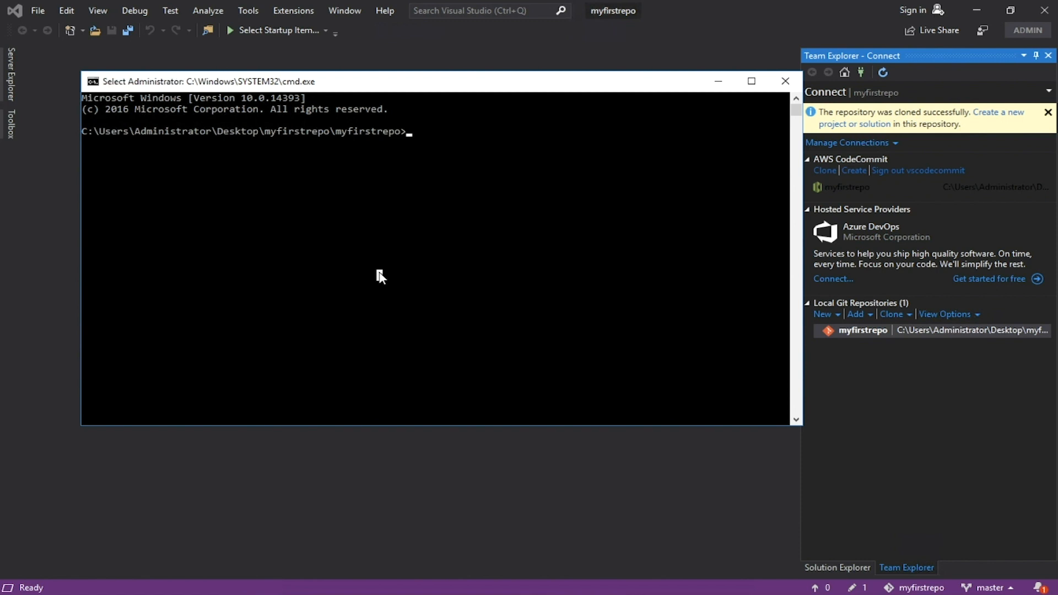
Set the global git user.email to the myema...any.com address.
{"action": "type", "text": "git config --glo"}
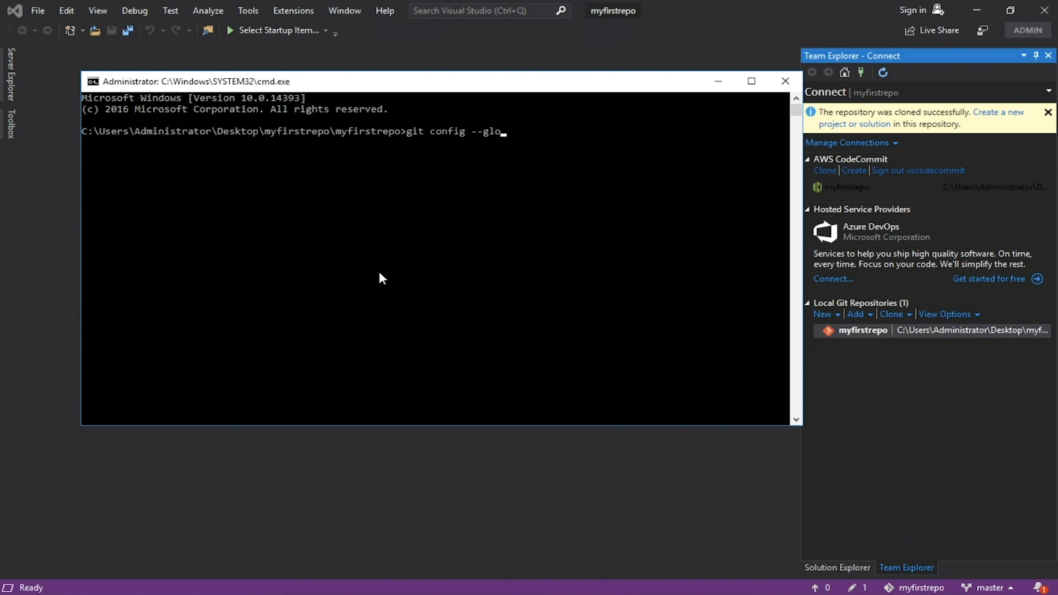
{"action": "type", "text": "bal user."}
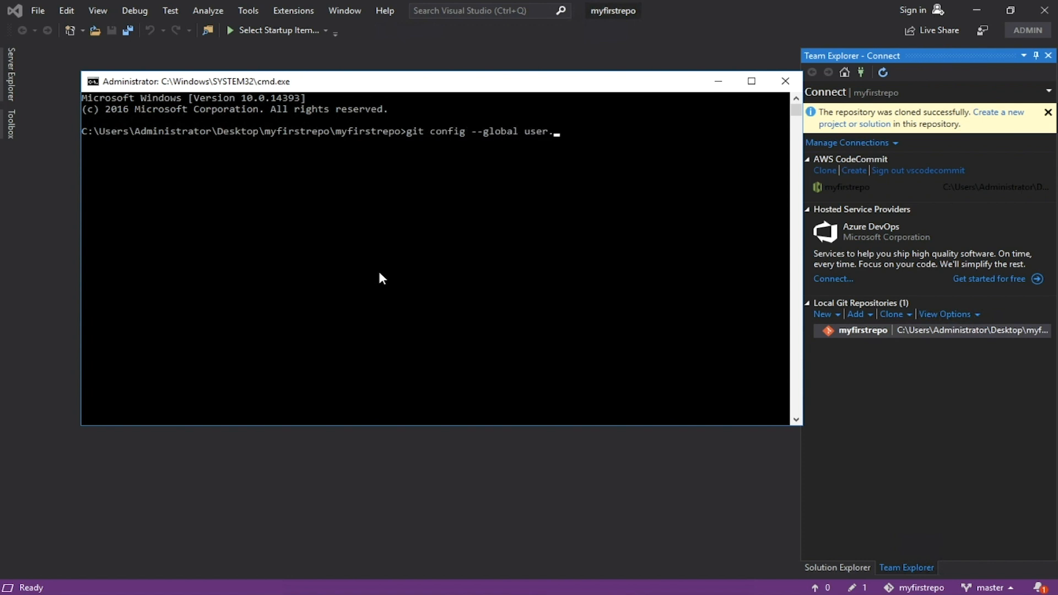
{"action": "type", "text": "email myemail@mycomp"}
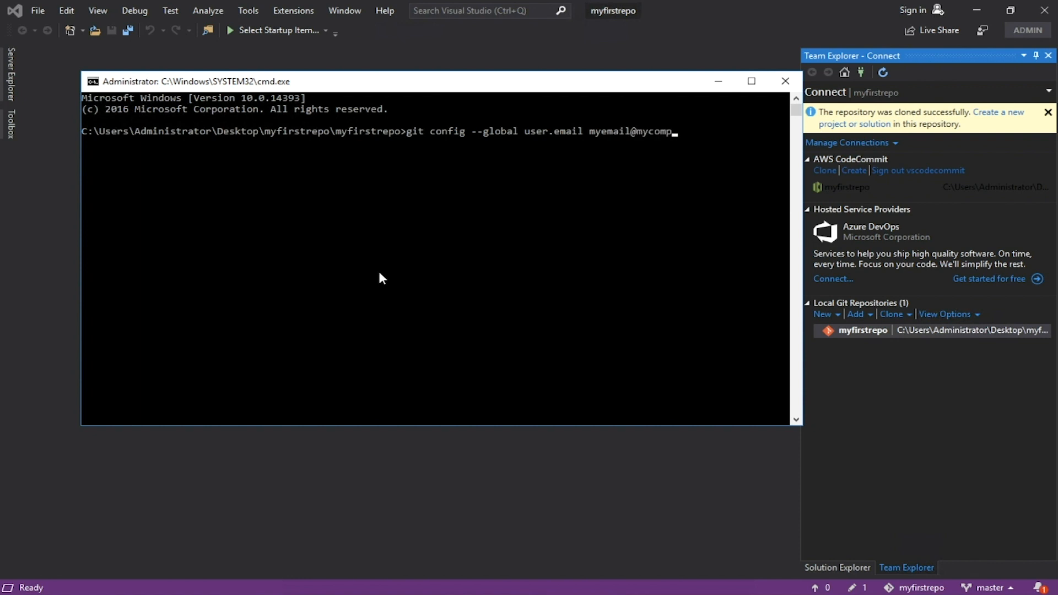
{"action": "type", "text": "any.com"}
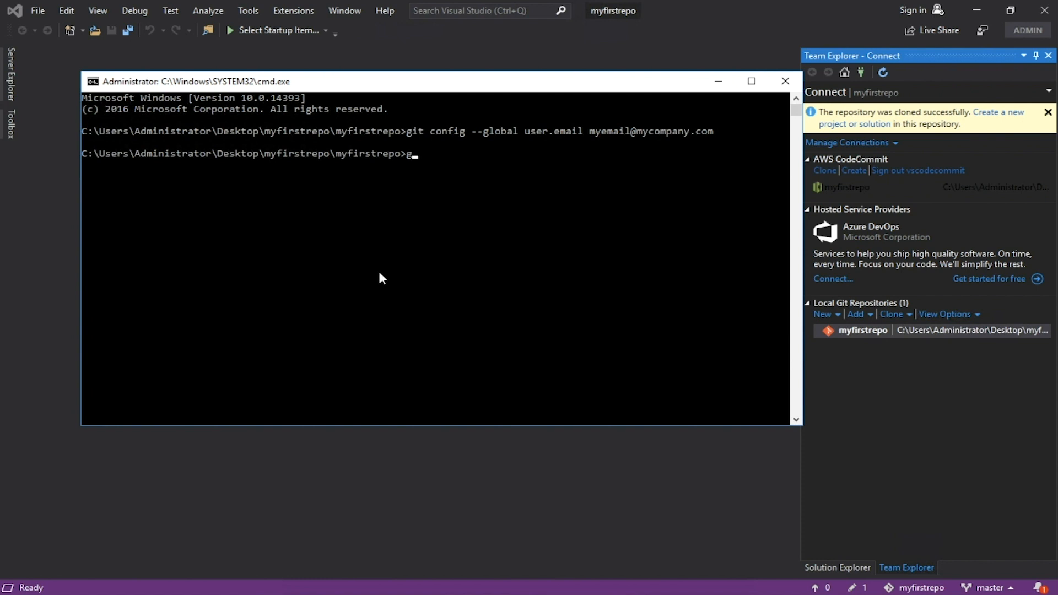
Set the global git user.name, then begin a git add command.
{"action": "type", "text": "it config"}
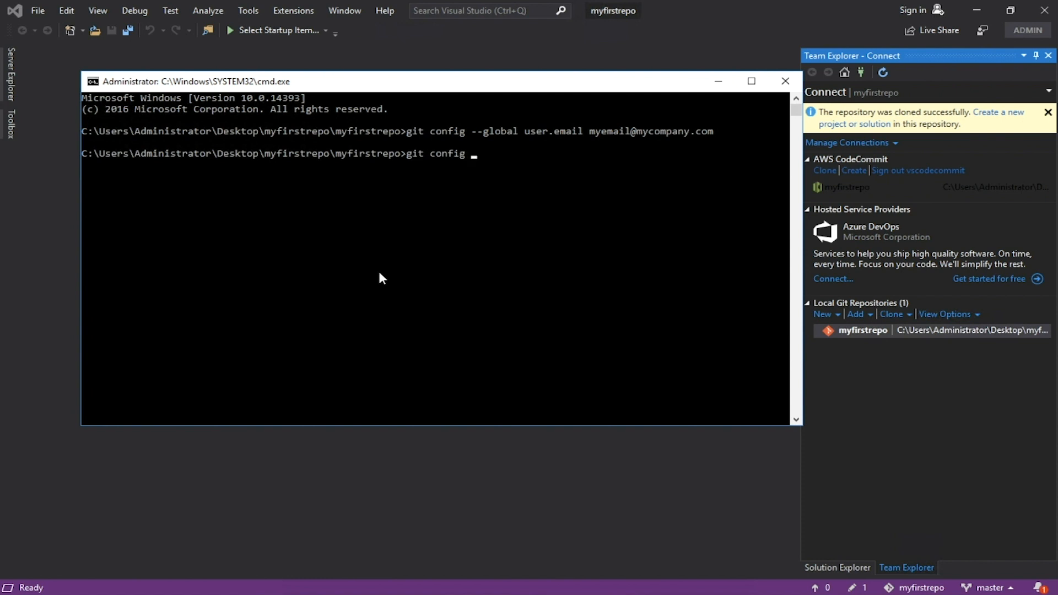
{"action": "type", "text": "--global"}
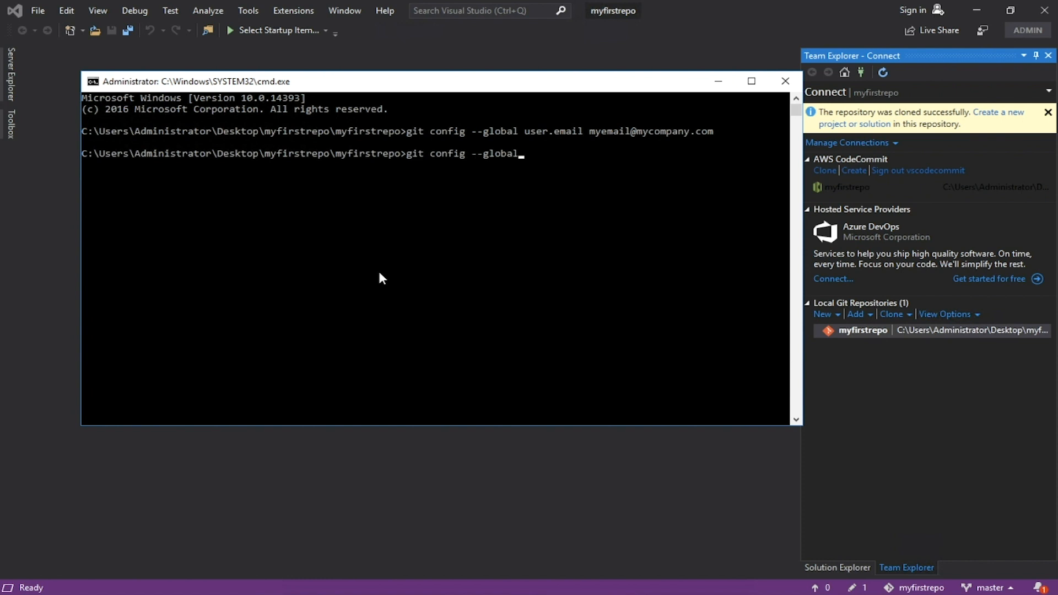
{"action": "type", "text": "u"}
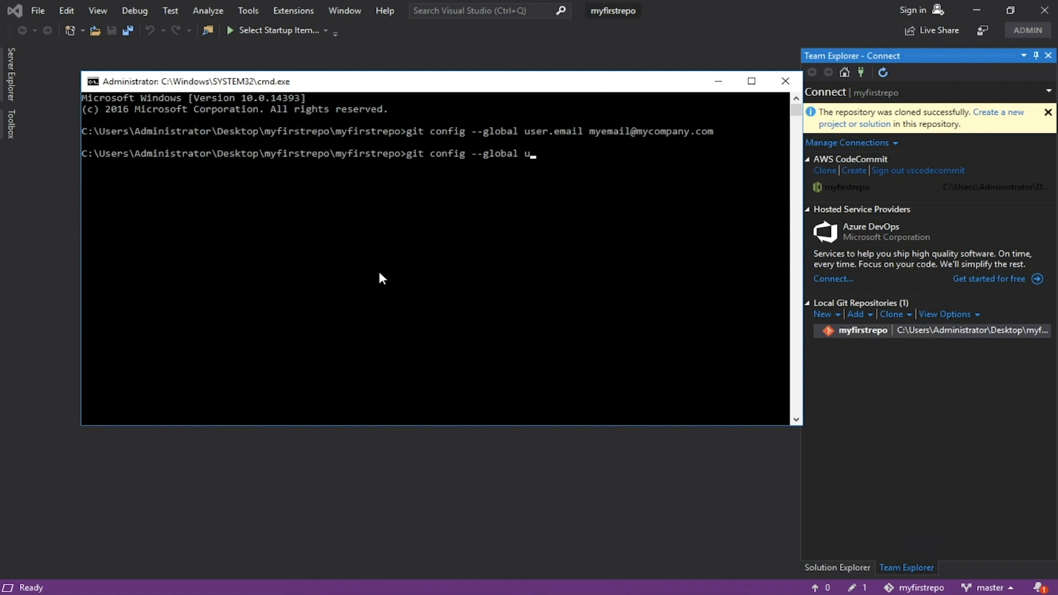
{"action": "type", "text": "ser.name \"My Name"}
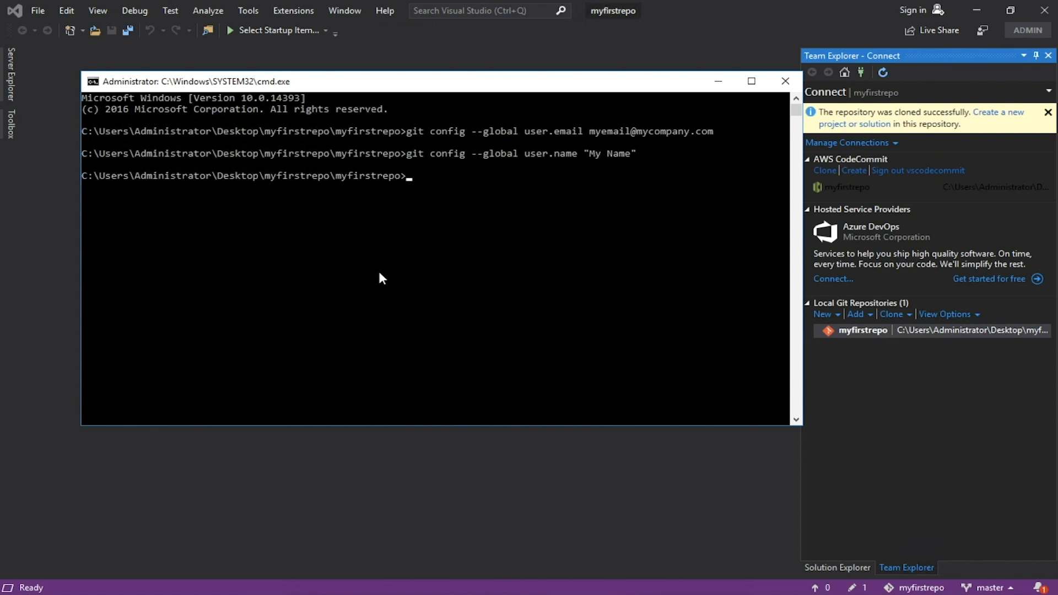
{"action": "type", "text": "git add *"}
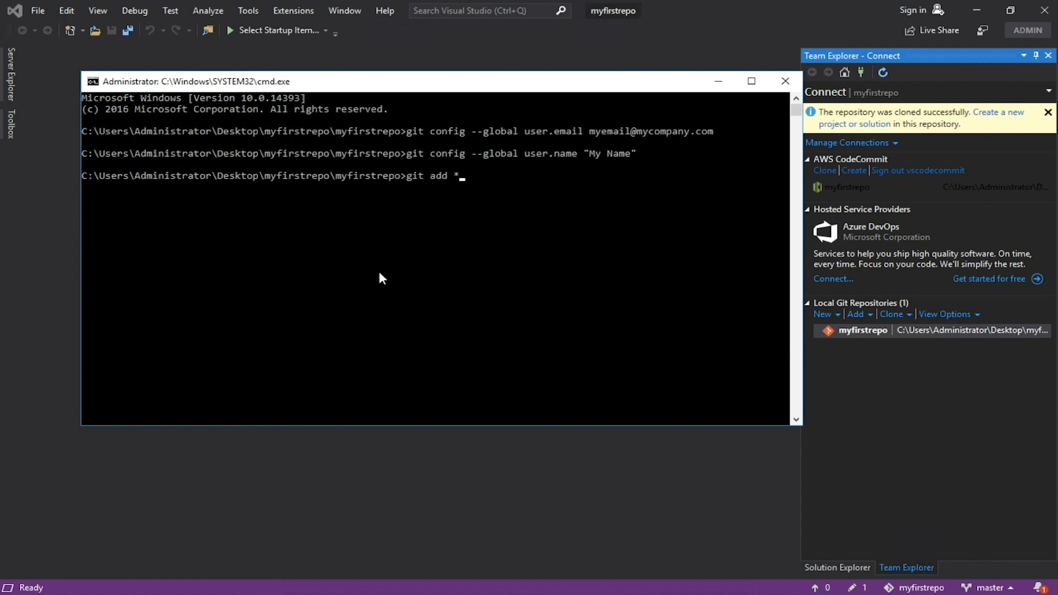
Stage all files and commit them with the message "My First Commit".
{"action": "key", "text": "Enter"}
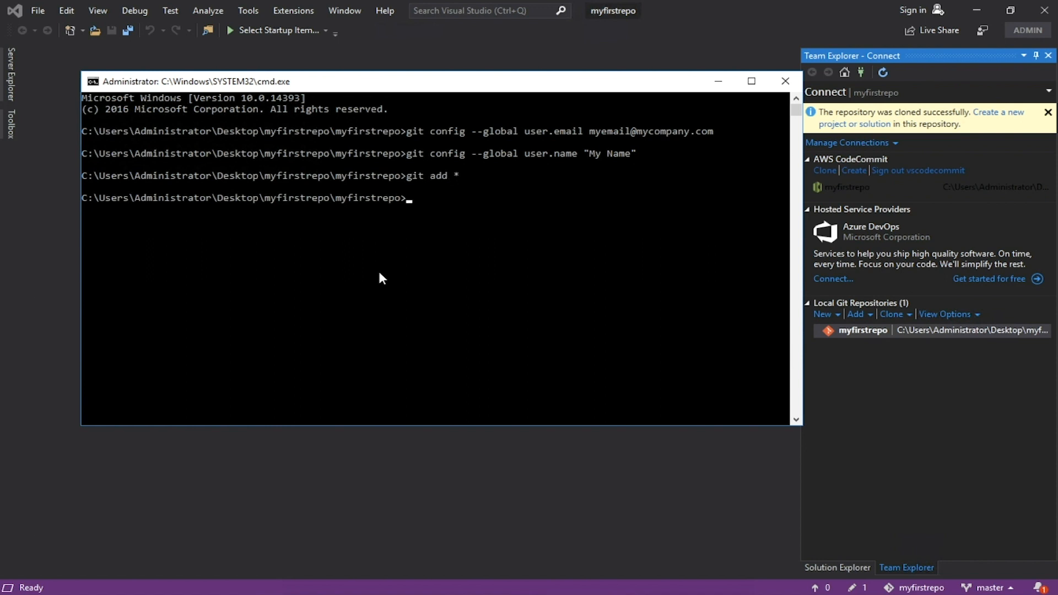
{"action": "type", "text": "git commit -m \""}
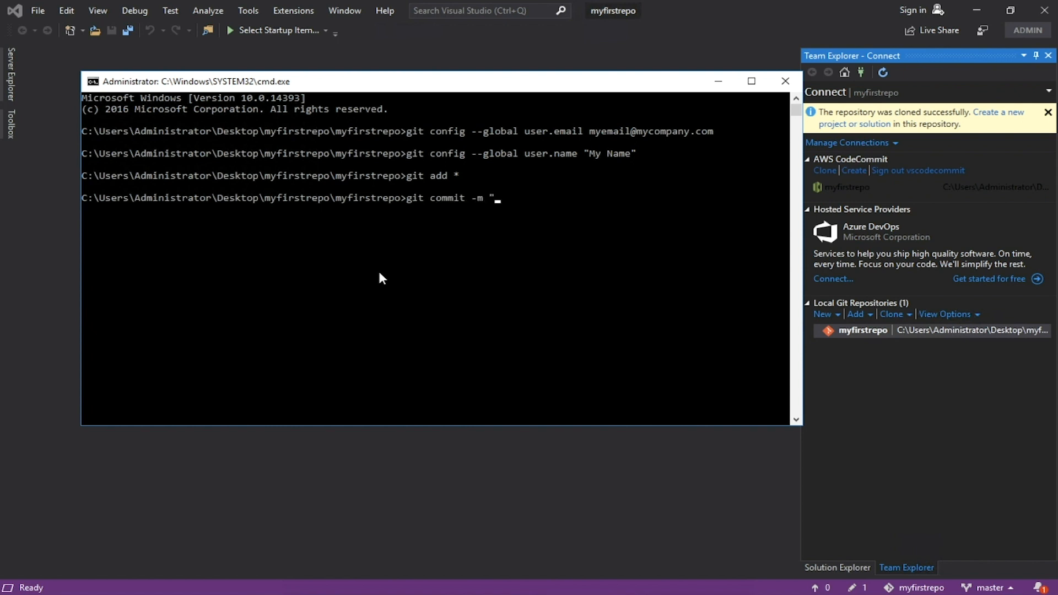
{"action": "type", "text": "My First Commit\""}
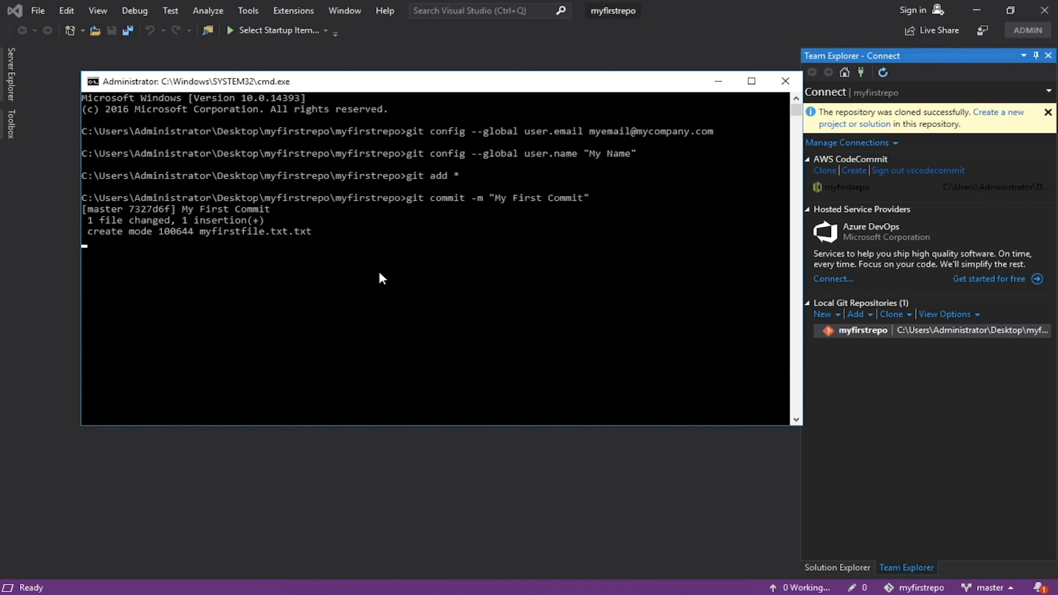
Push master to the origin remote on CodeCommit.
{"action": "type", "text": "git push"}
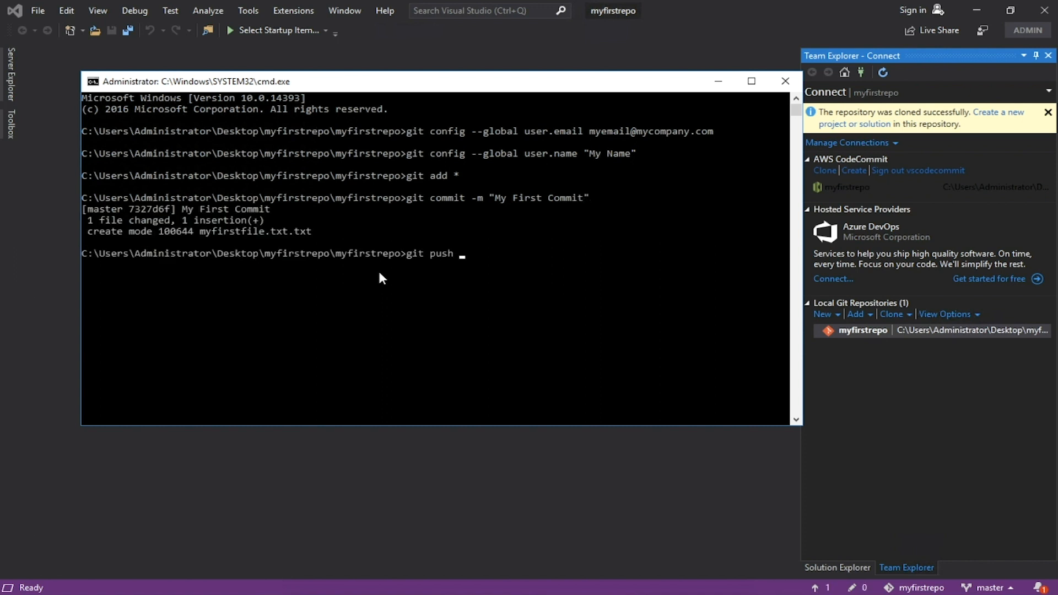
{"action": "type", "text": "origin master"}
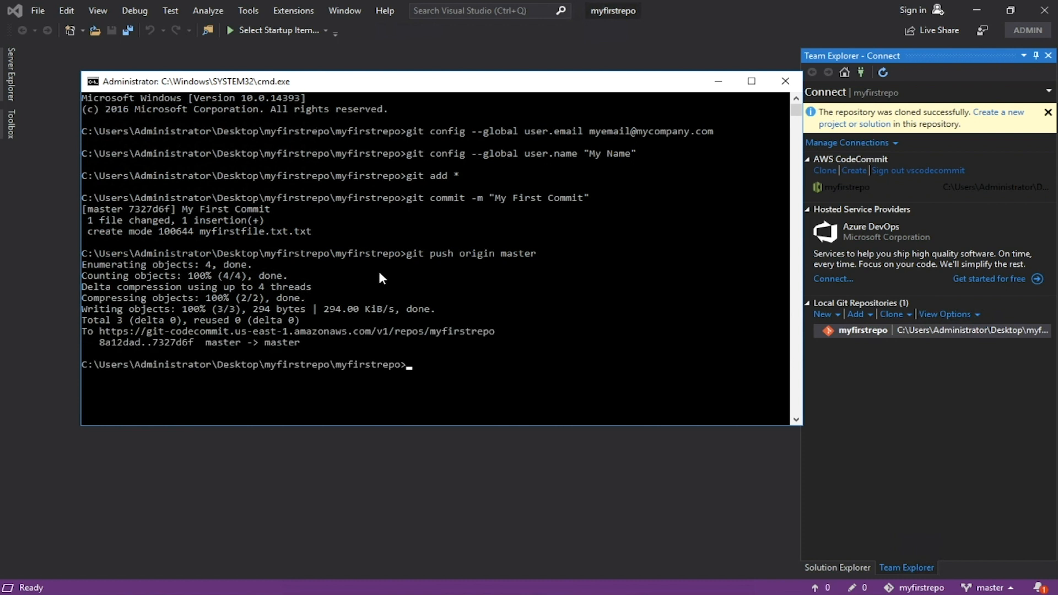
{"action": "type", "text": "git checkout"}
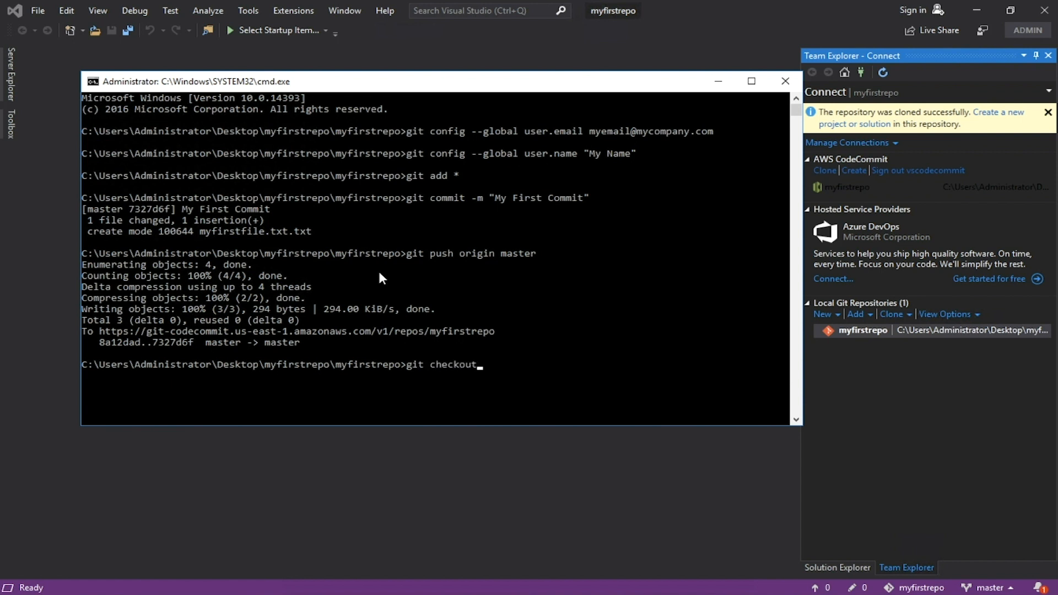
Create and check out a branch named newbranch with git checkout -b.
{"action": "type", "text": "-b"}
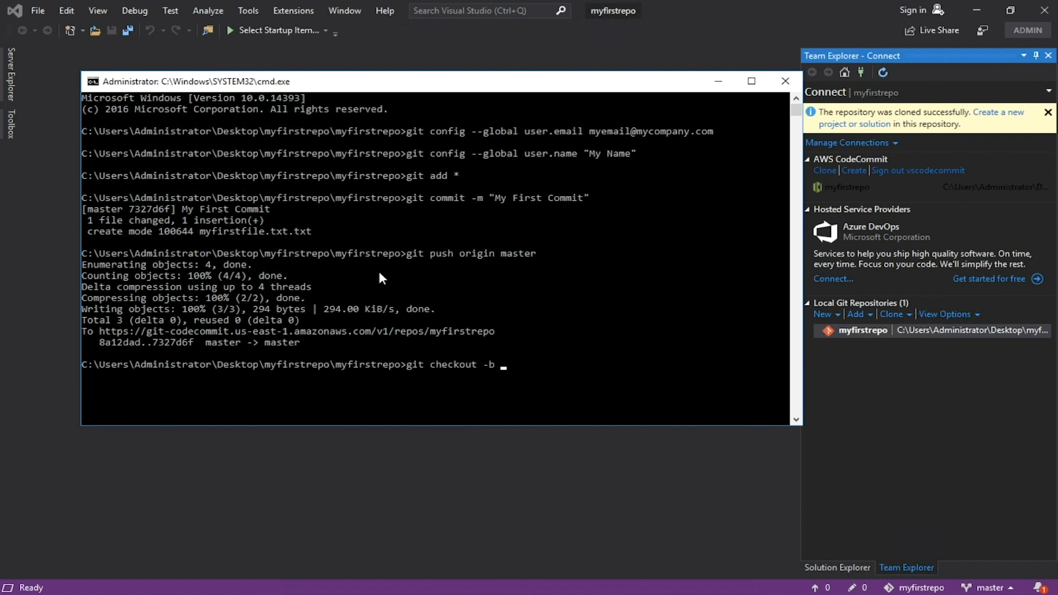
{"action": "type", "text": "newbran"}
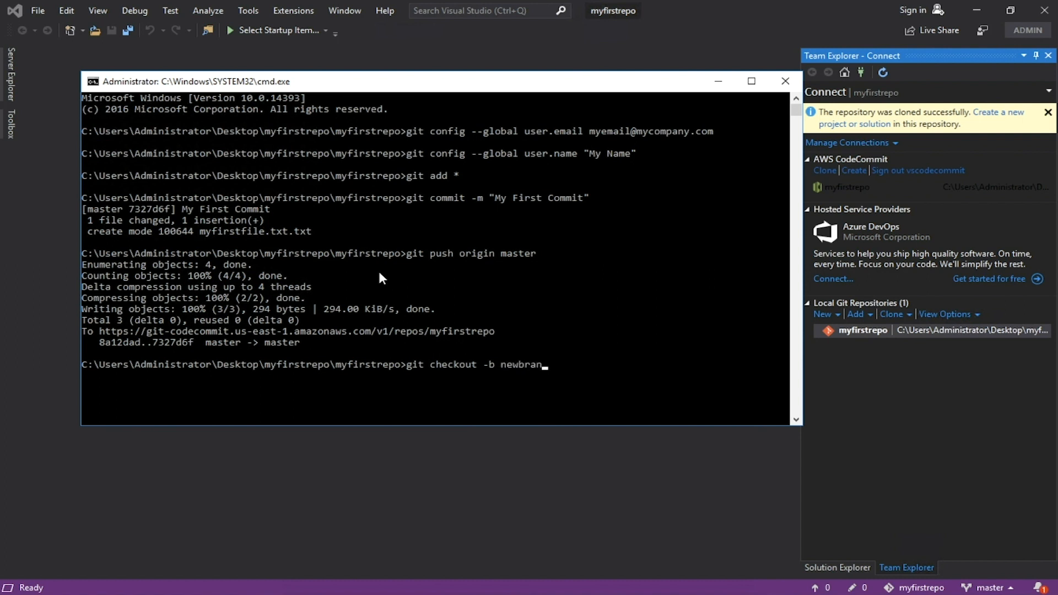
{"action": "type", "text": "ch"}
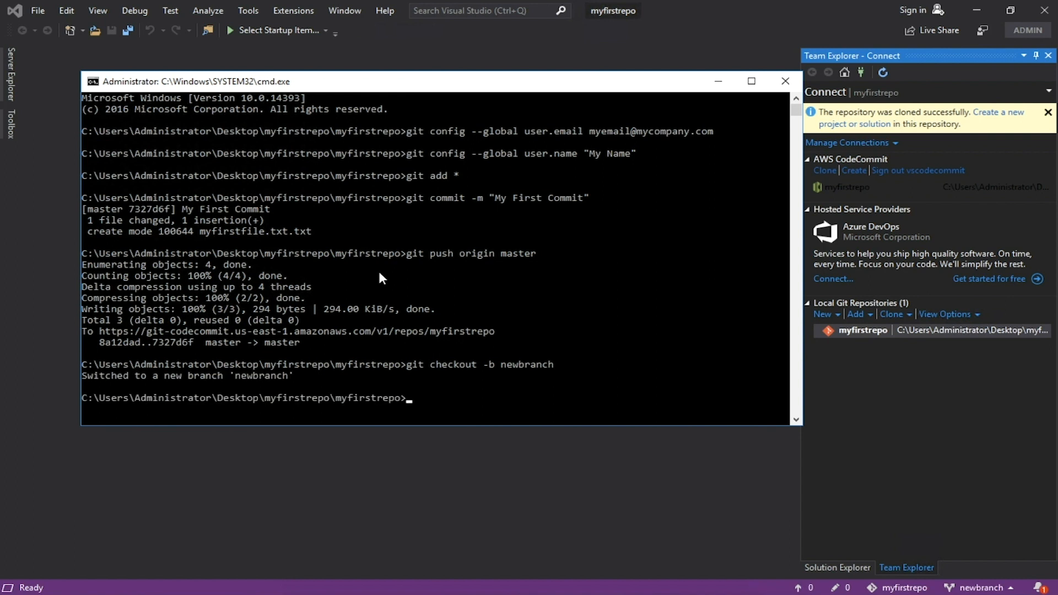
Push newbranch to the origin remote.
{"action": "type", "text": "git pu"}
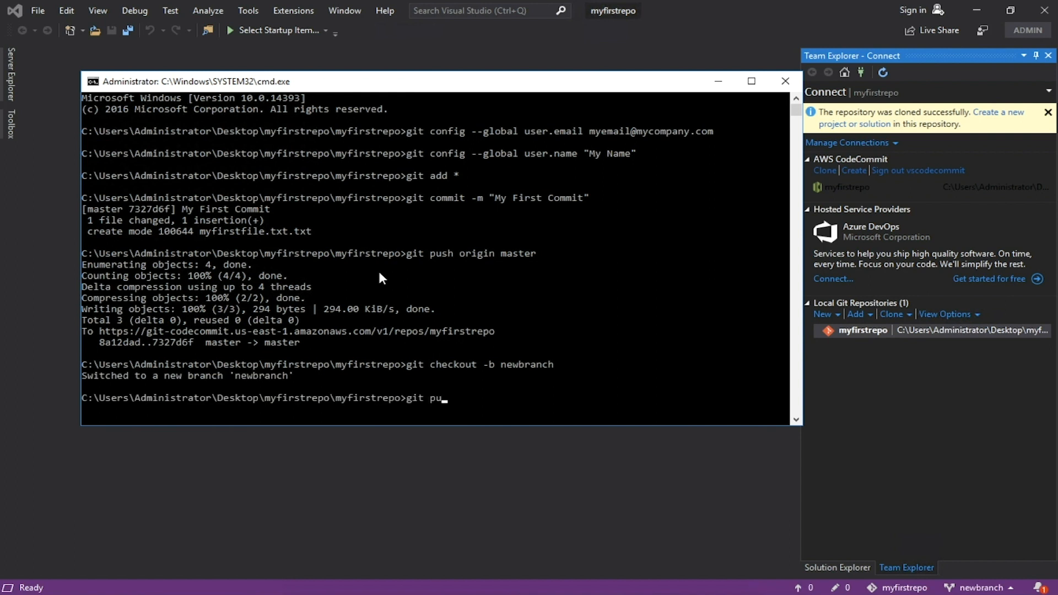
{"action": "type", "text": "sh"}
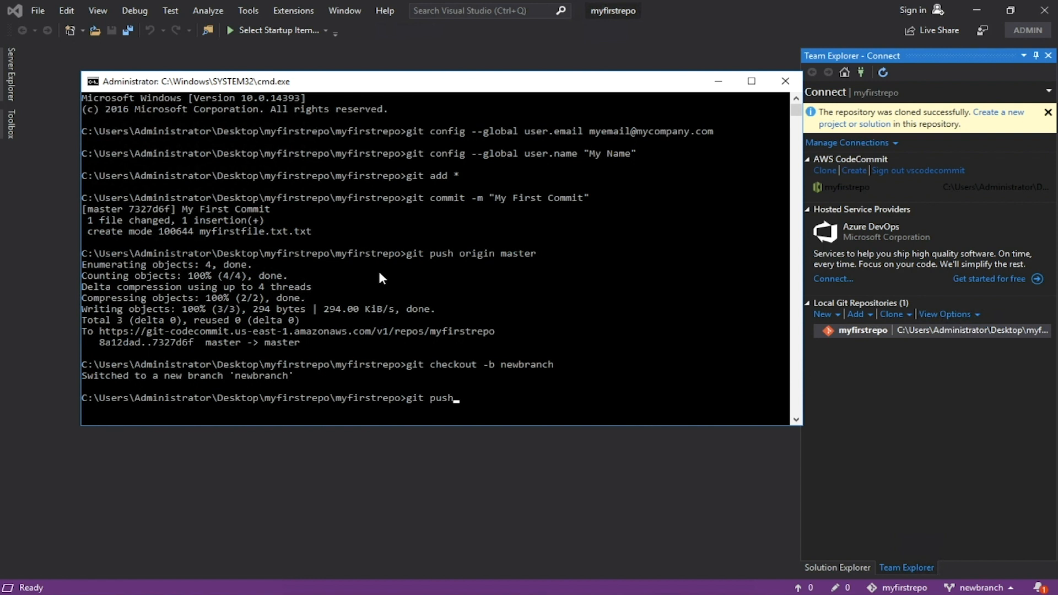
{"action": "type", "text": "origin"}
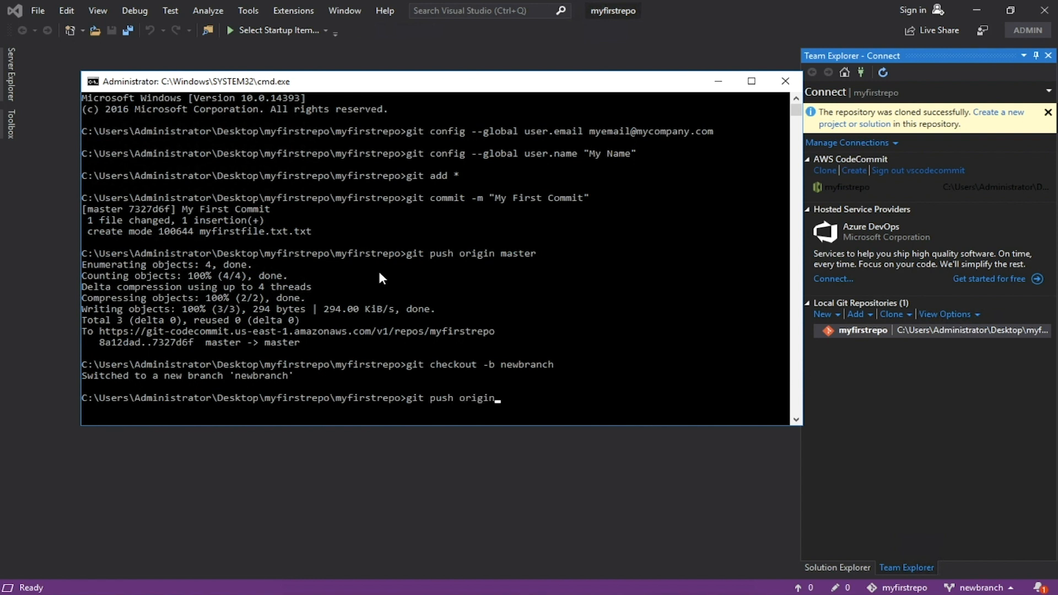
{"action": "type", "text": "new"}
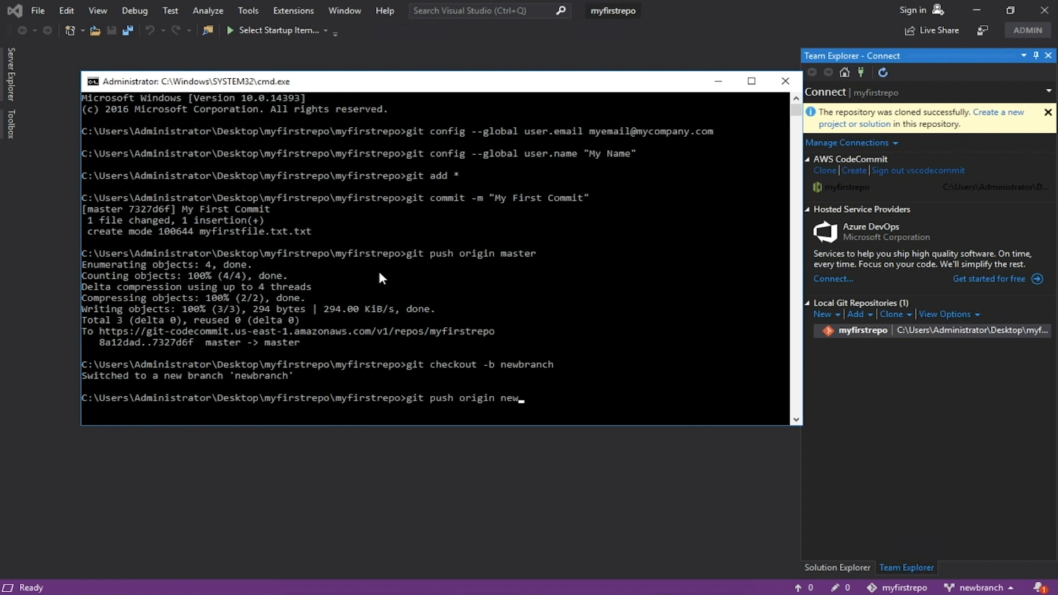
{"action": "type", "text": "branch"}
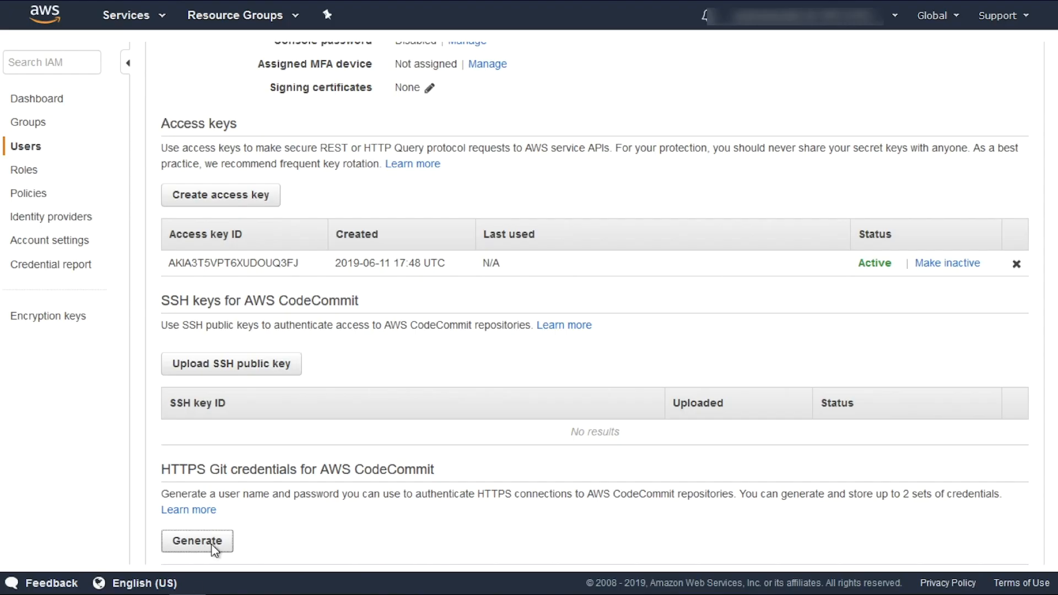
Search the AWS services for commit and go to the CodeCommit repositories list.
{"action": "left_click", "coordinate": [126, 15]}
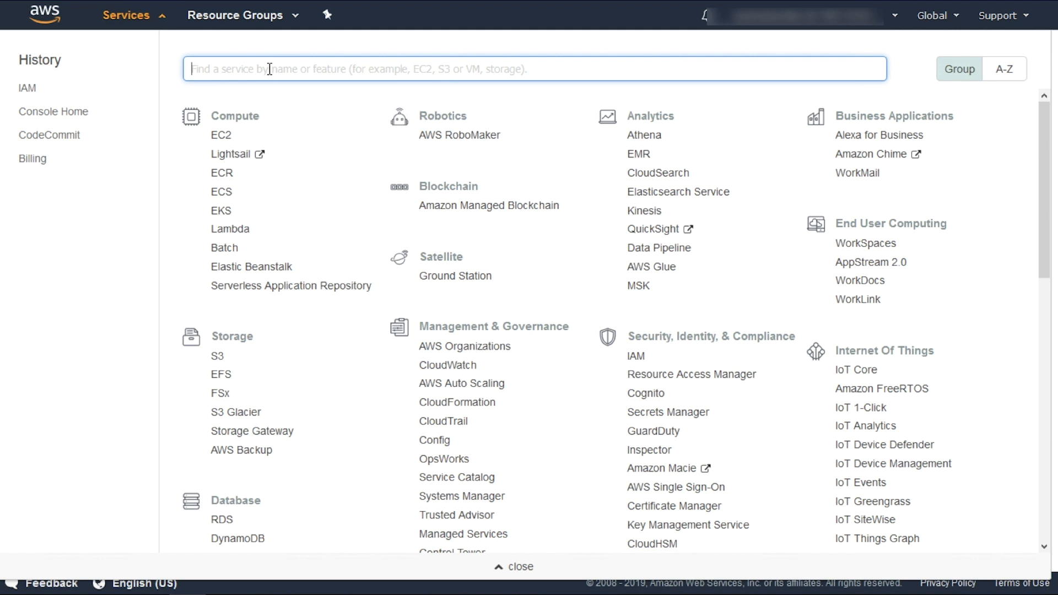
{"action": "type", "text": "commit"}
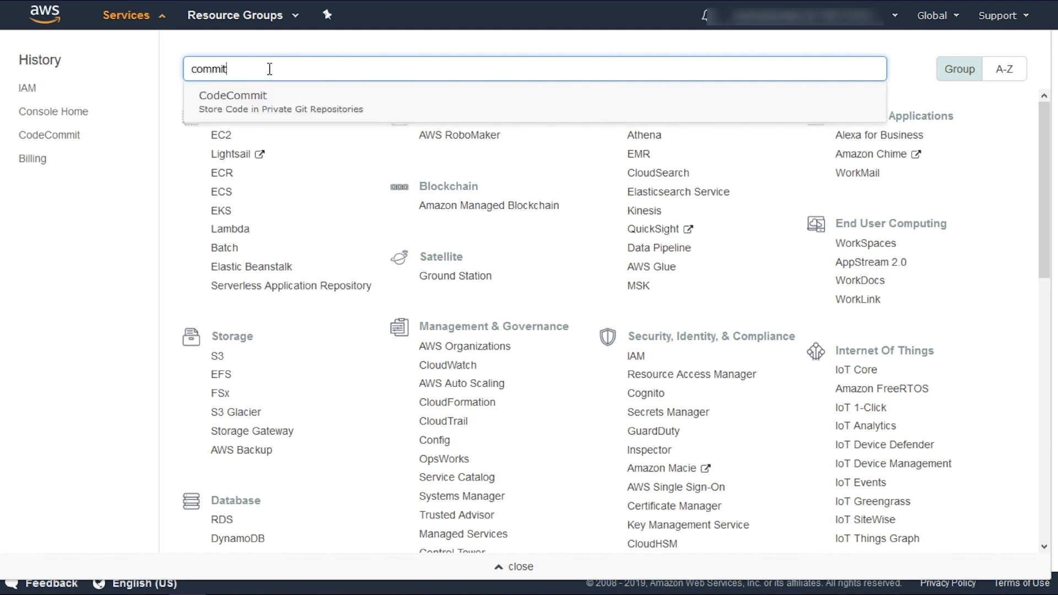
{"action": "left_click", "coordinate": [232, 95]}
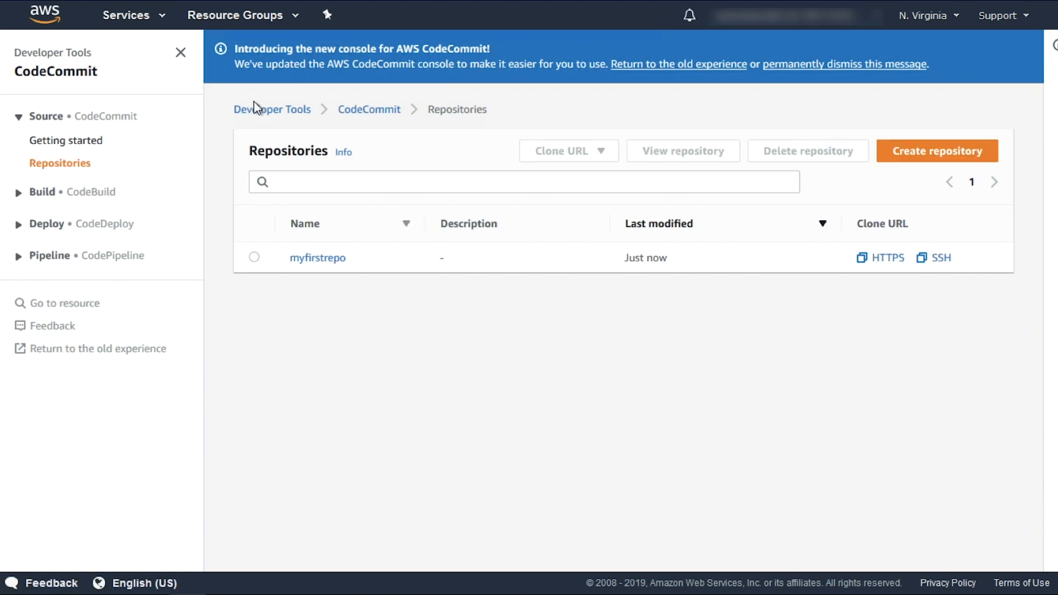
{"action": "mouse_move", "coordinate": [280, 102]}
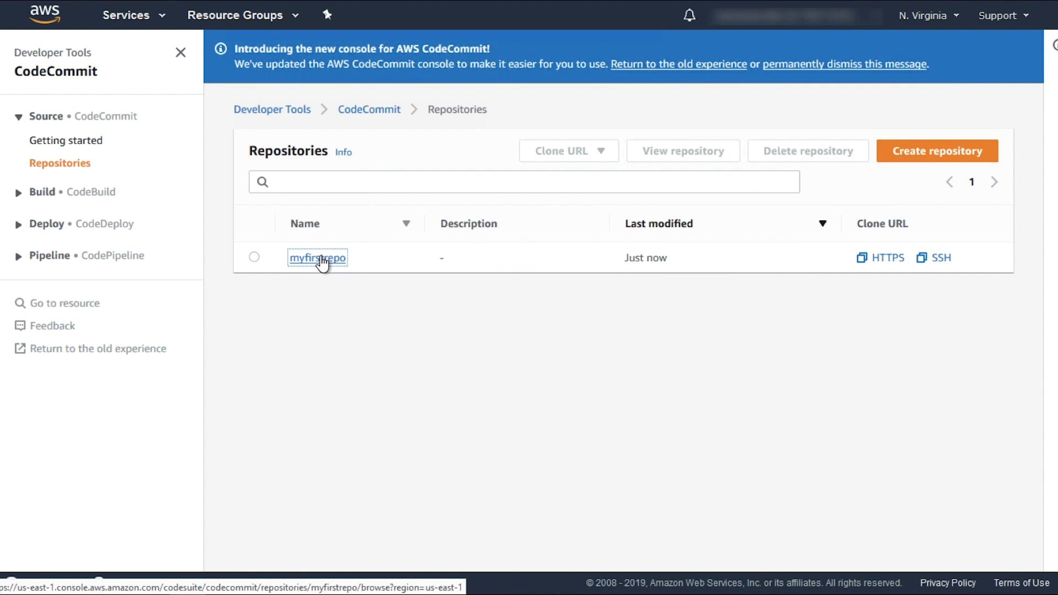
Browse myfirstrepo and view myfirstfile.txt.txt containing hello on master.
{"action": "left_click", "coordinate": [317, 258]}
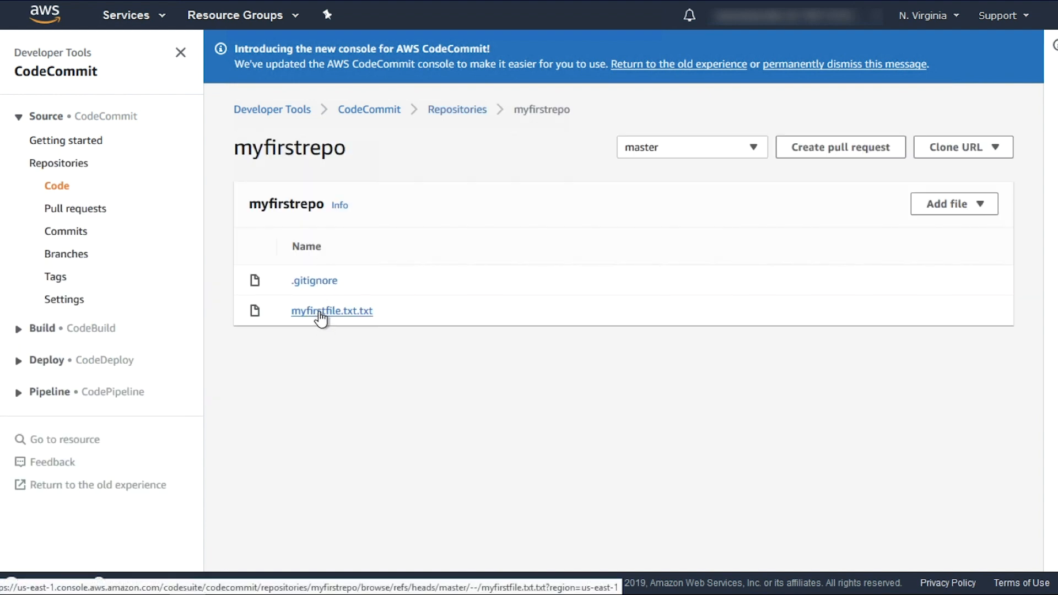
{"action": "left_click", "coordinate": [331, 311]}
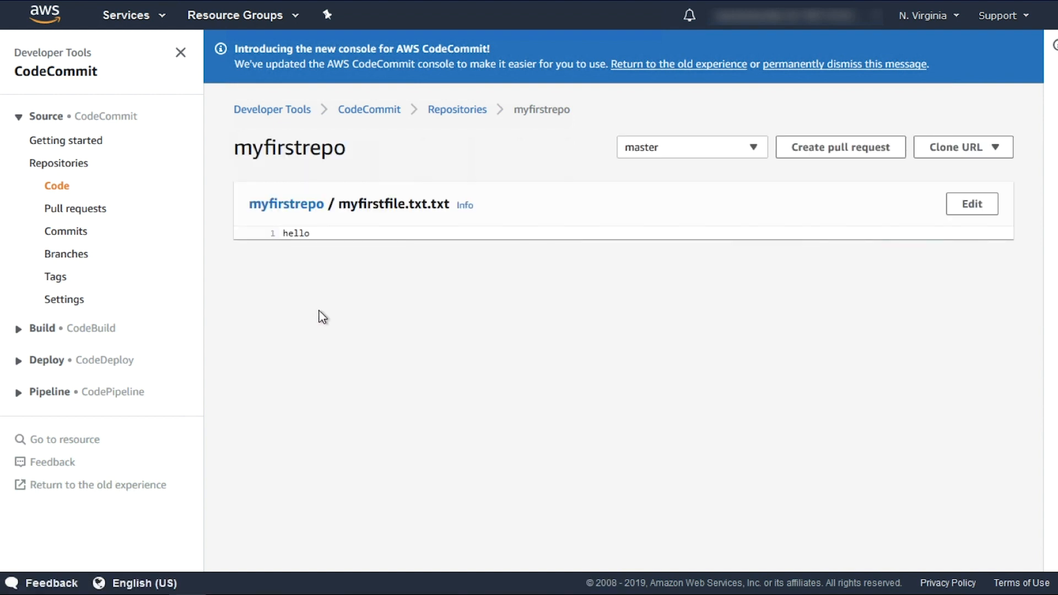
{"action": "mouse_move", "coordinate": [66, 254]}
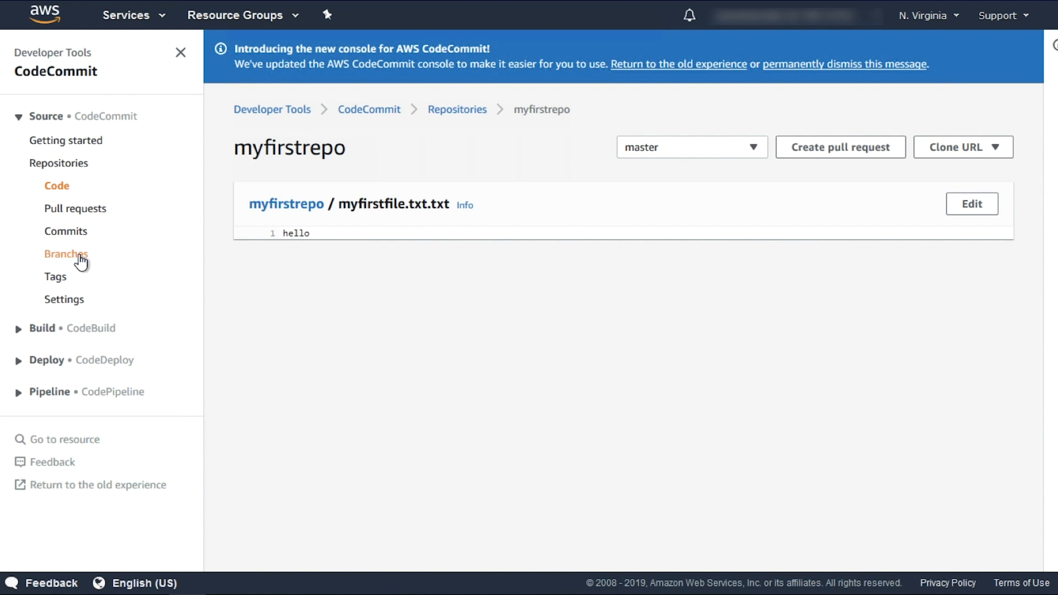
List the repository's branches and browse the files on newbranch.
{"action": "left_click", "coordinate": [66, 254]}
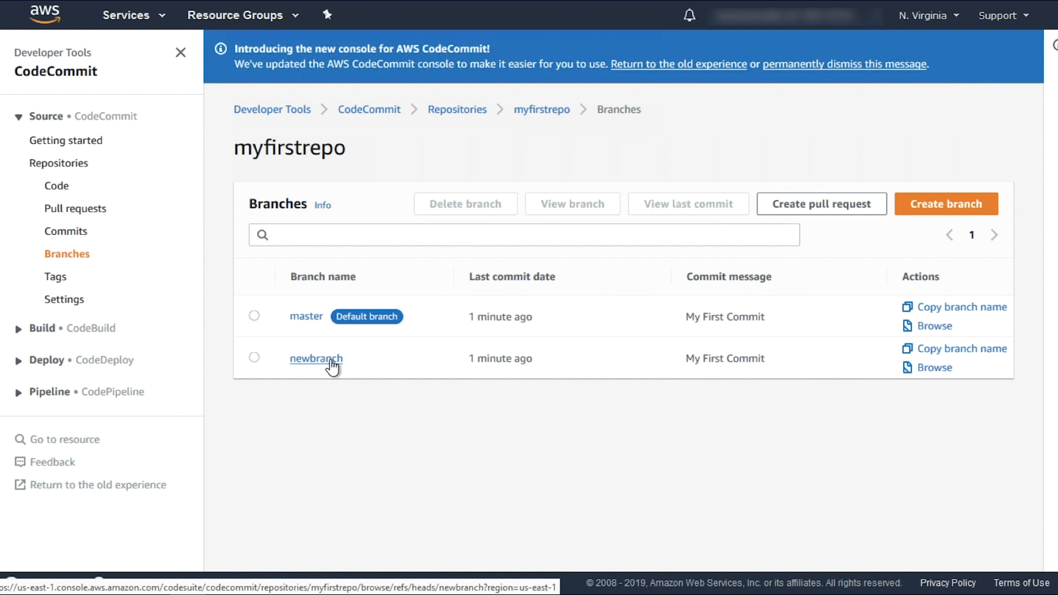
{"action": "left_click", "coordinate": [317, 358]}
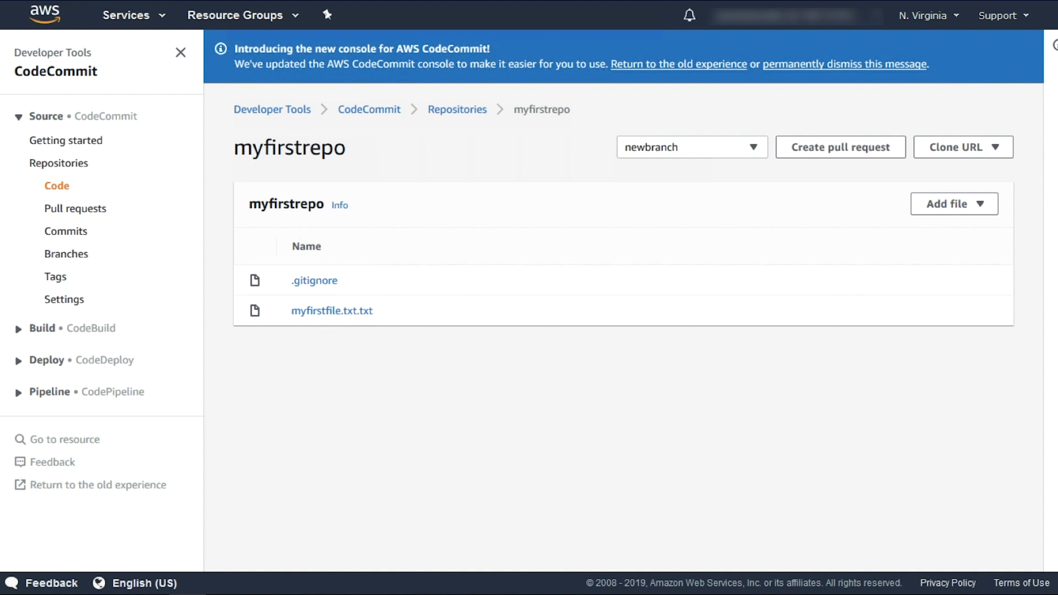
{"action": "mouse_move", "coordinate": [224, 188]}
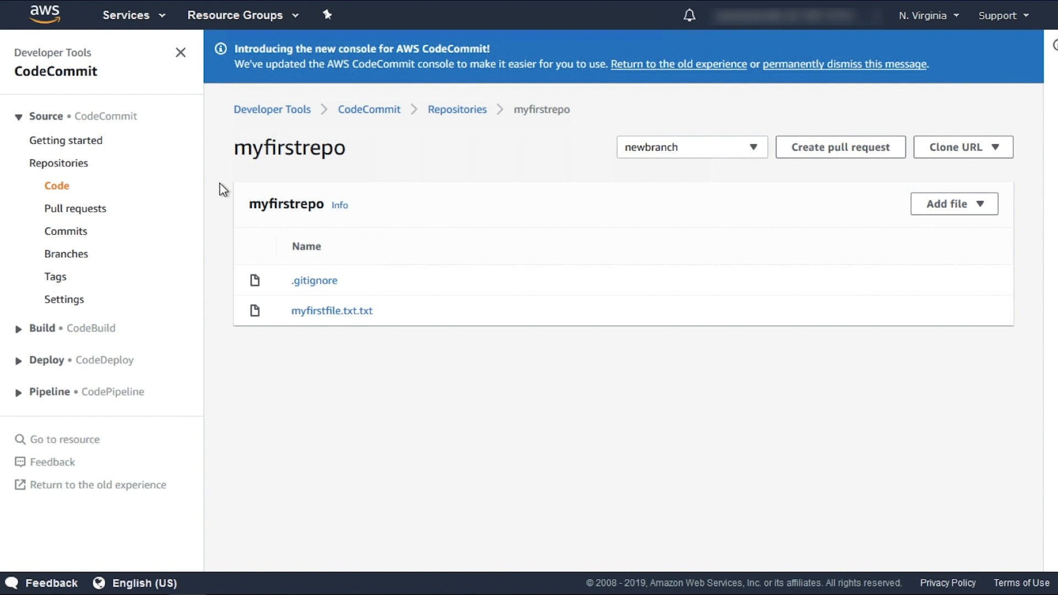